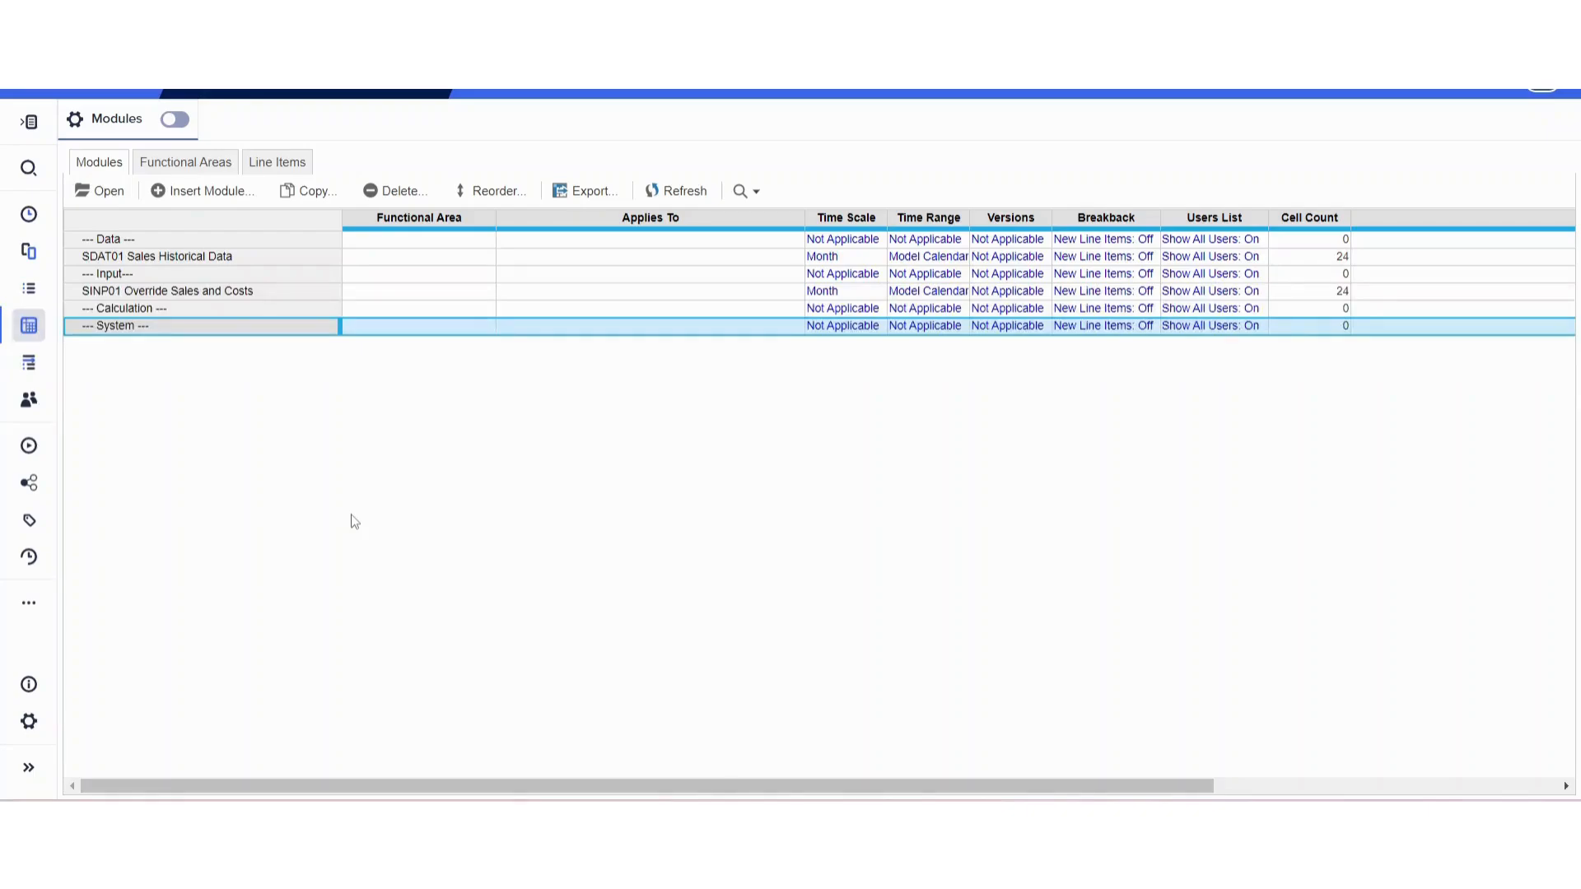
mouse_move(680, 437)
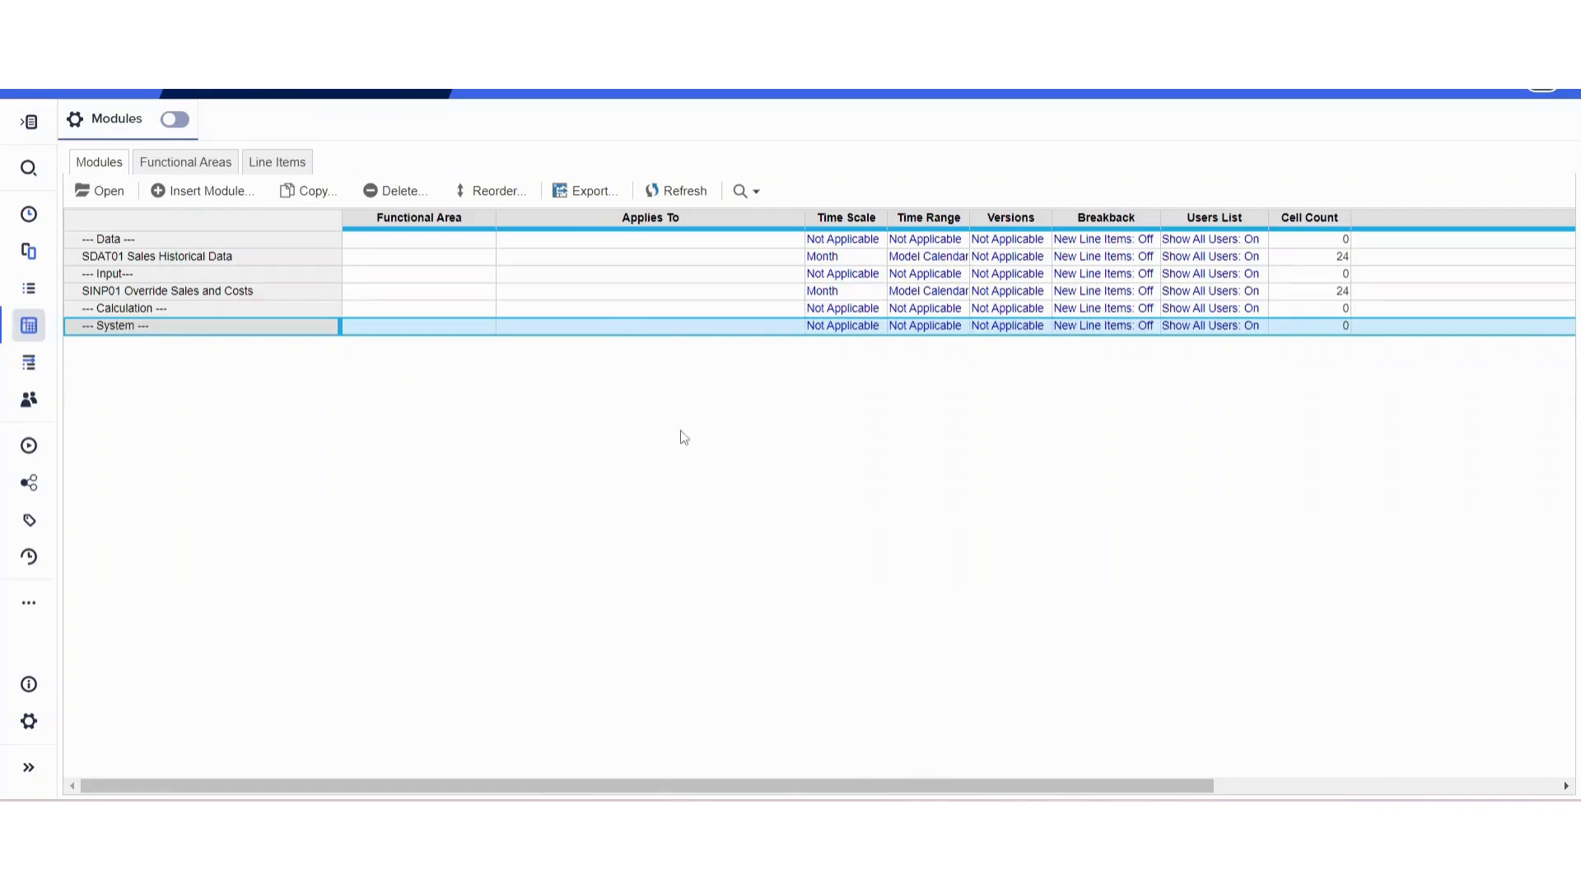
mouse_move(150, 483)
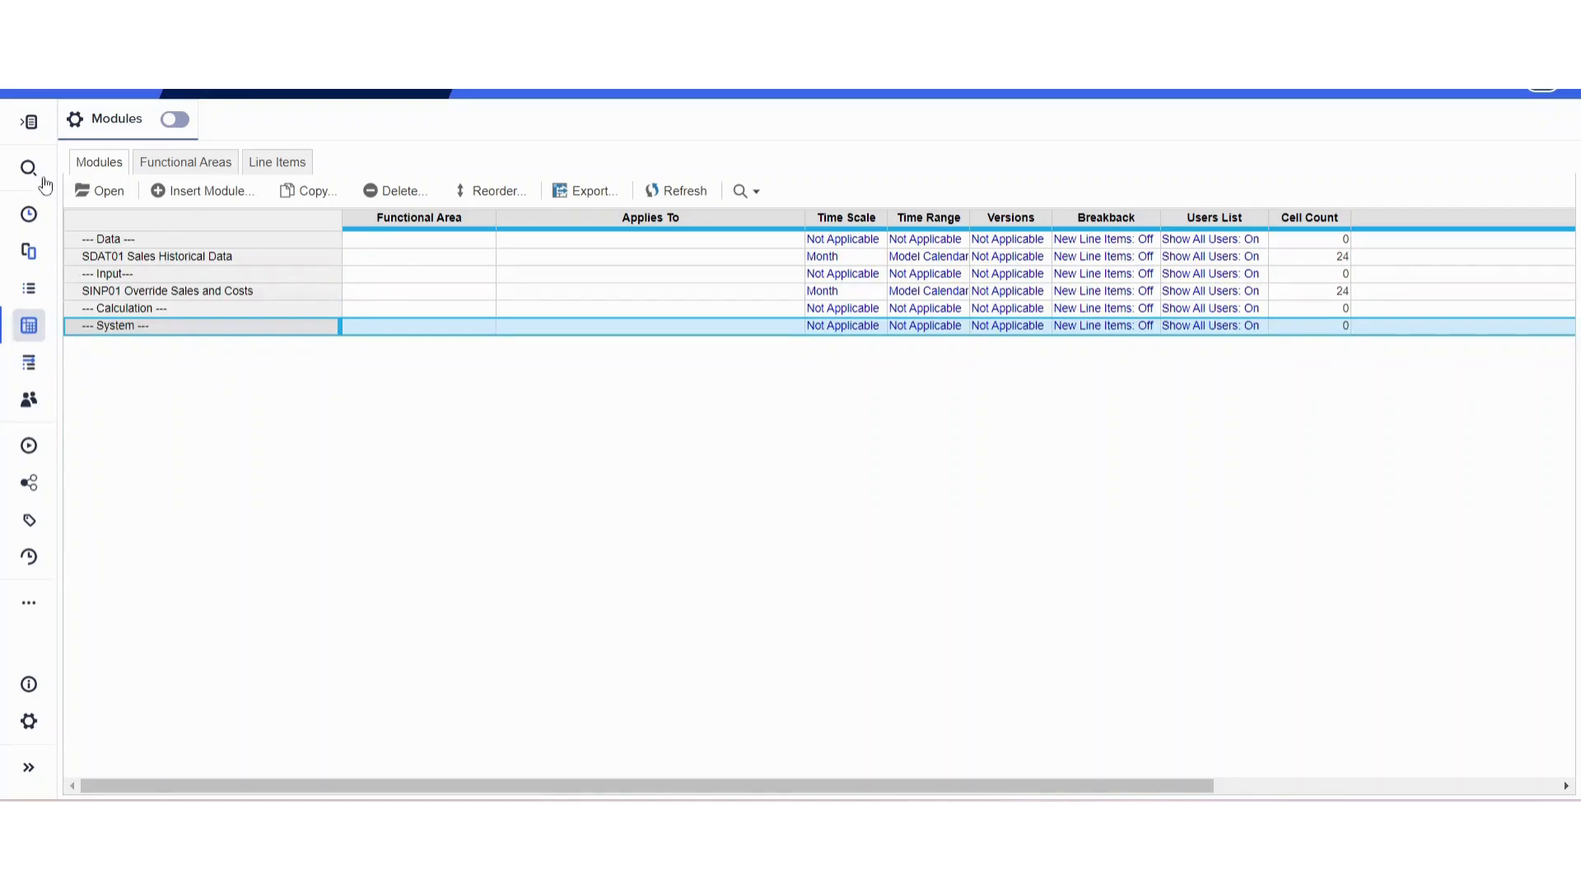
In the model's Time settings choose Jun 24 as Current Period, apply and confirm the change
left_click(28, 213)
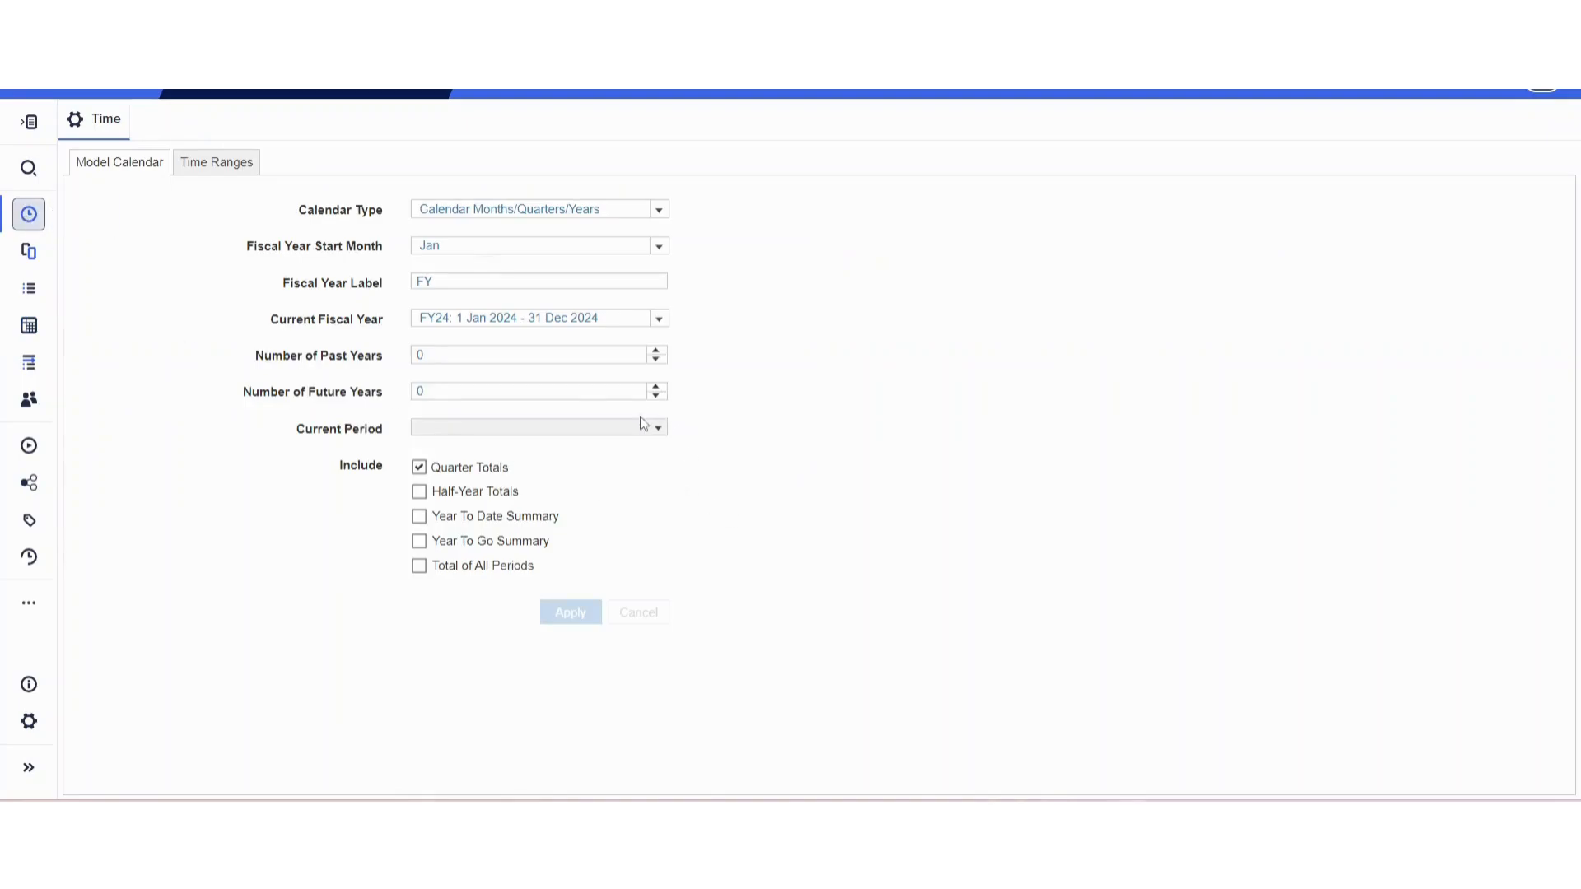
left_click(657, 428)
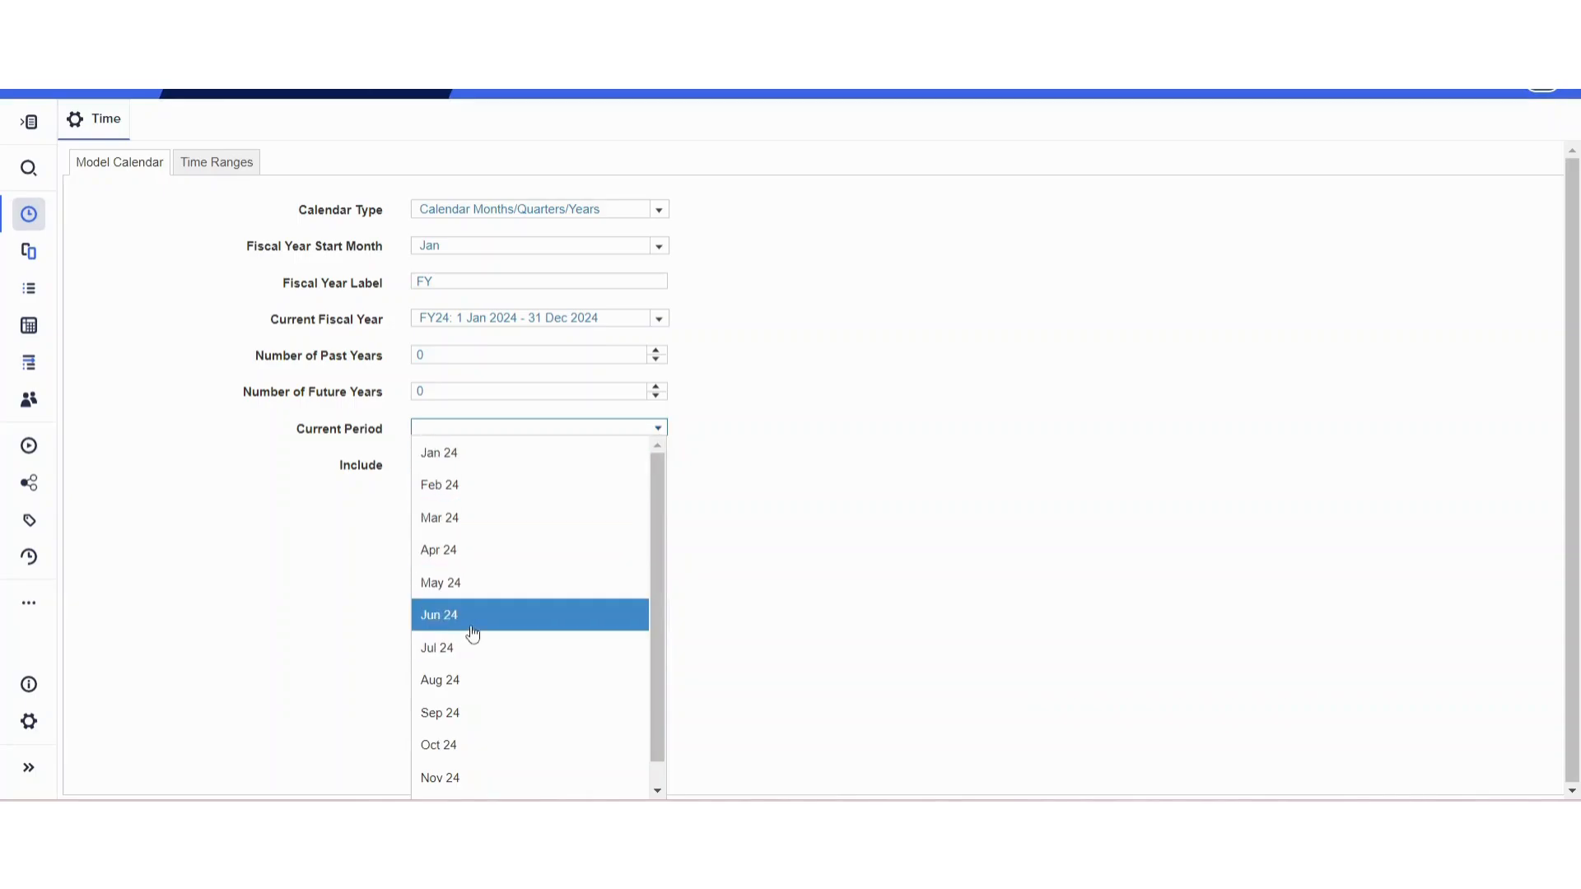
left_click(440, 614)
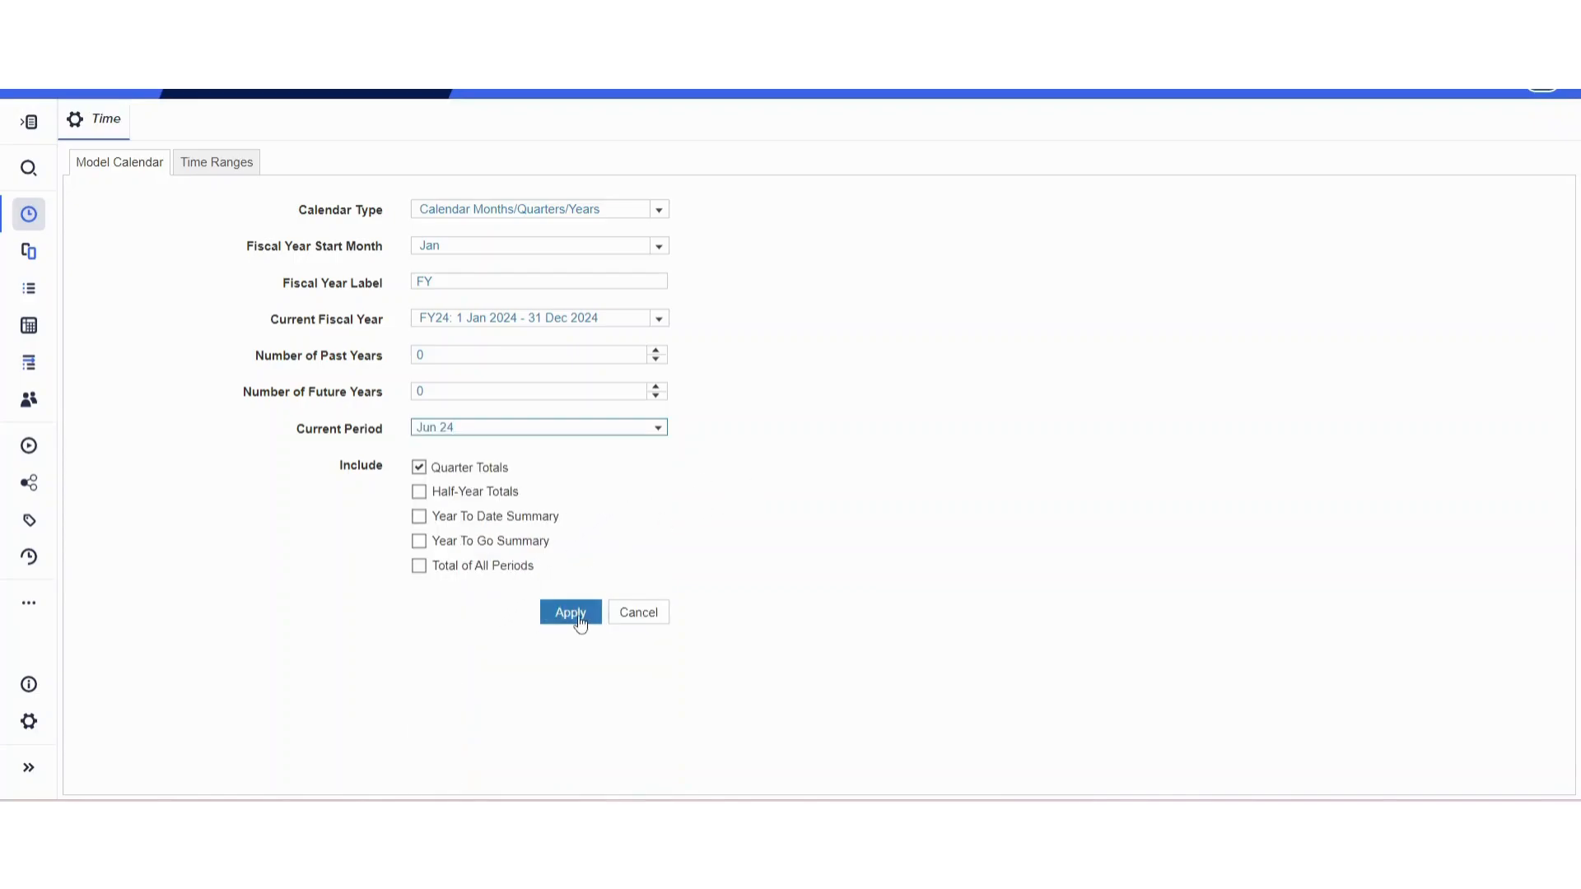
left_click(568, 613)
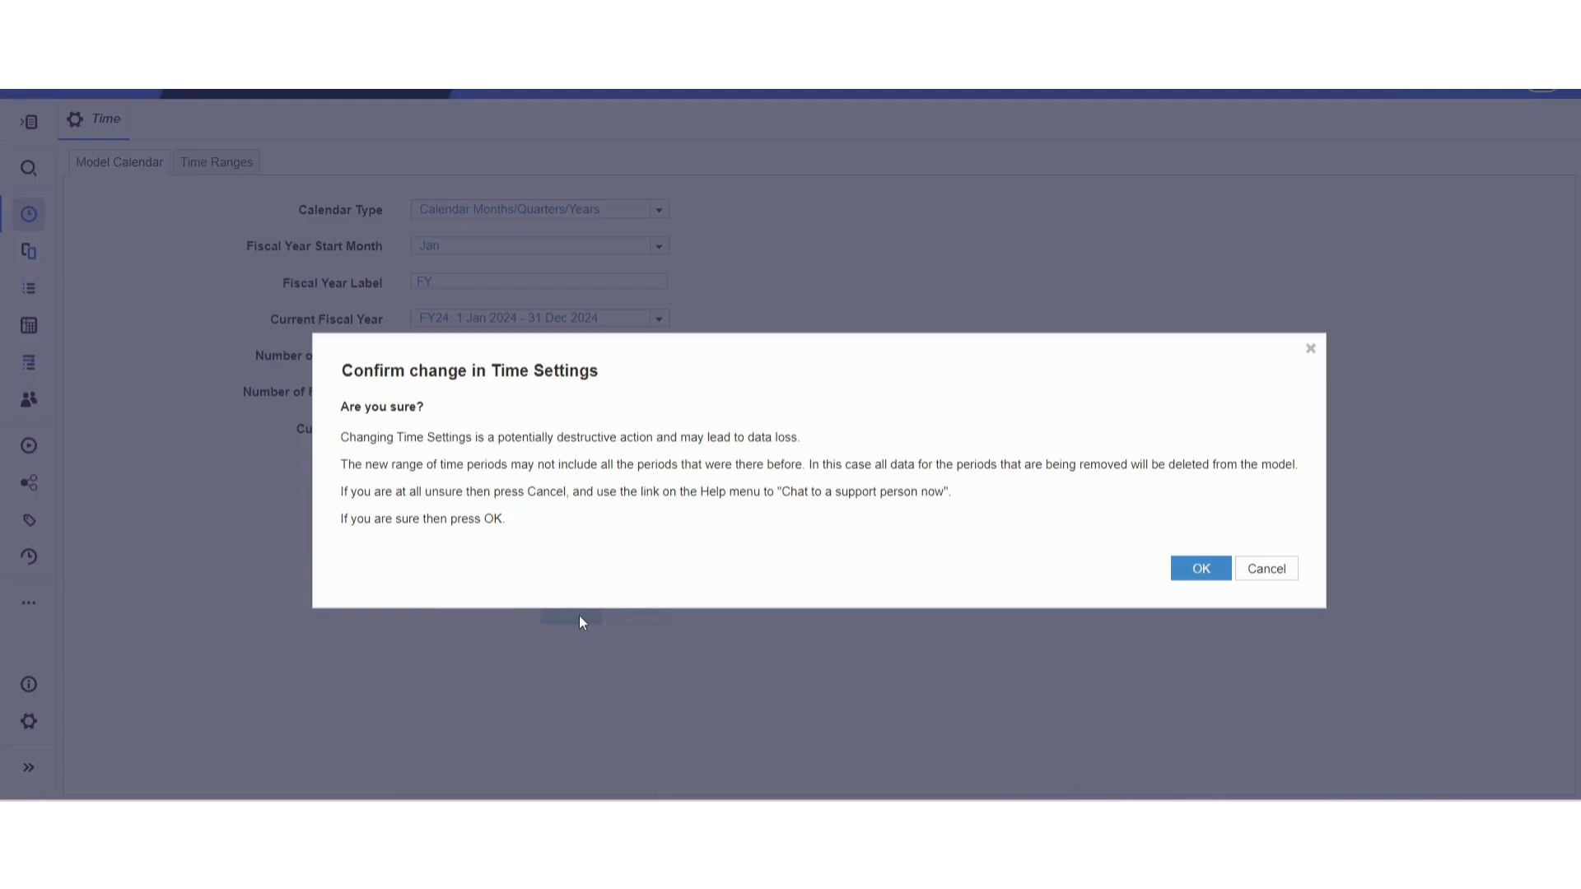
mouse_move(1156, 576)
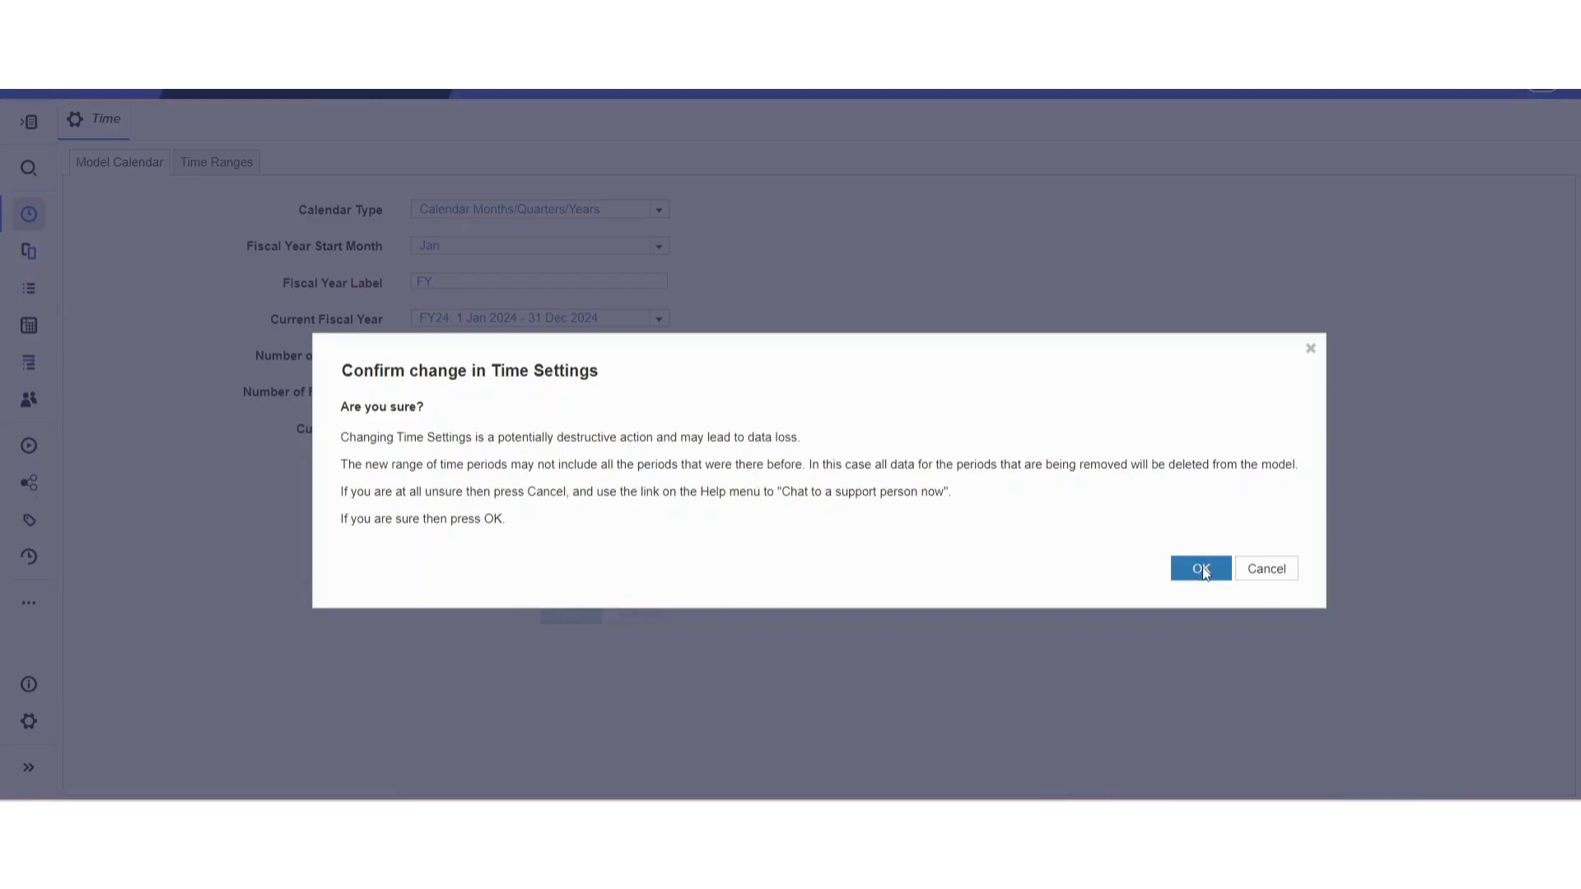
left_click(1199, 568)
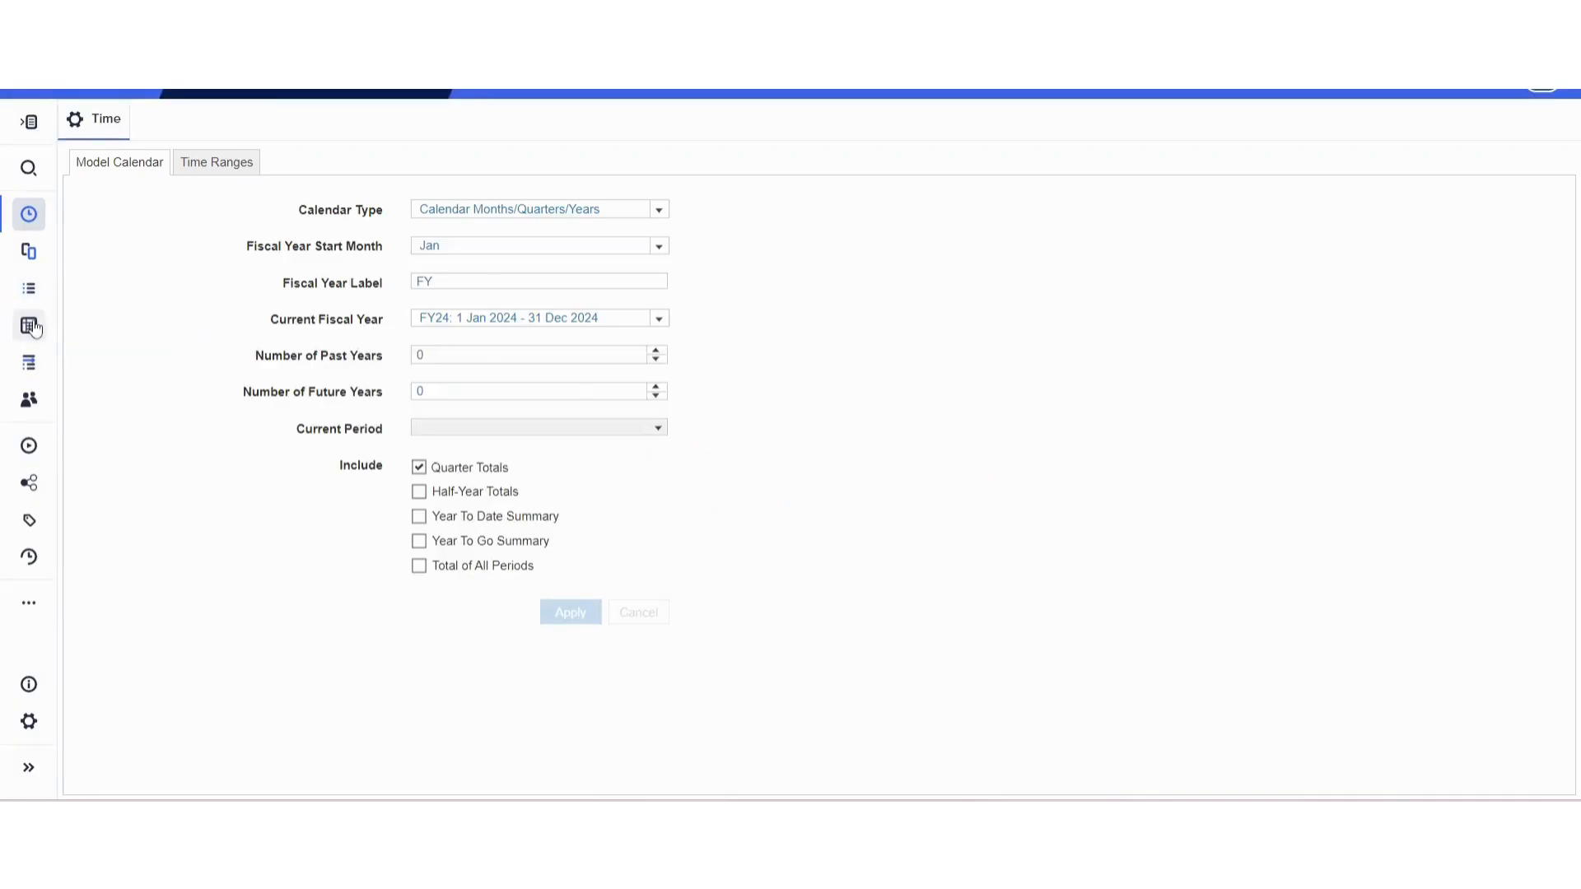
From the Modules list insert a new module named 'SYS00 Time Lookup'
left_click(28, 324)
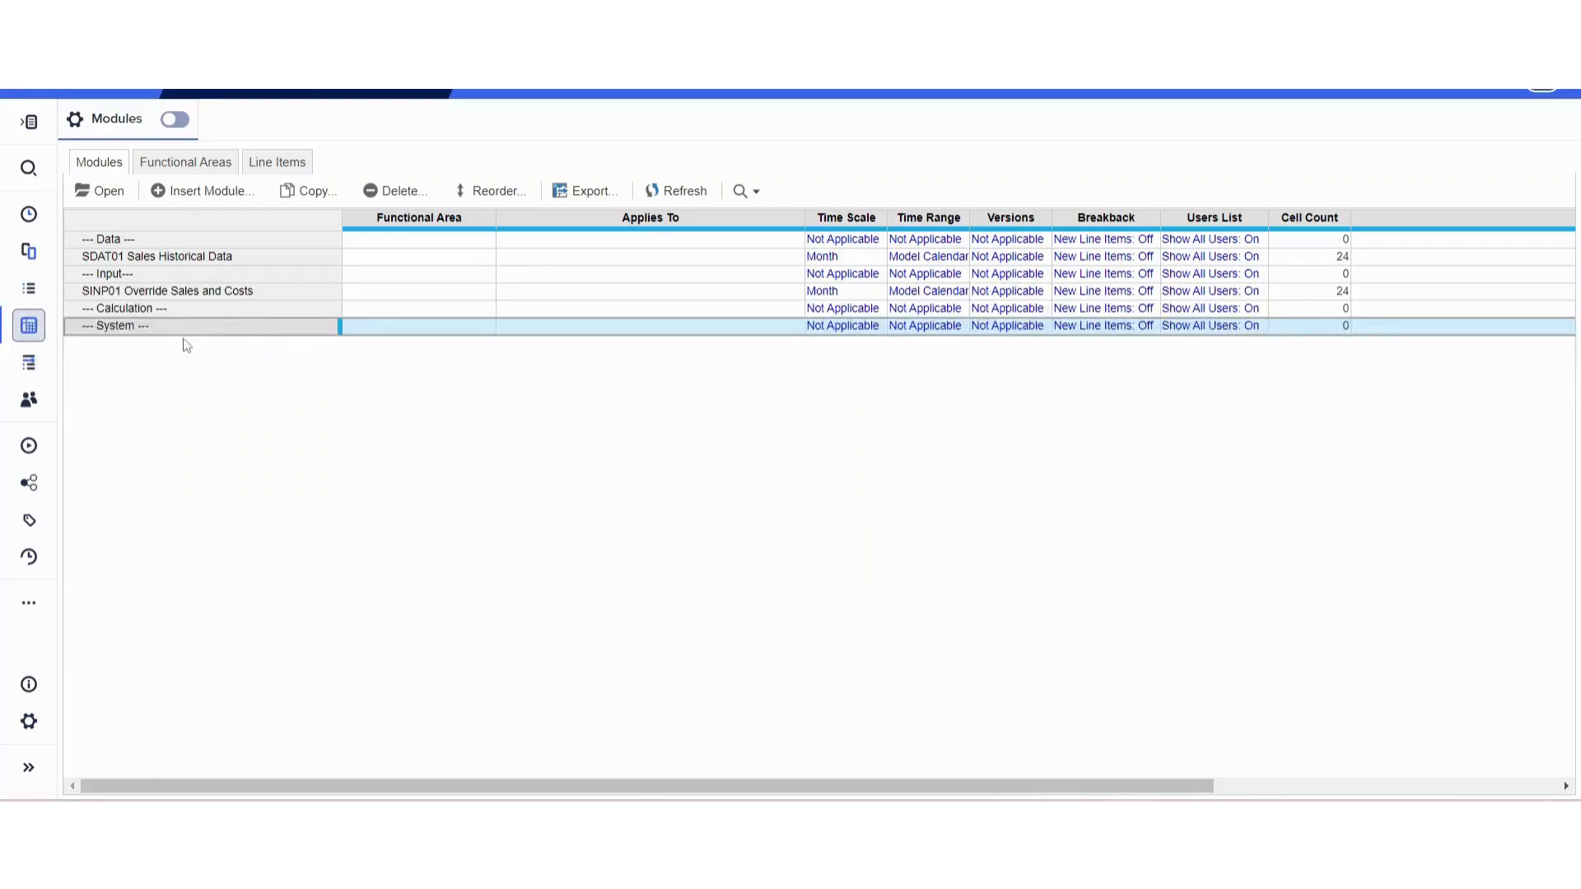
mouse_move(201, 358)
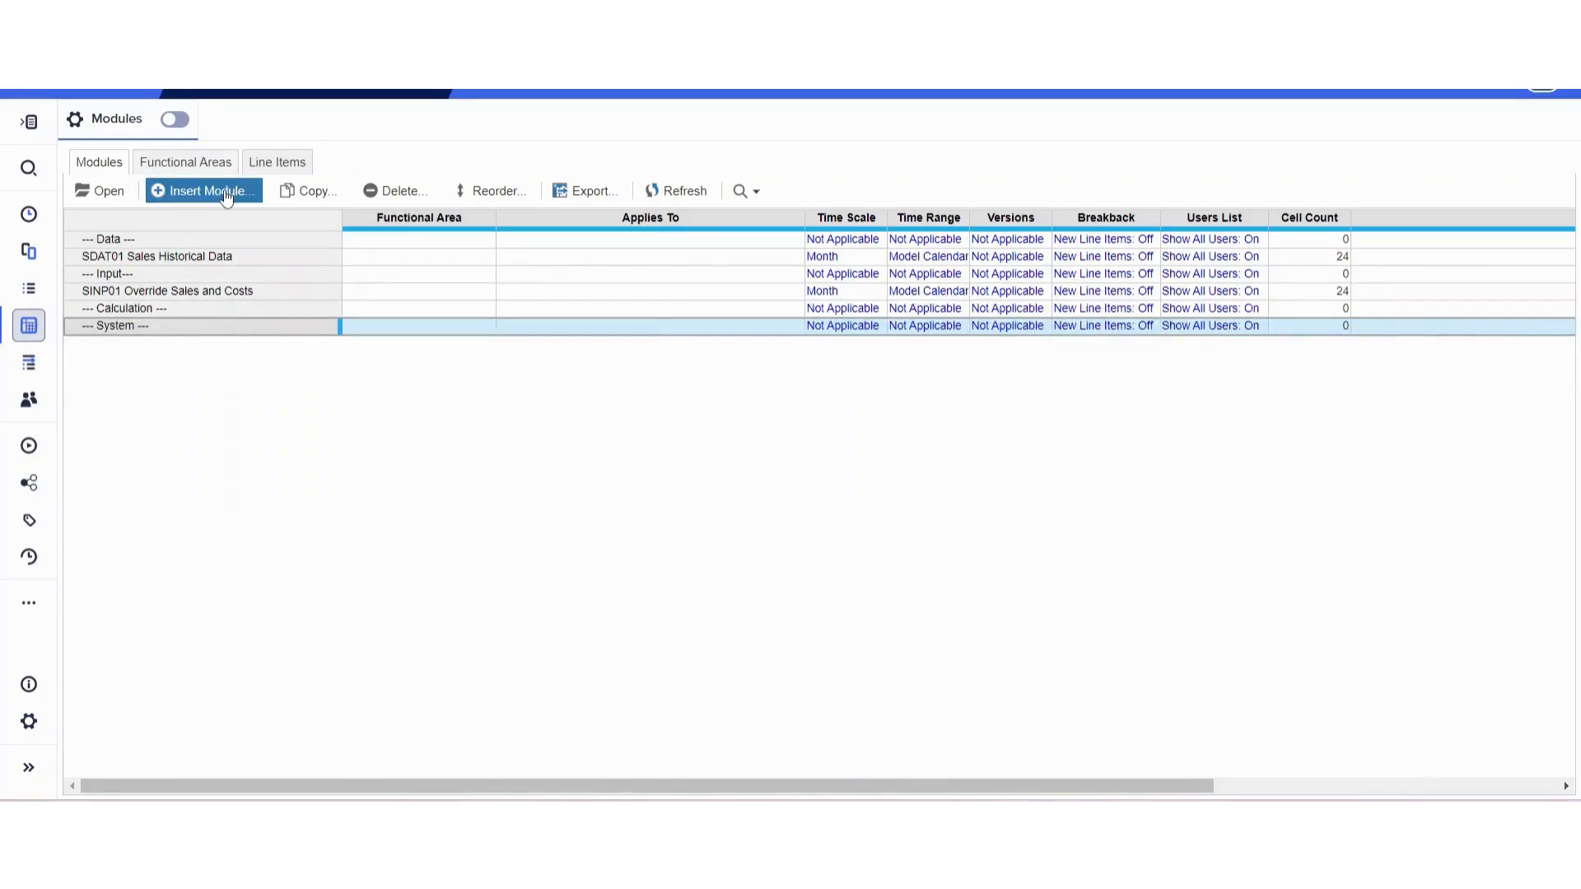
left_click(203, 191)
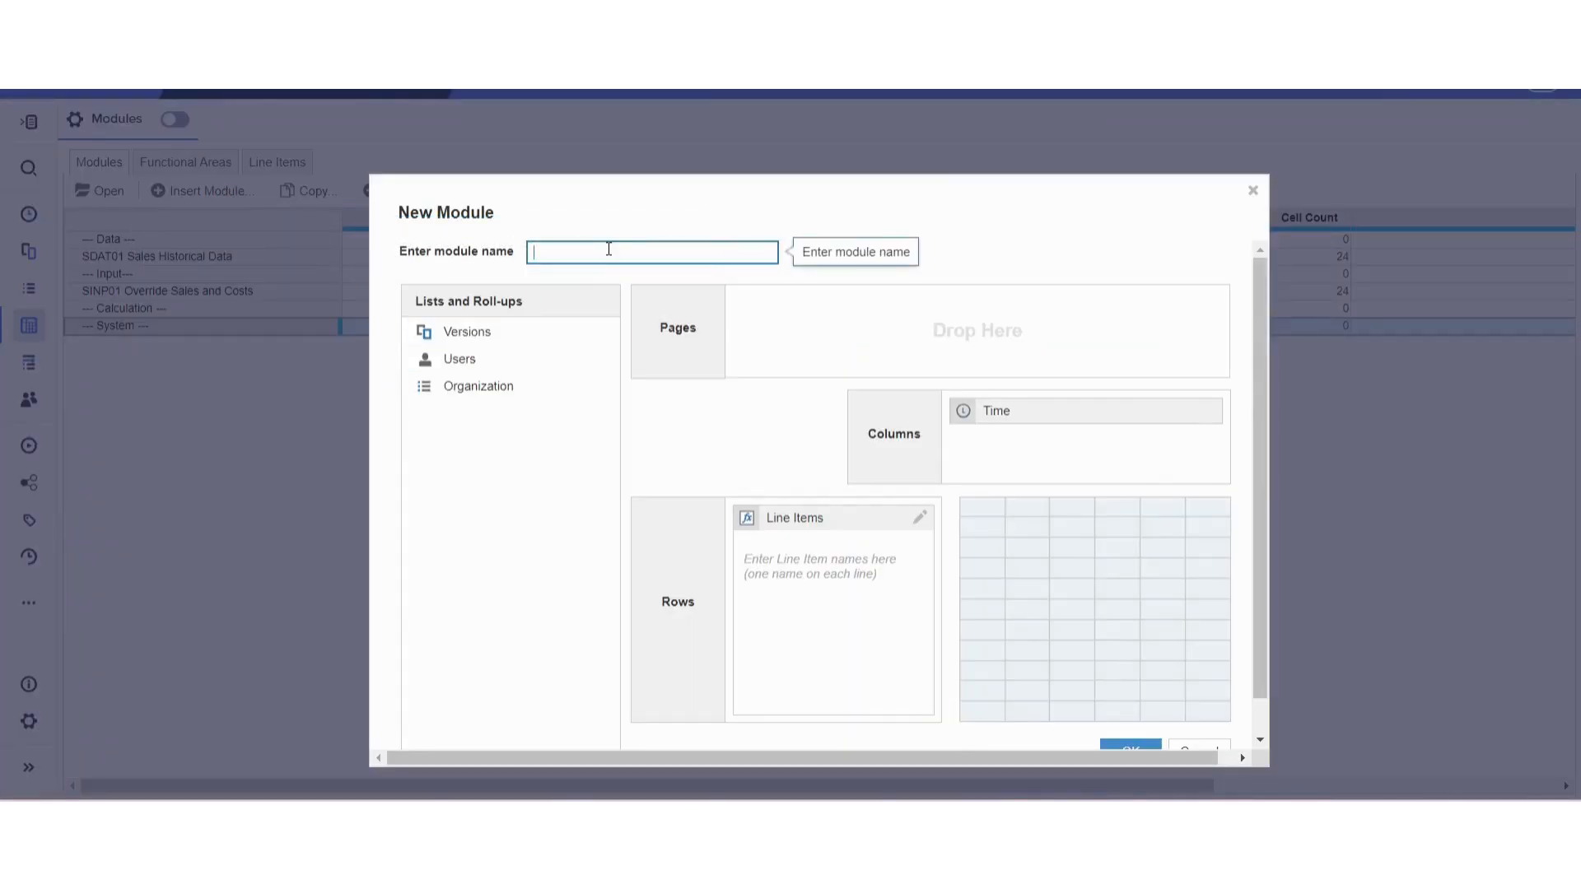
type("SYS")
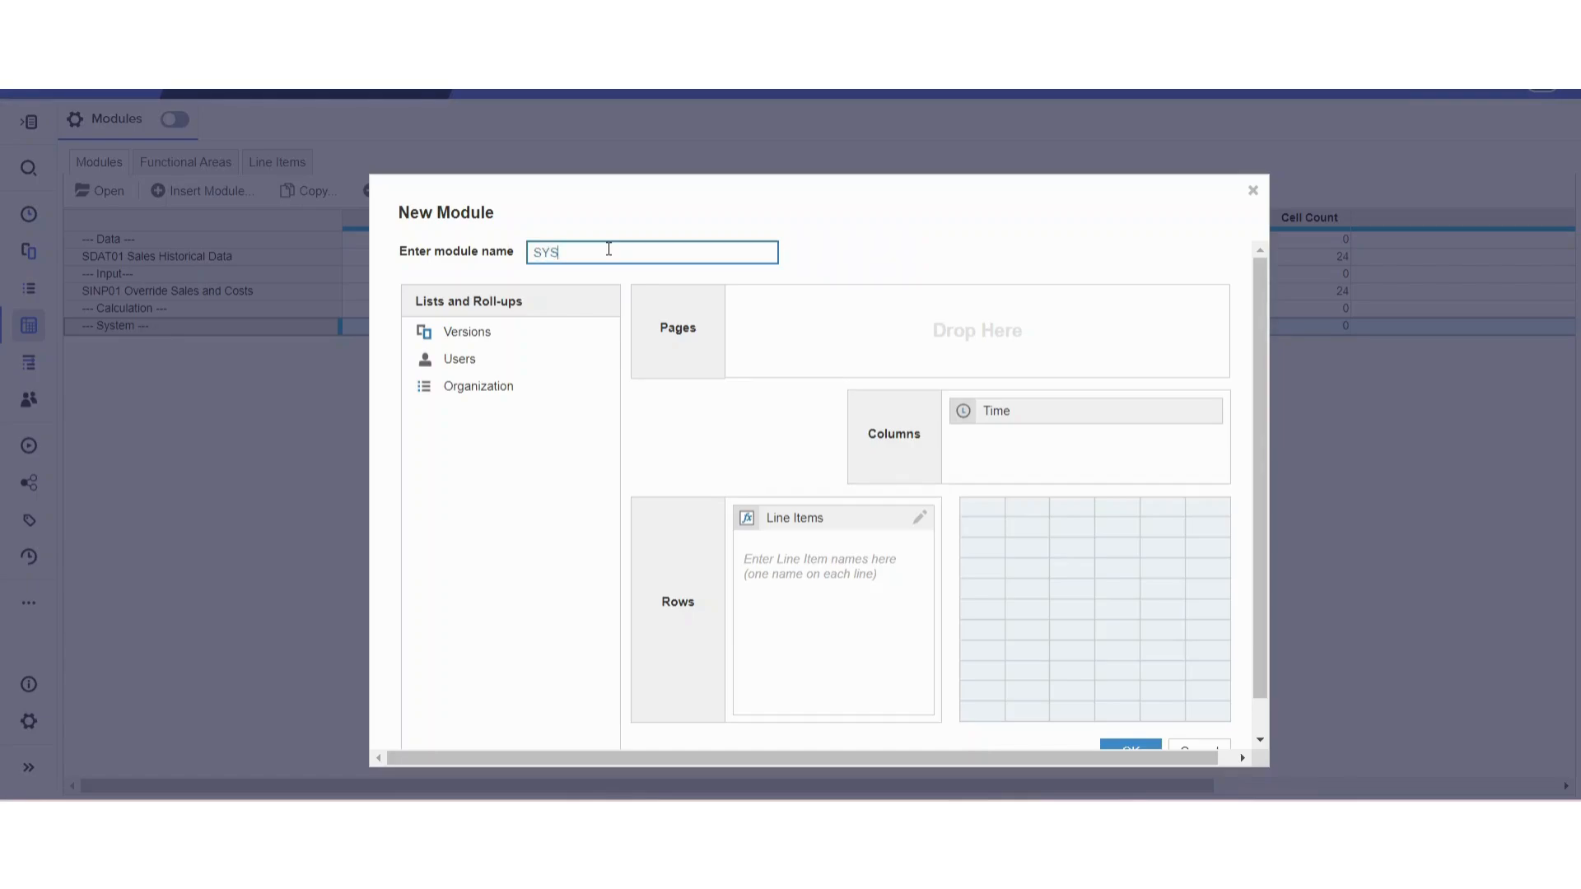
type("00 Time")
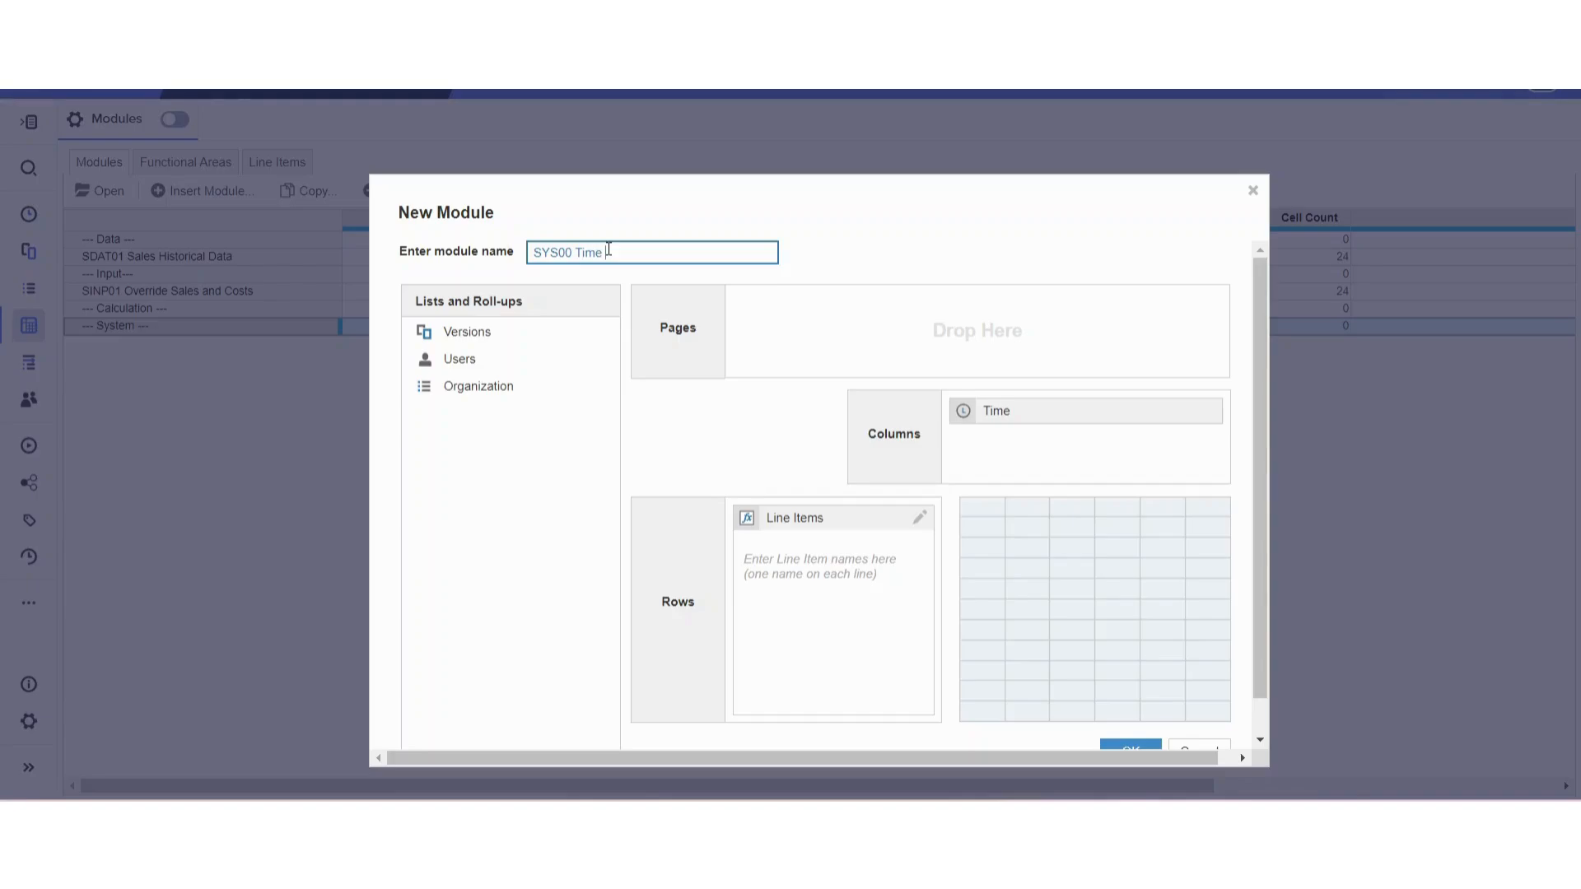
type("Look")
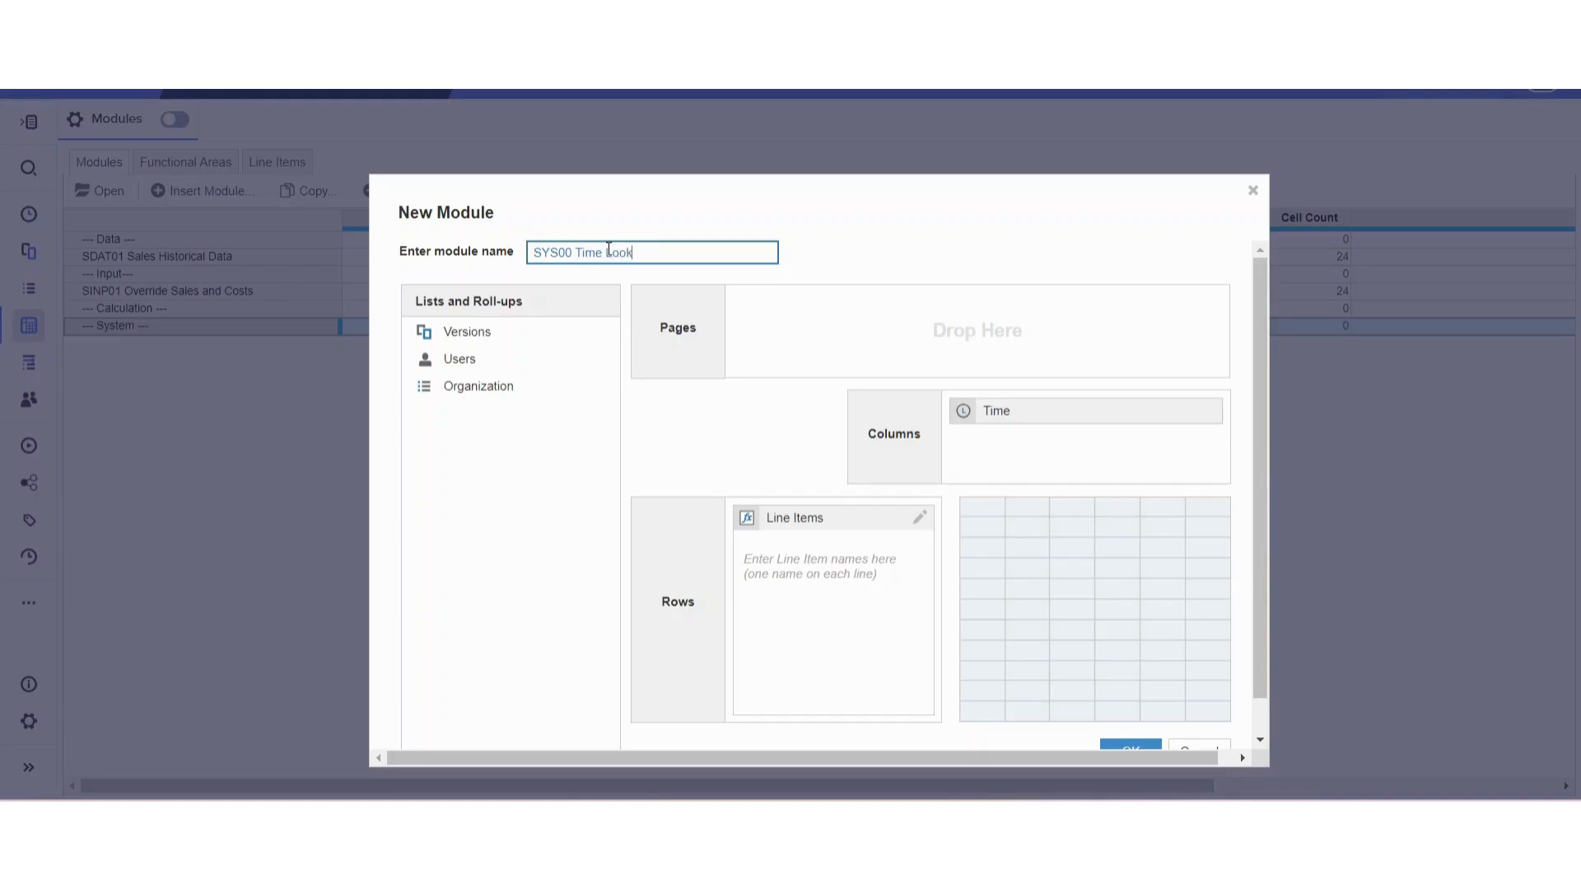
type("up")
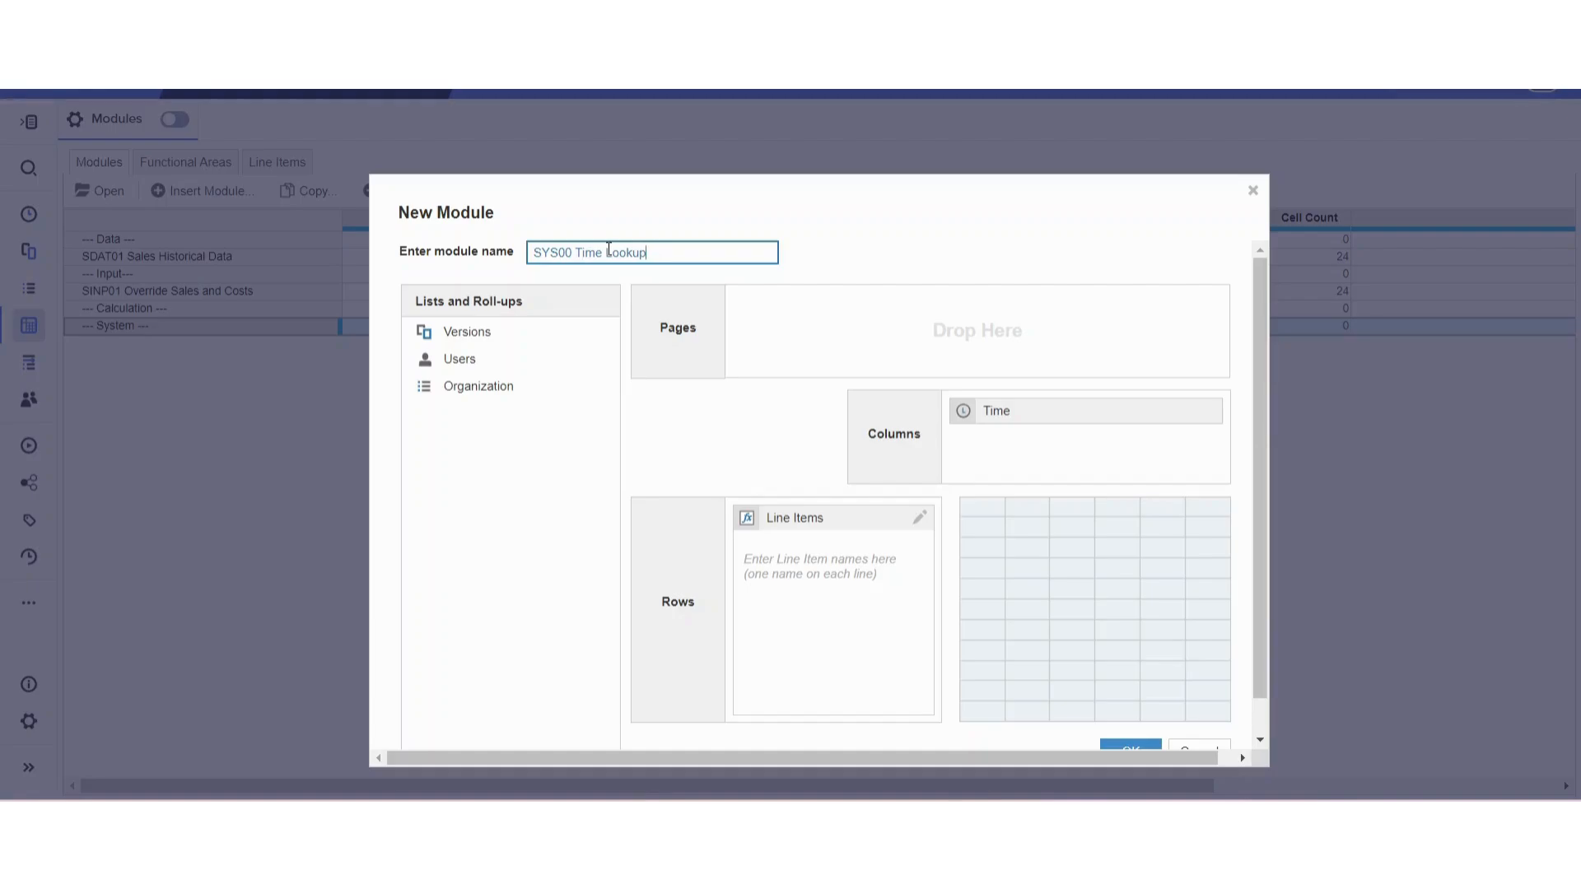
Add a single line item 'Current Period' with no Time dimension and create the module
left_click(1052, 410)
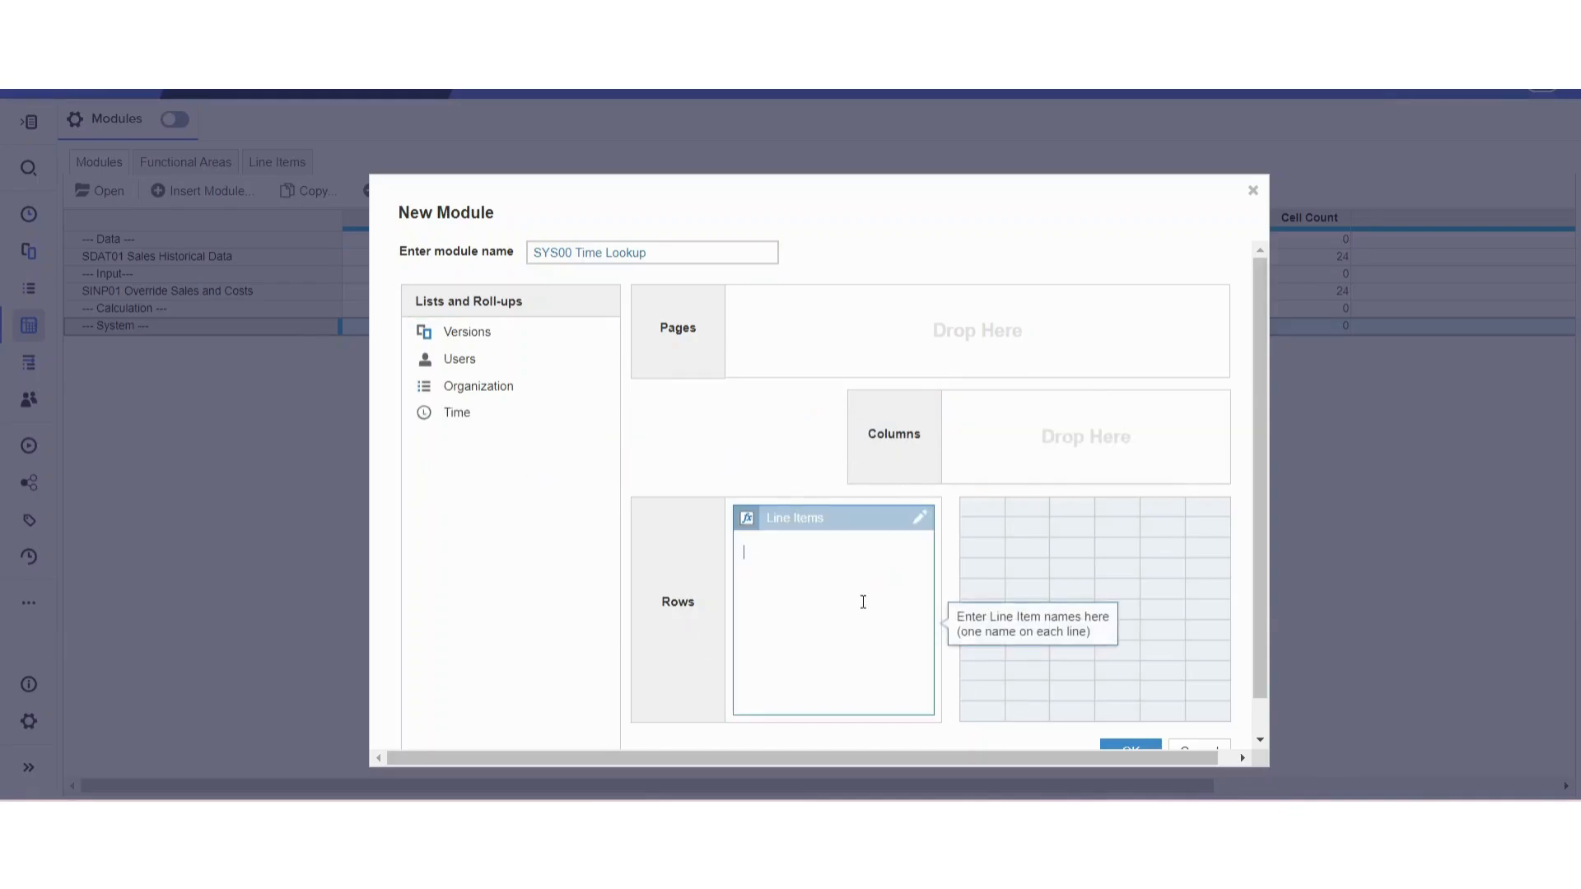
type("C")
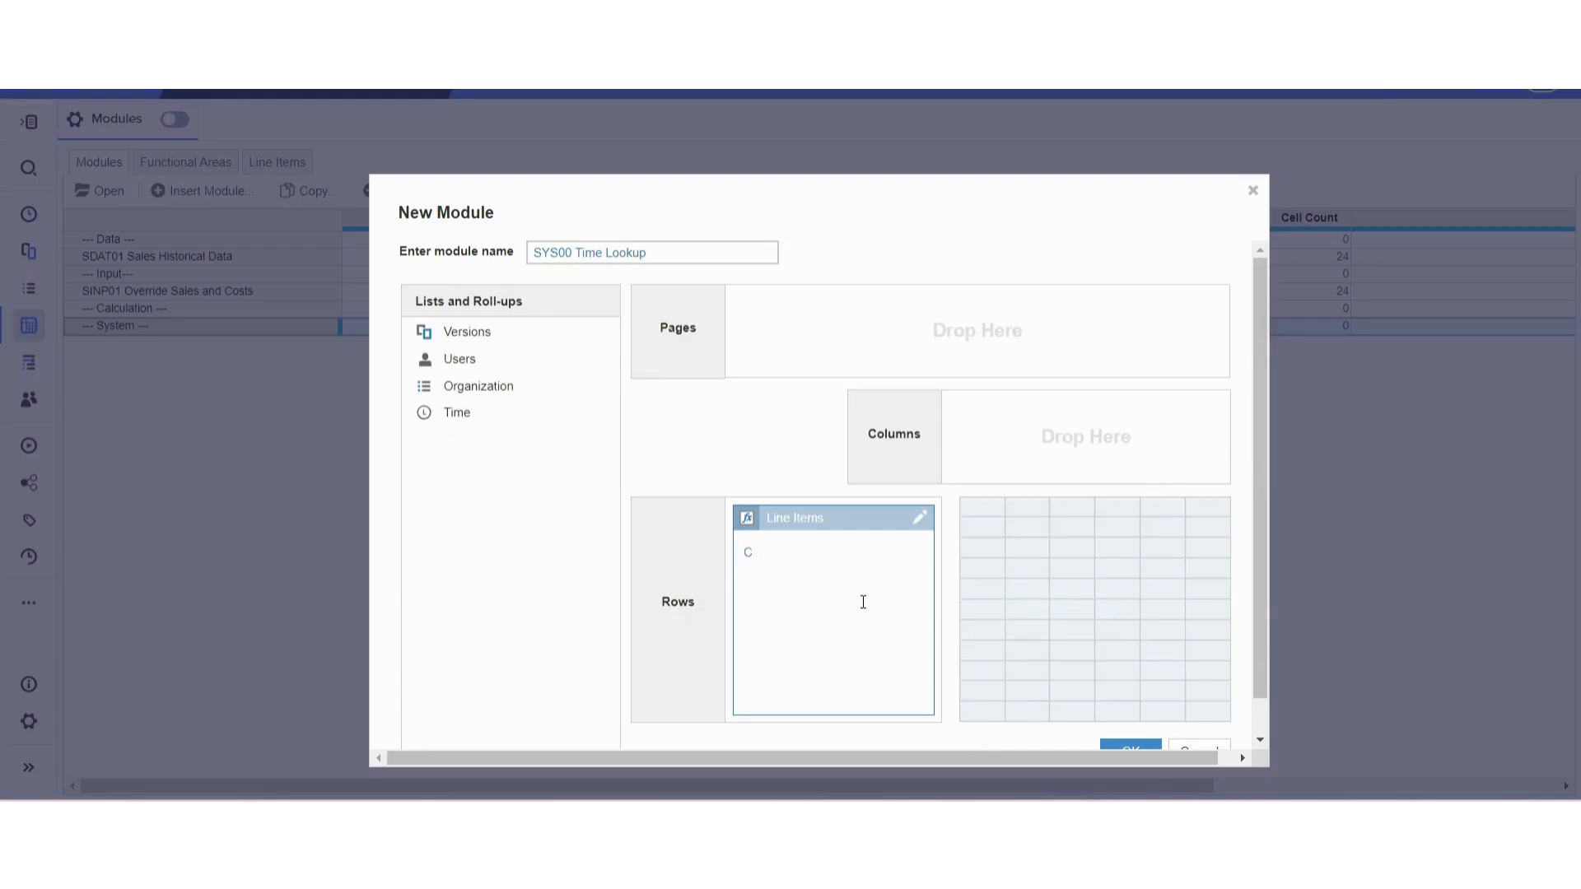
type("urrent Period")
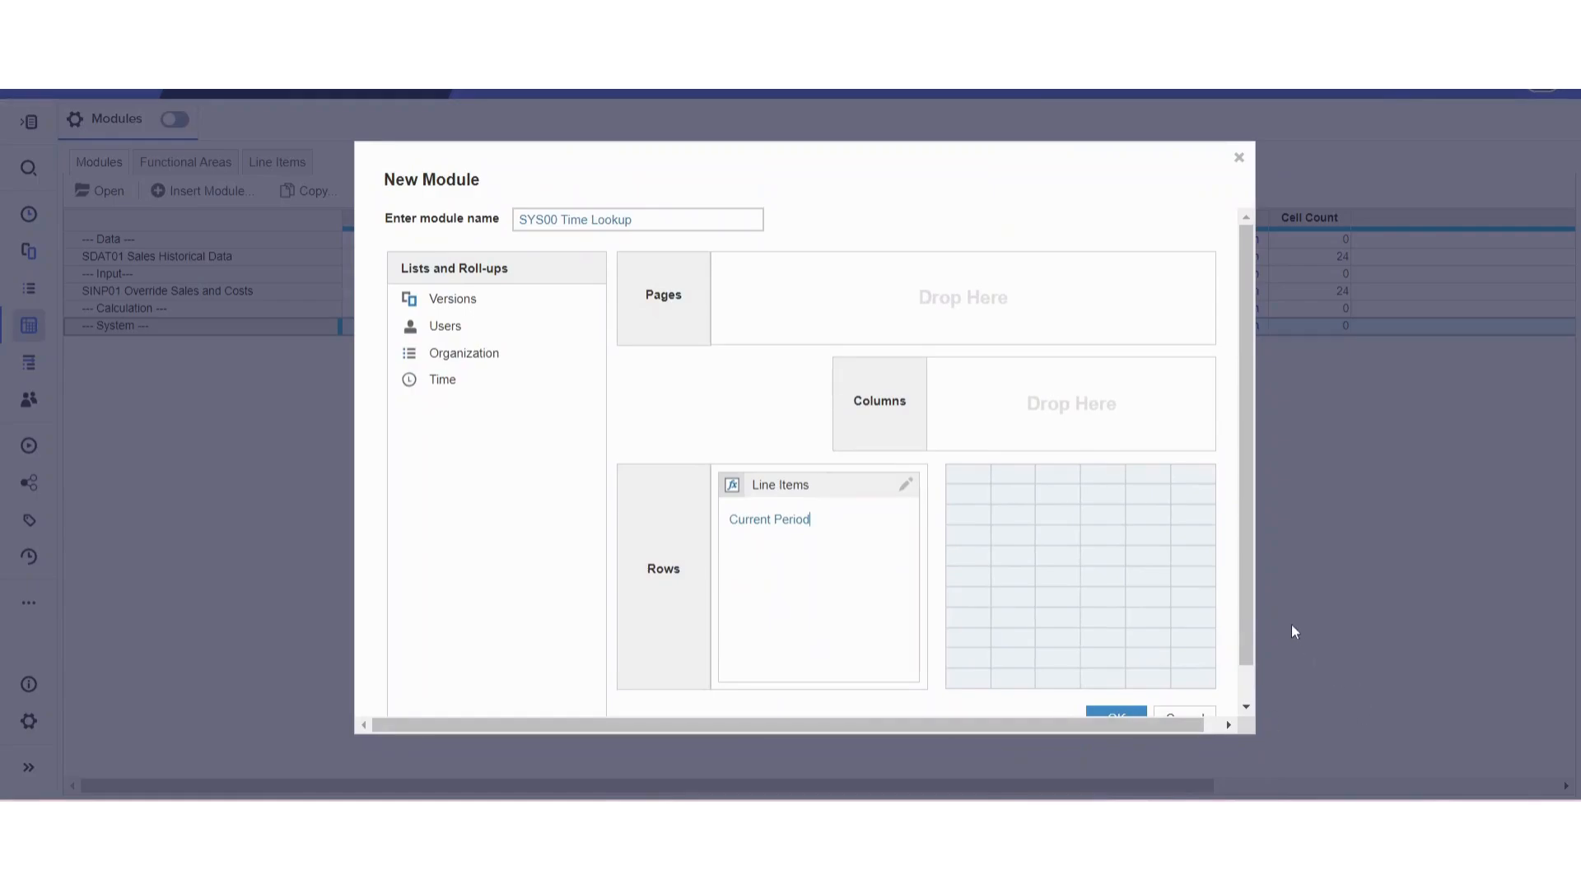
scroll("down", 3)
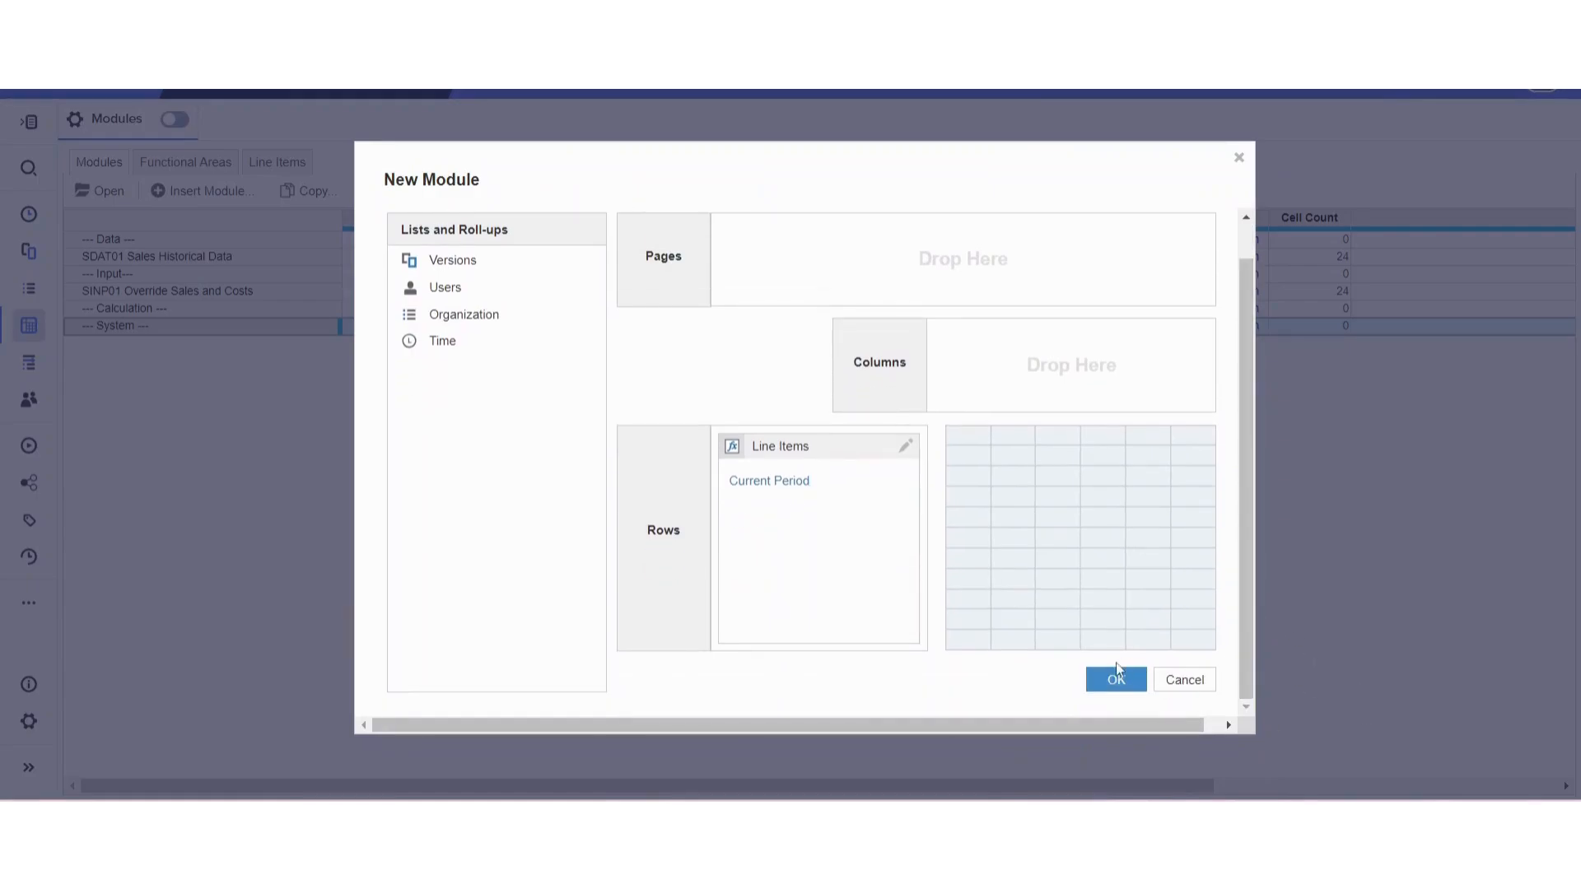
left_click(1115, 679)
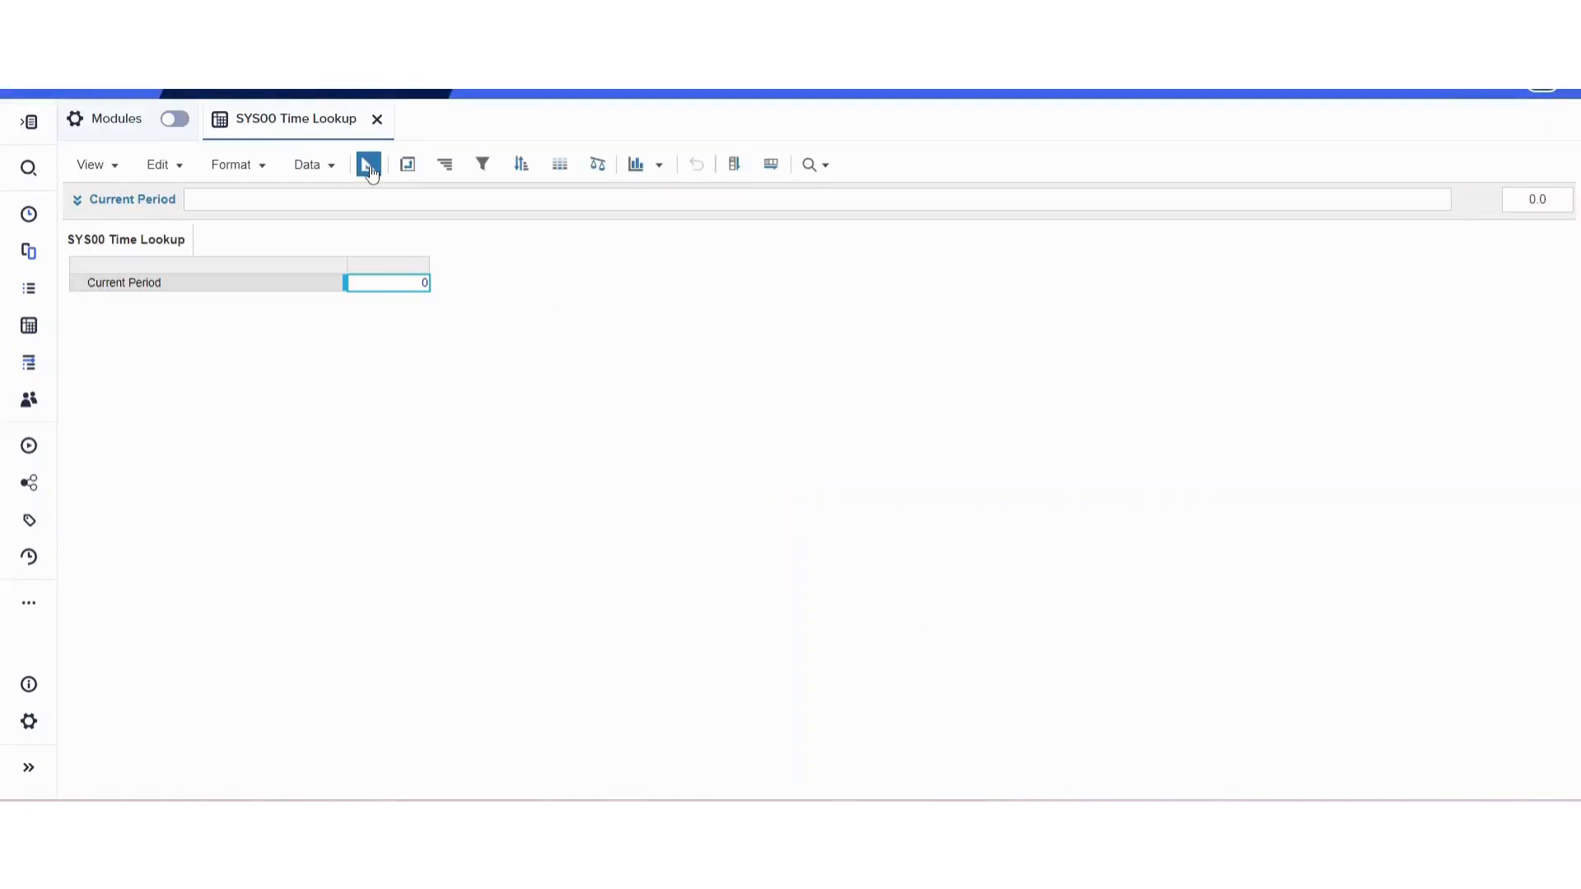
In the blueprint format Current Period as a Time Period of type Month and confirm
left_click(367, 165)
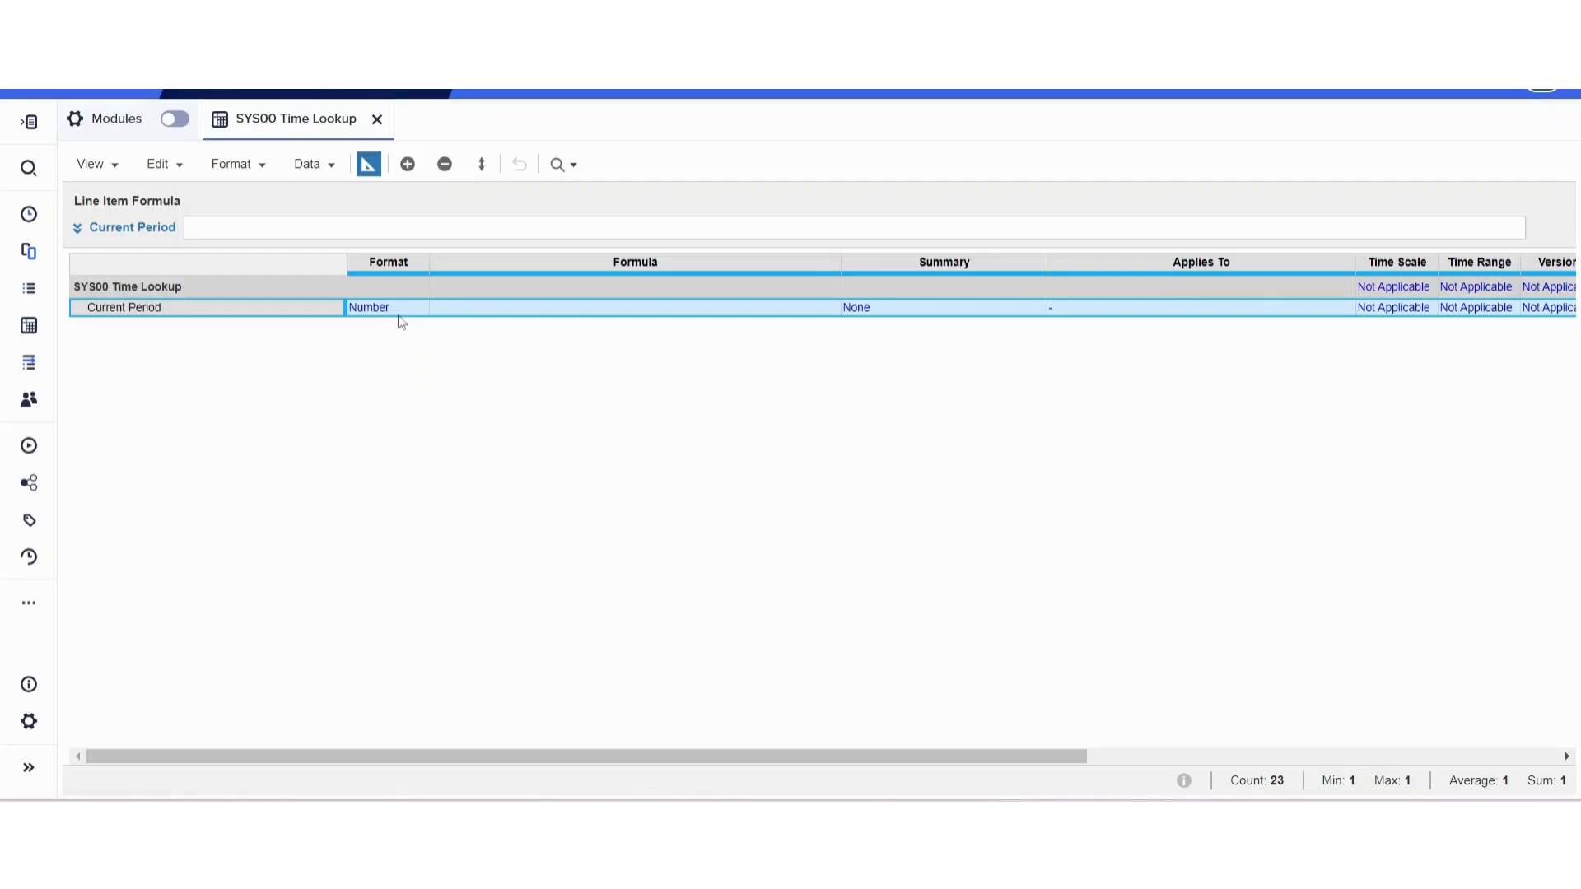
left_click(387, 308)
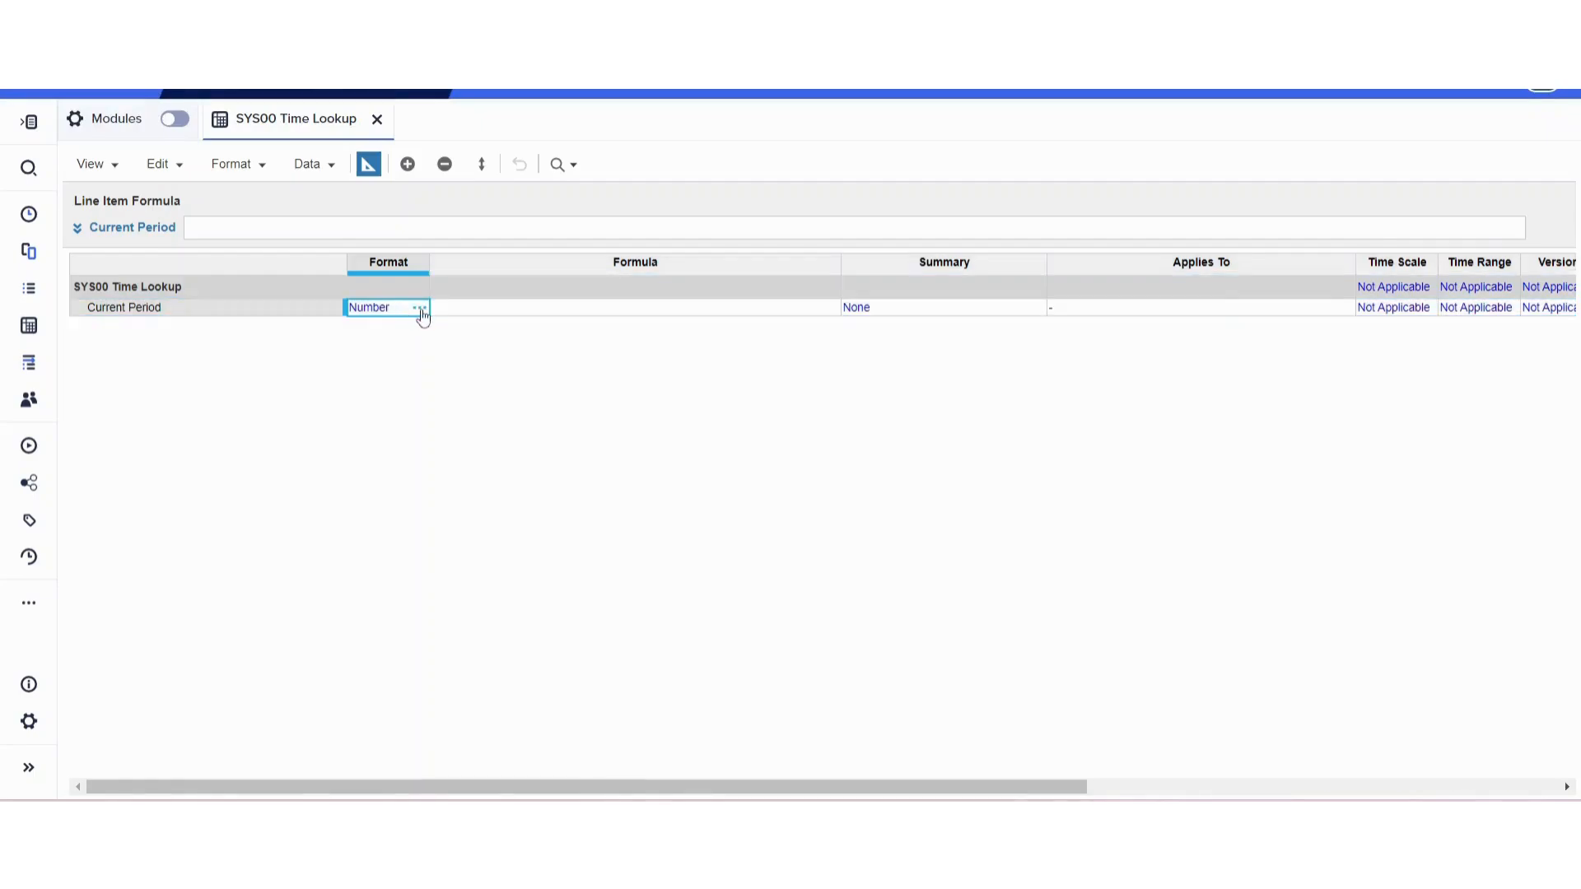
left_click(421, 308)
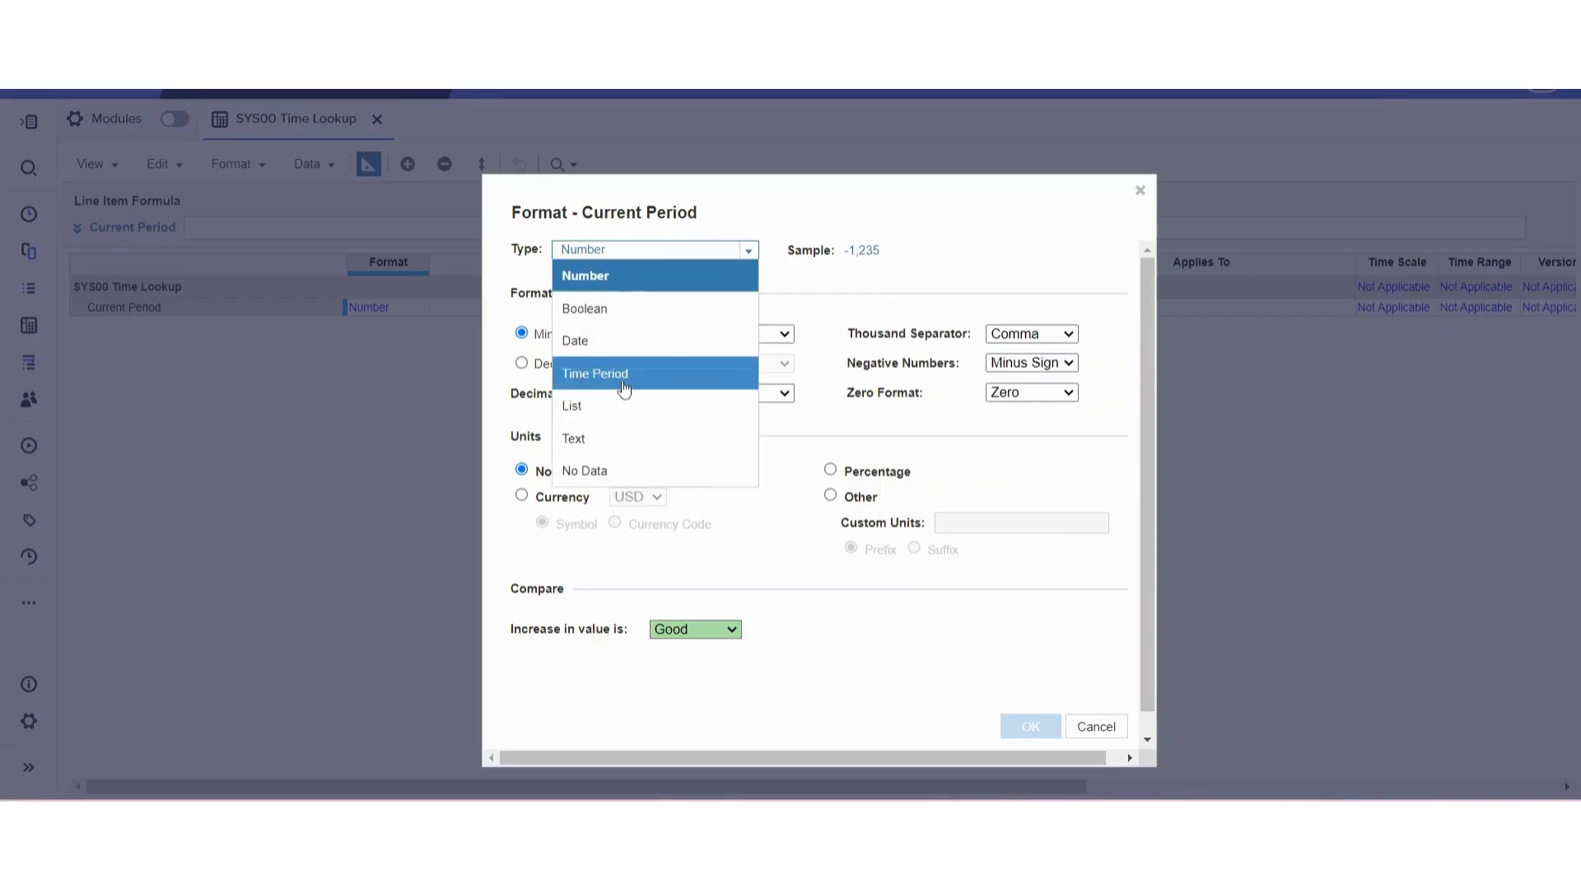
left_click(595, 374)
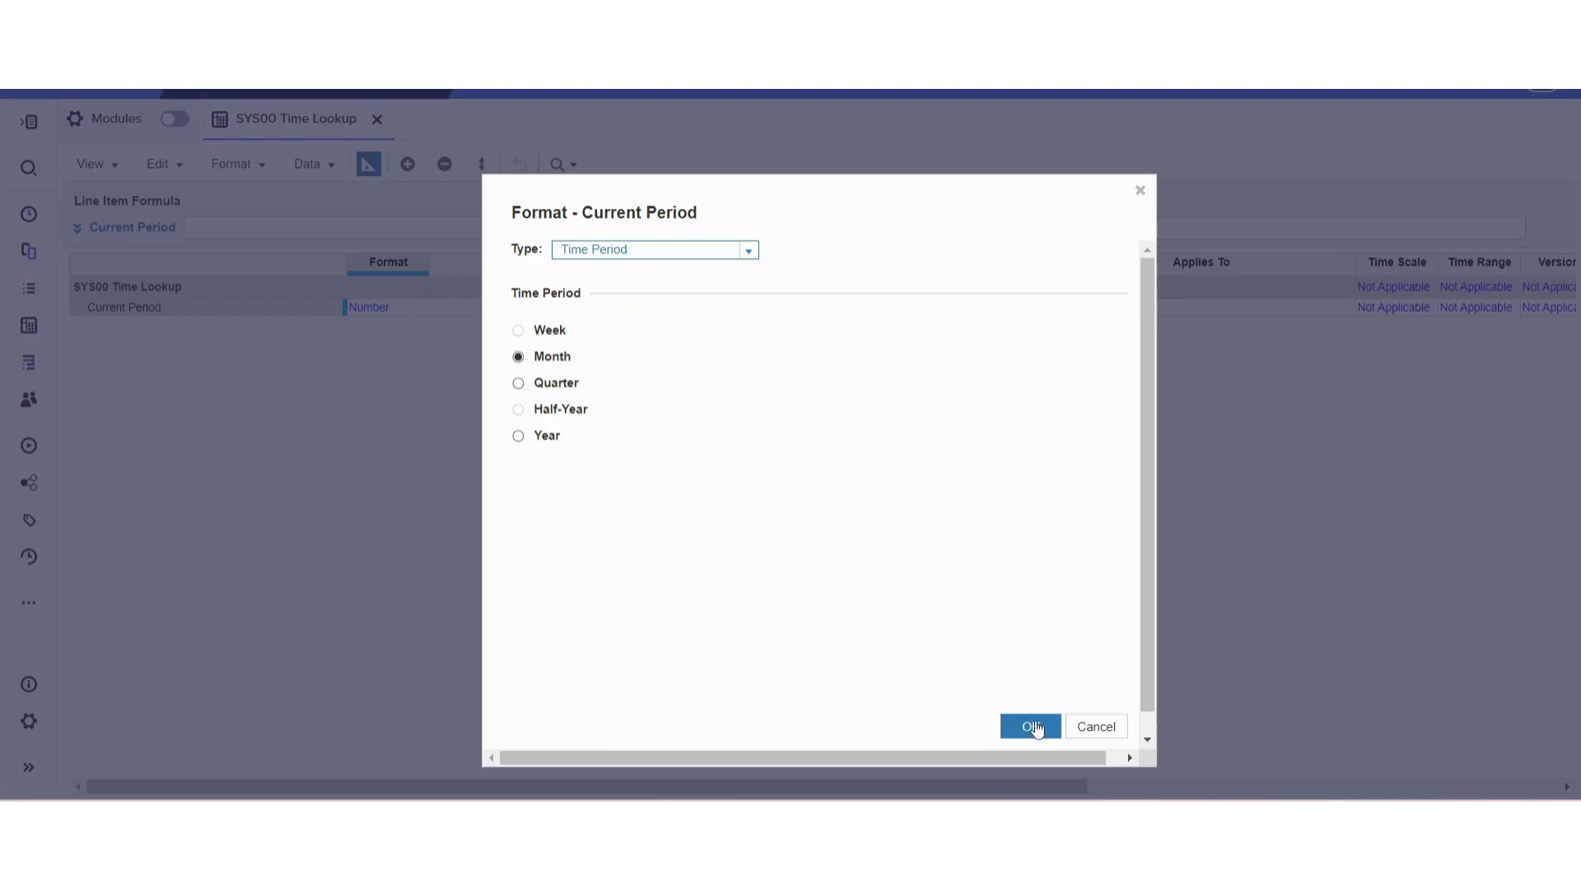
left_click(1029, 726)
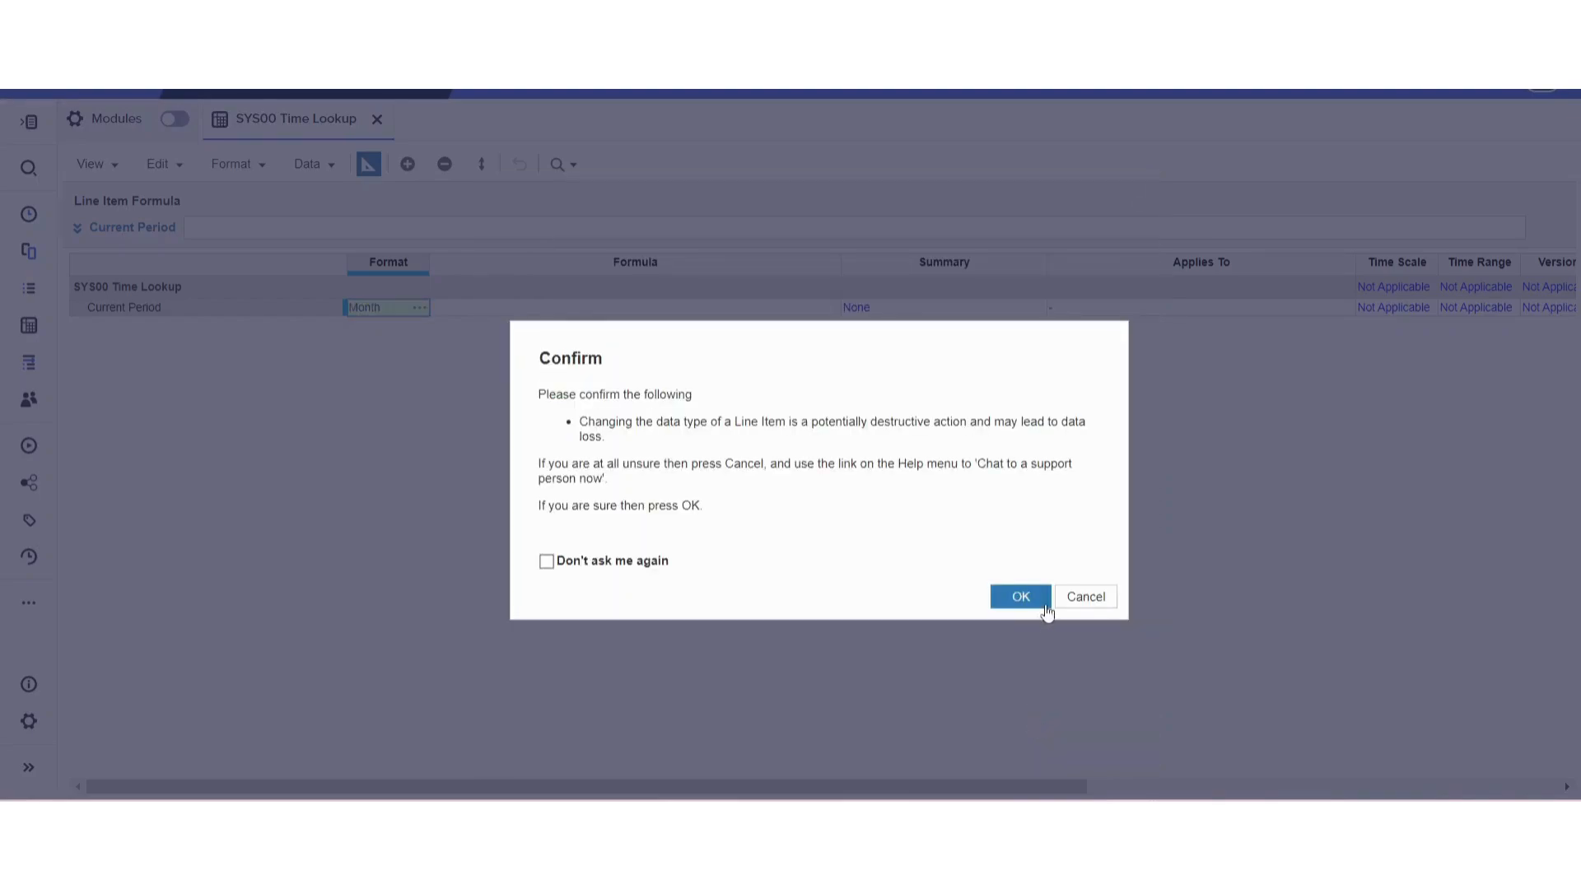
left_click(1019, 596)
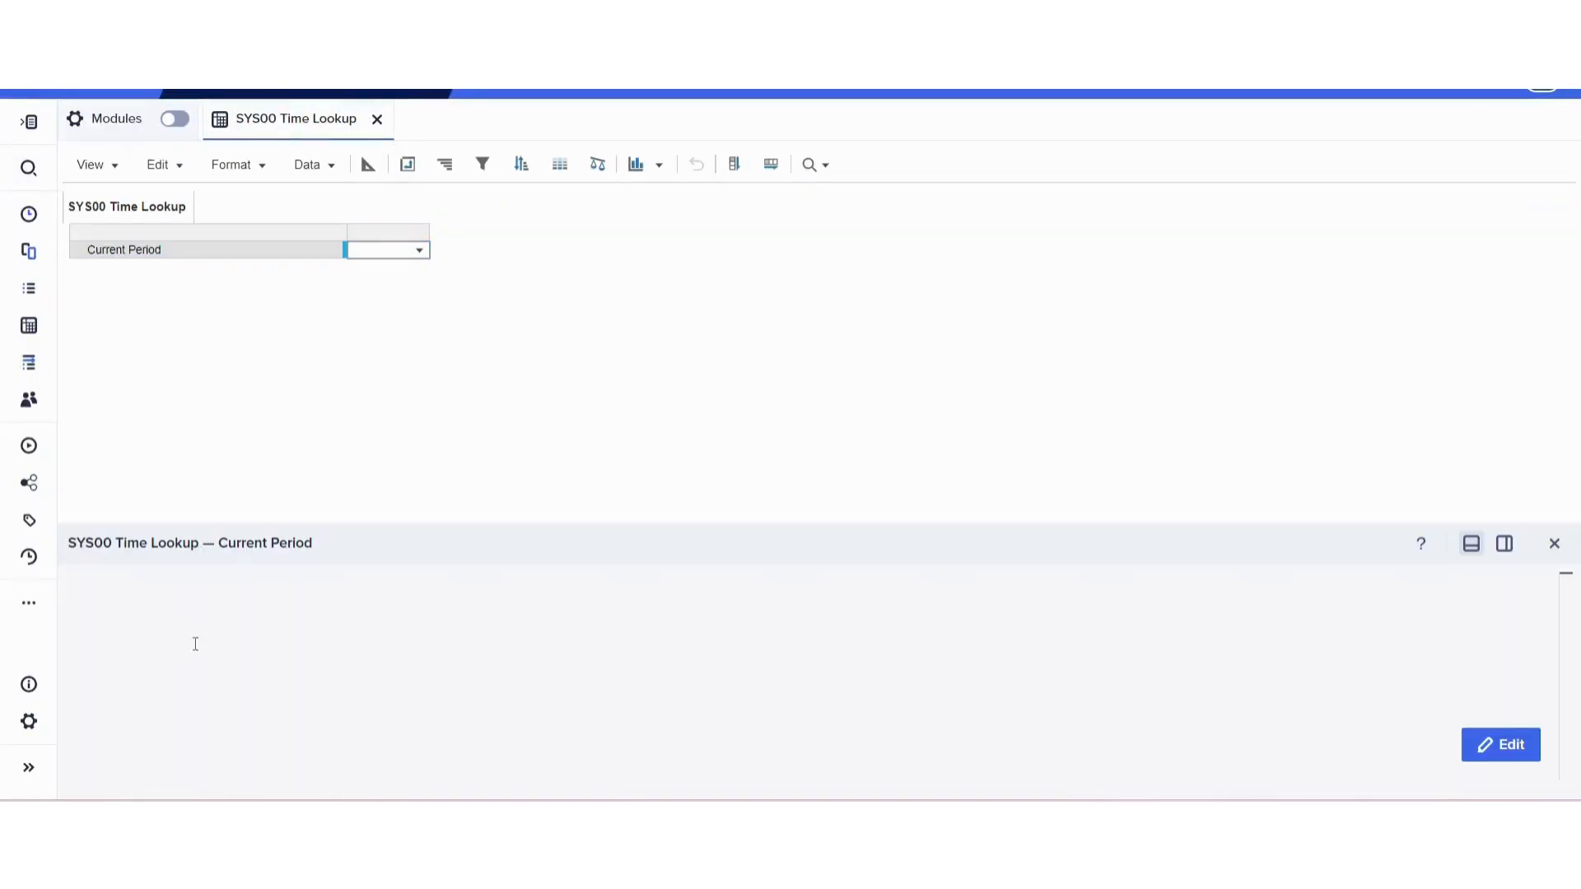
Give Current Period the formula PERIOD(CURRENTPERIODSTART()), so it shows Jun 24
left_click(1500, 744)
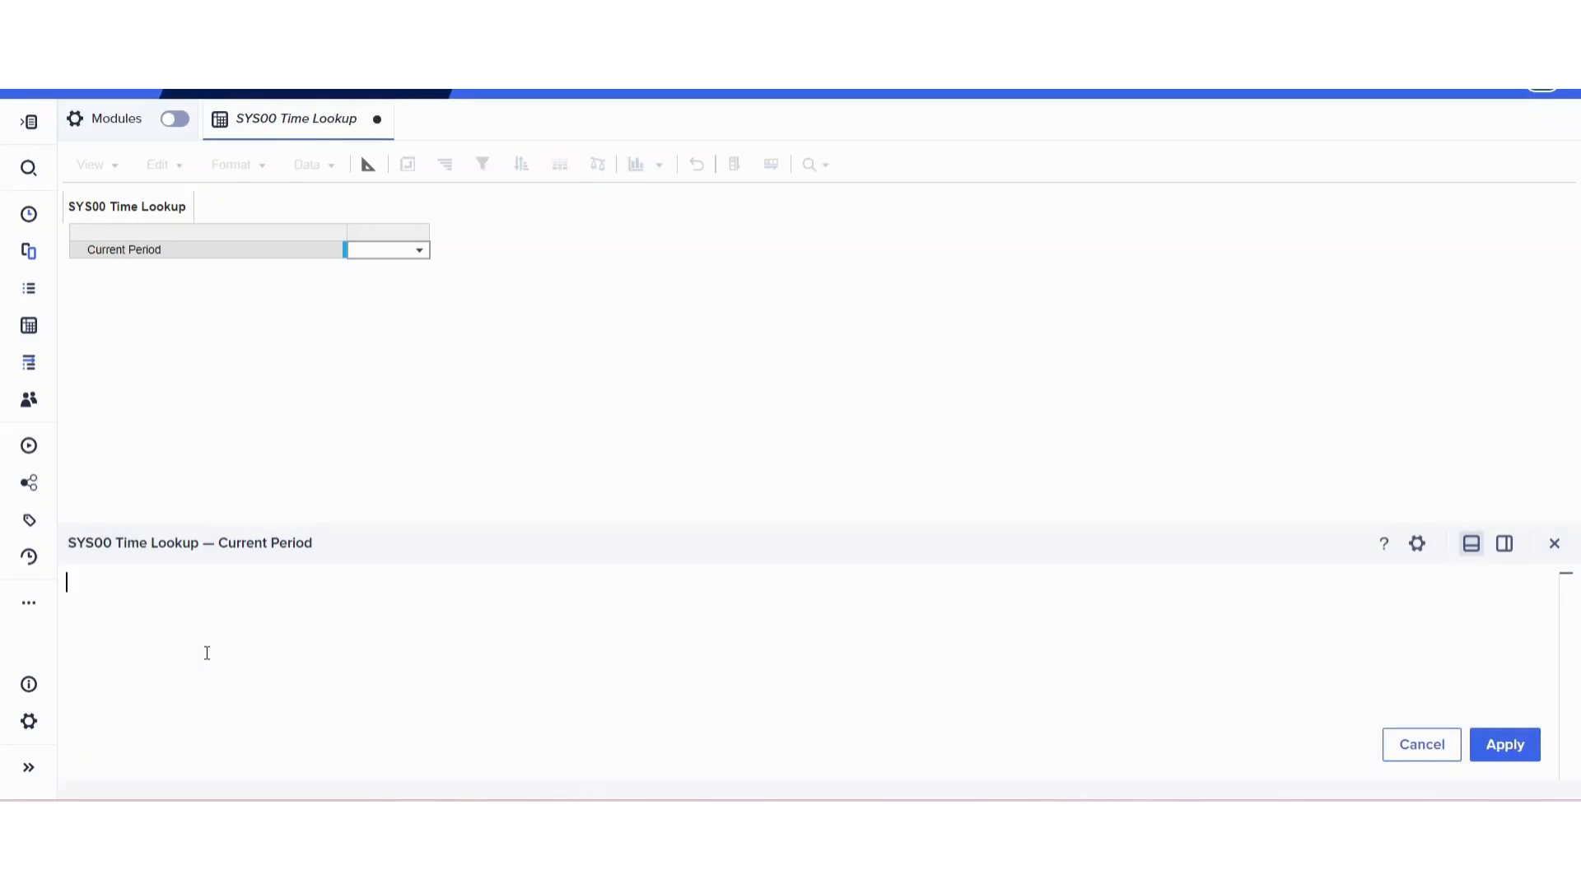
type("per")
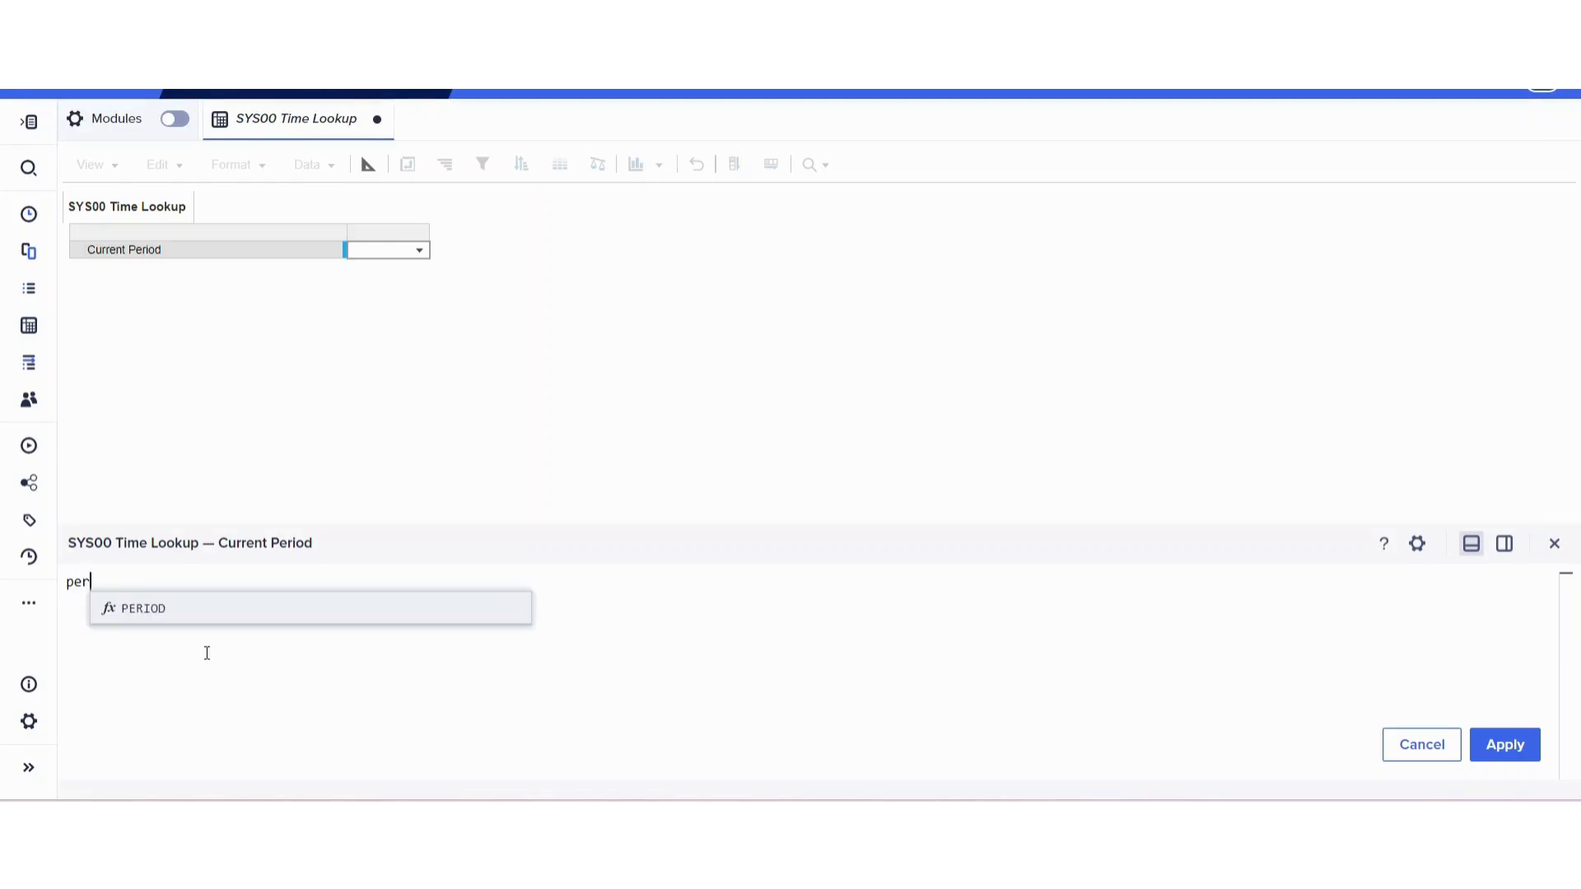
left_click(141, 608)
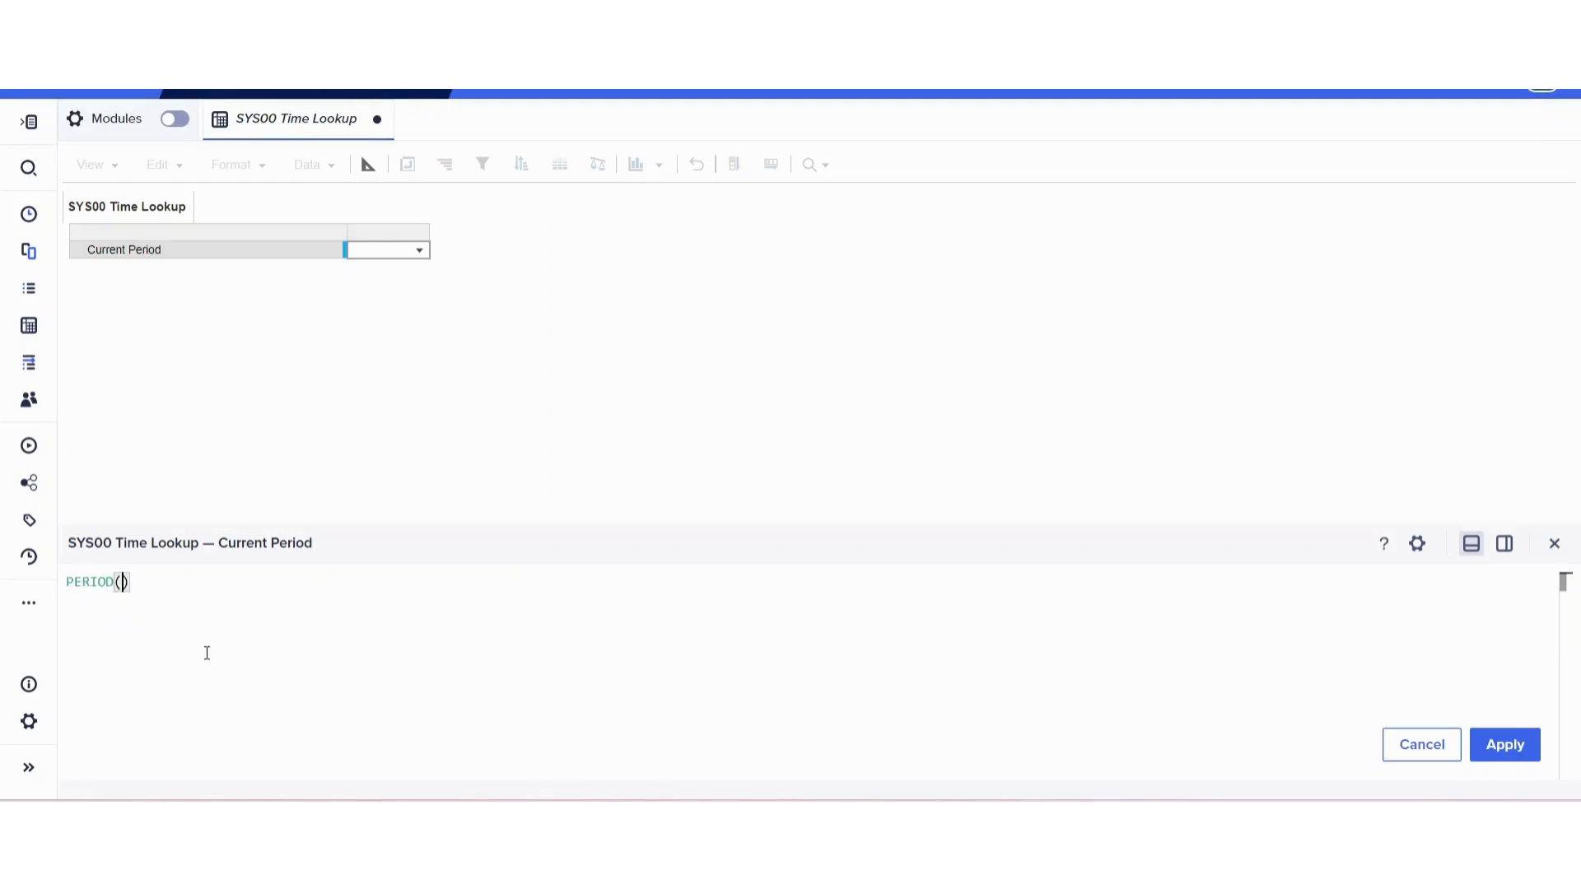
type("curr")
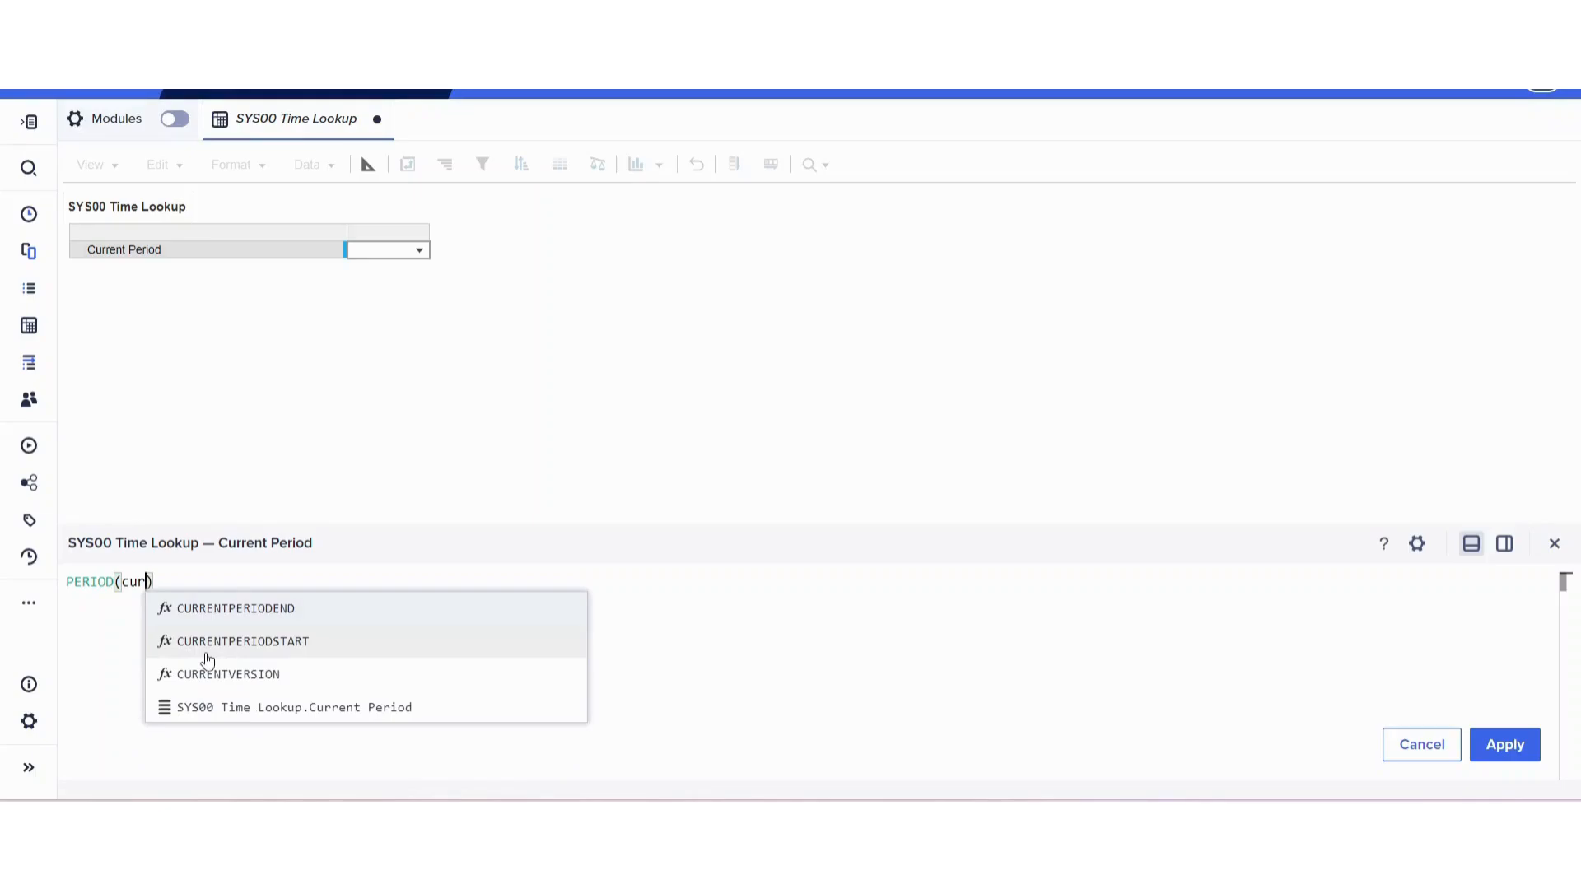
mouse_move(343, 654)
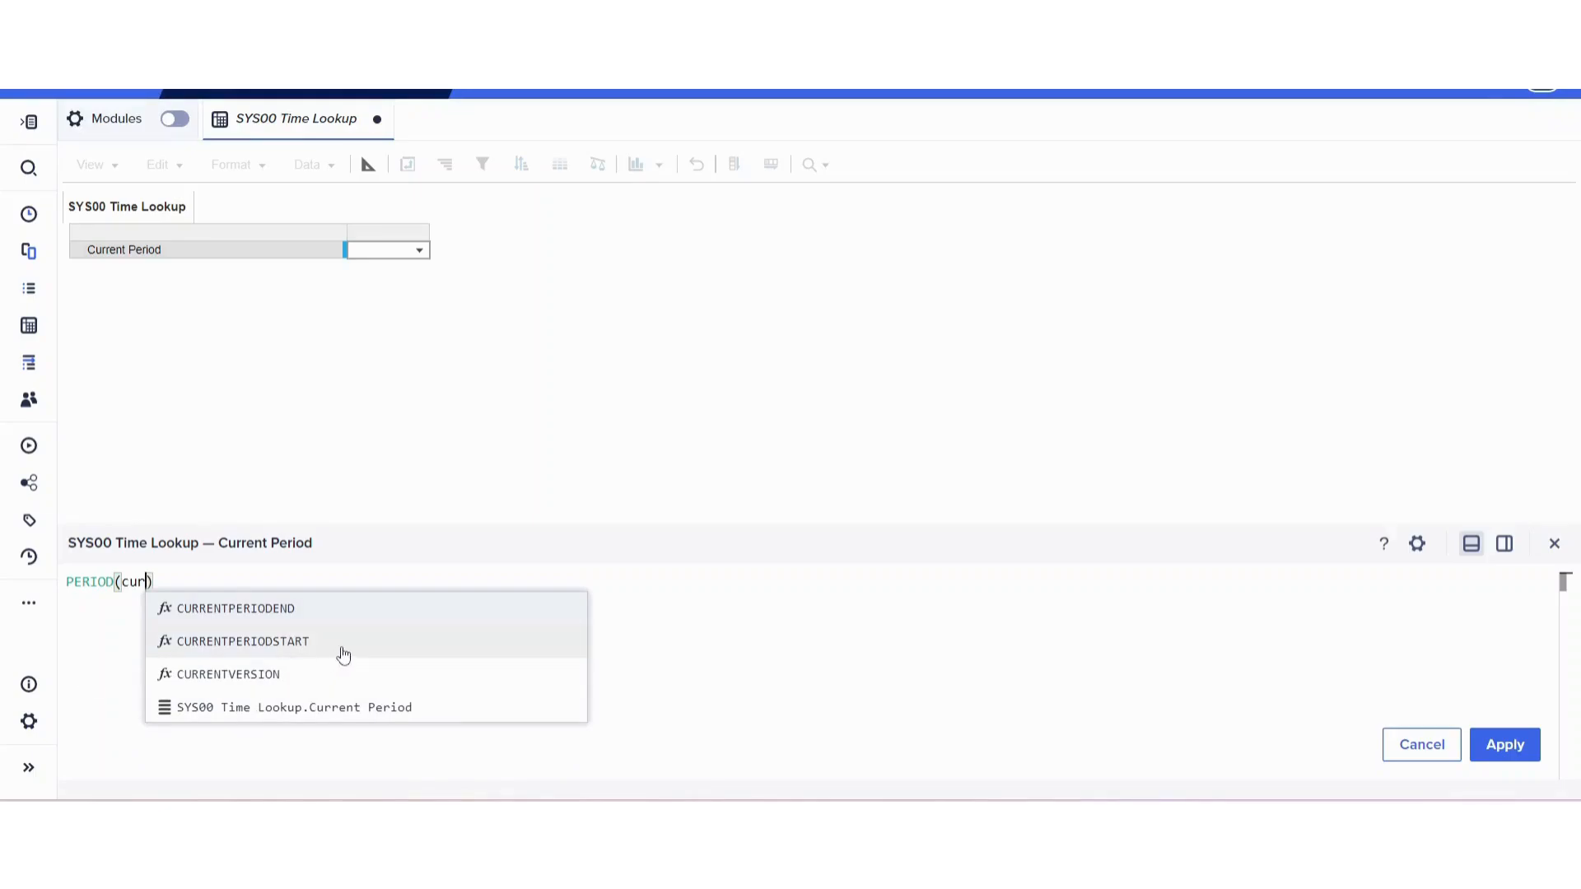
left_click(243, 640)
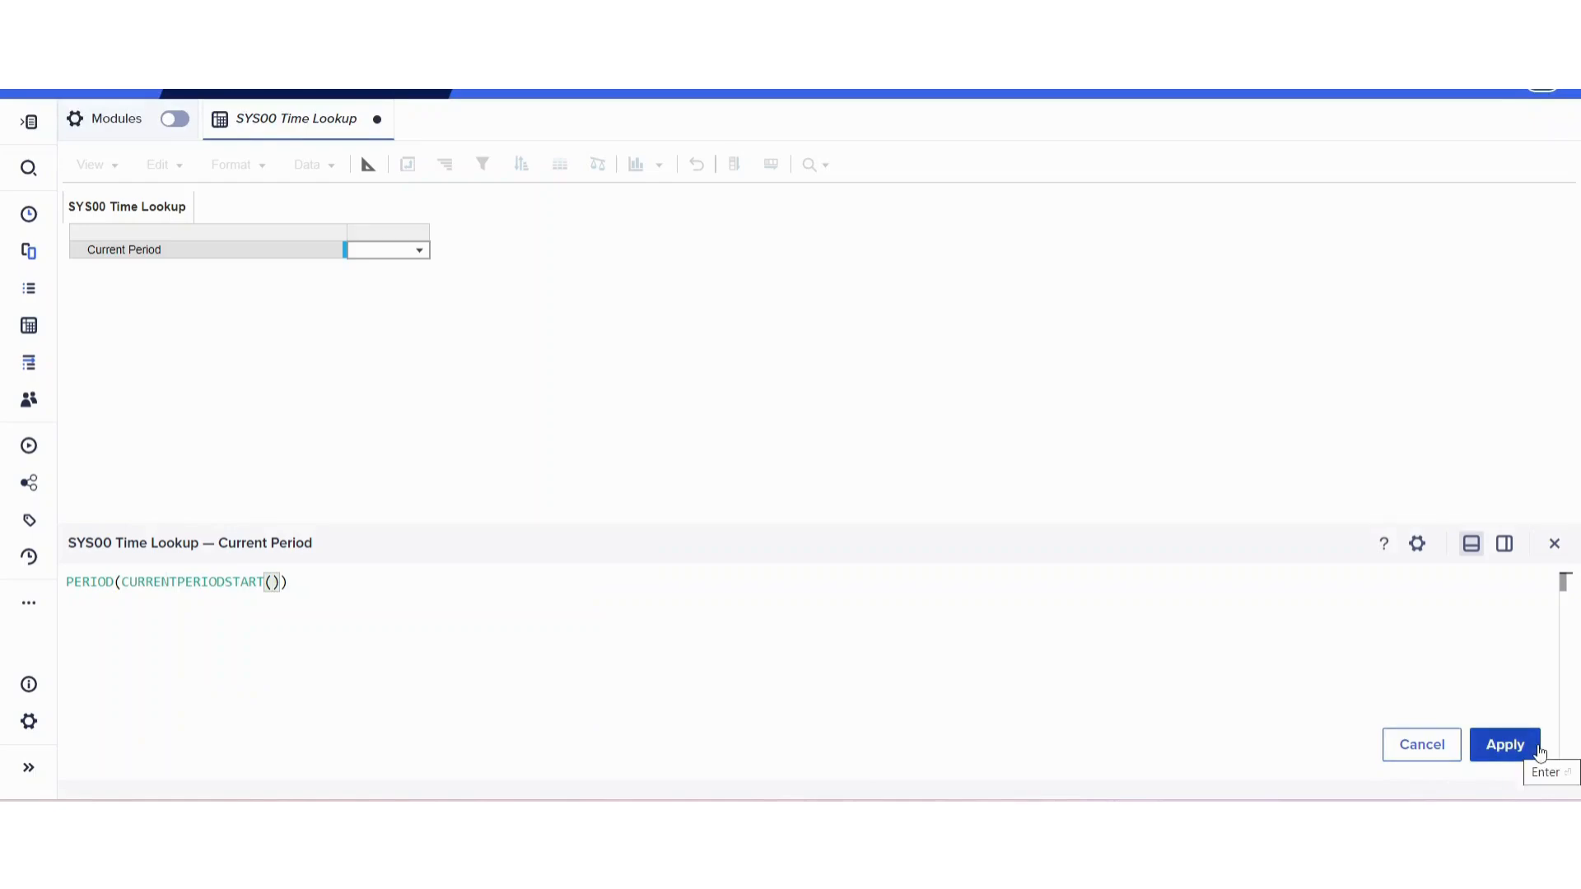
left_click(1503, 744)
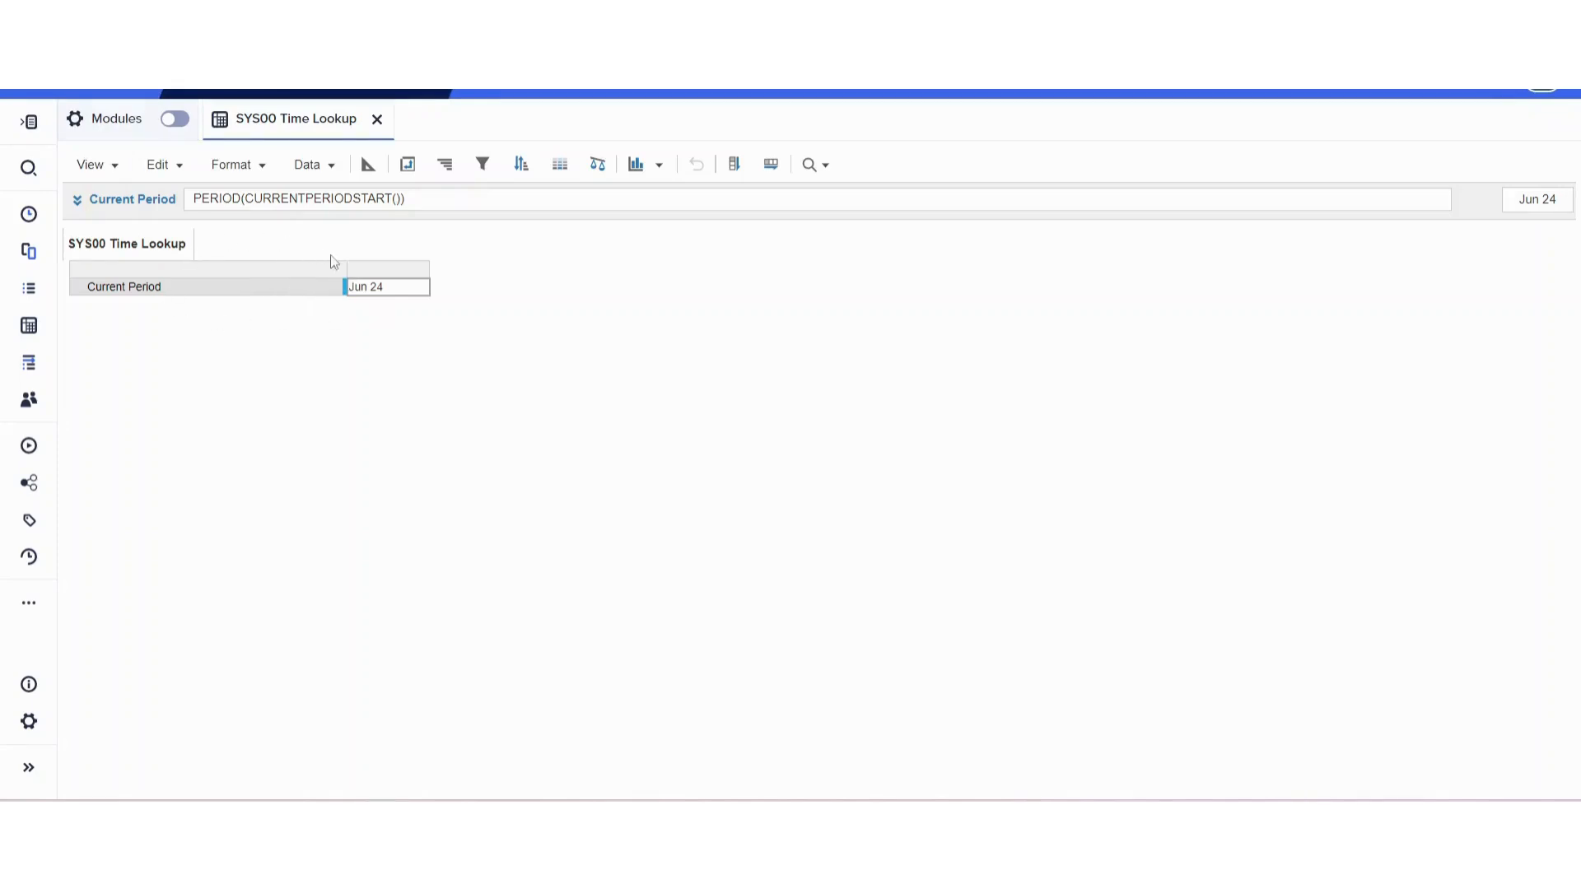
mouse_move(28, 214)
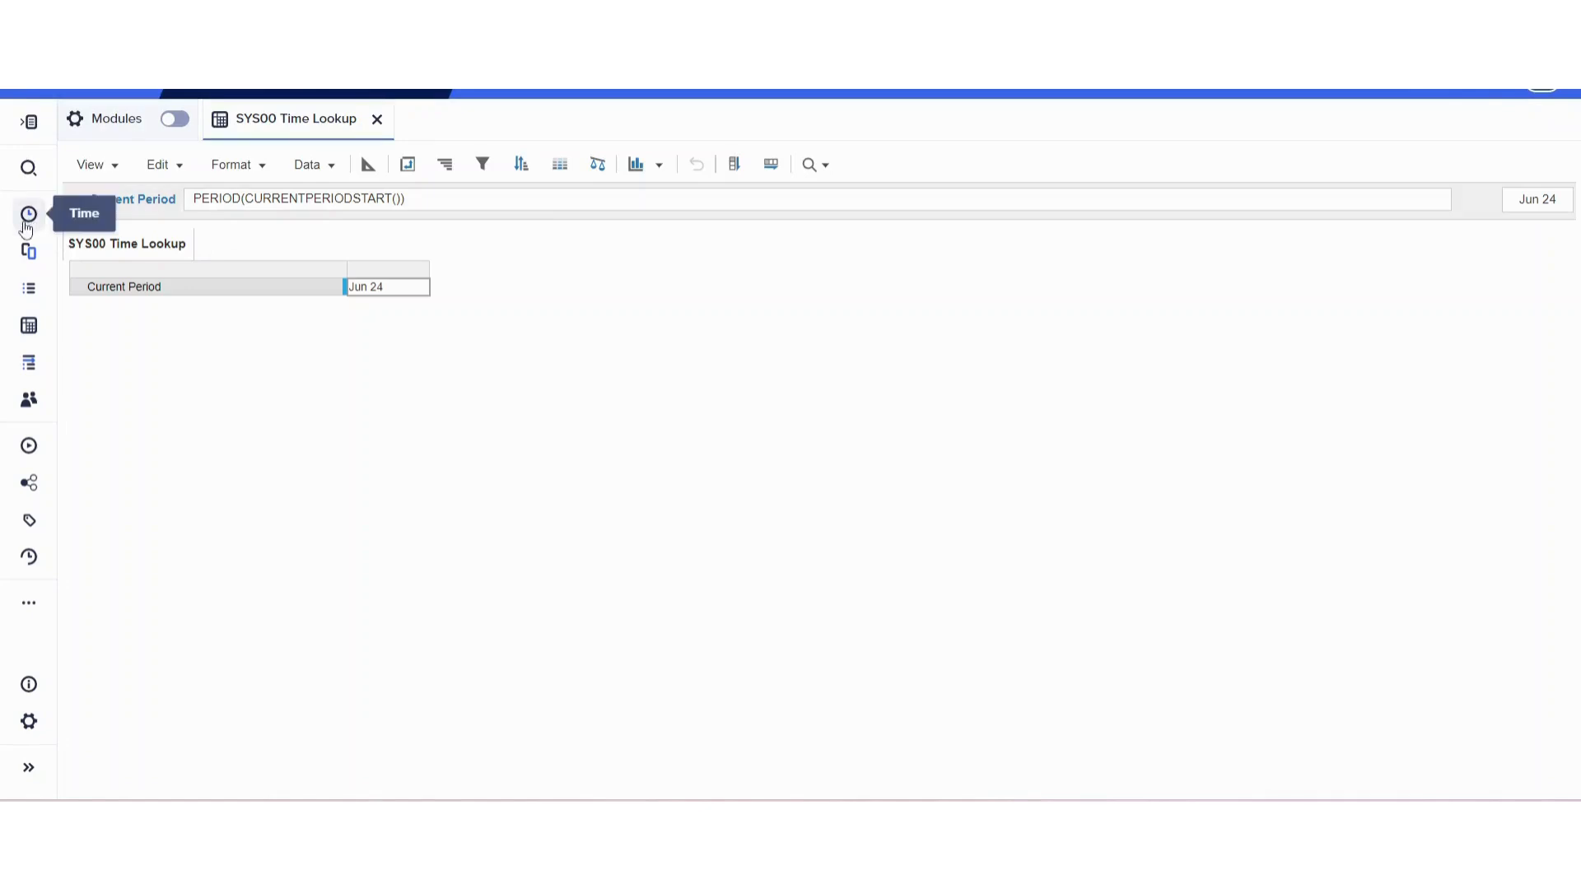
Check the Model Calendar shows Jun 24 as current period, then return to the Modules list
left_click(28, 214)
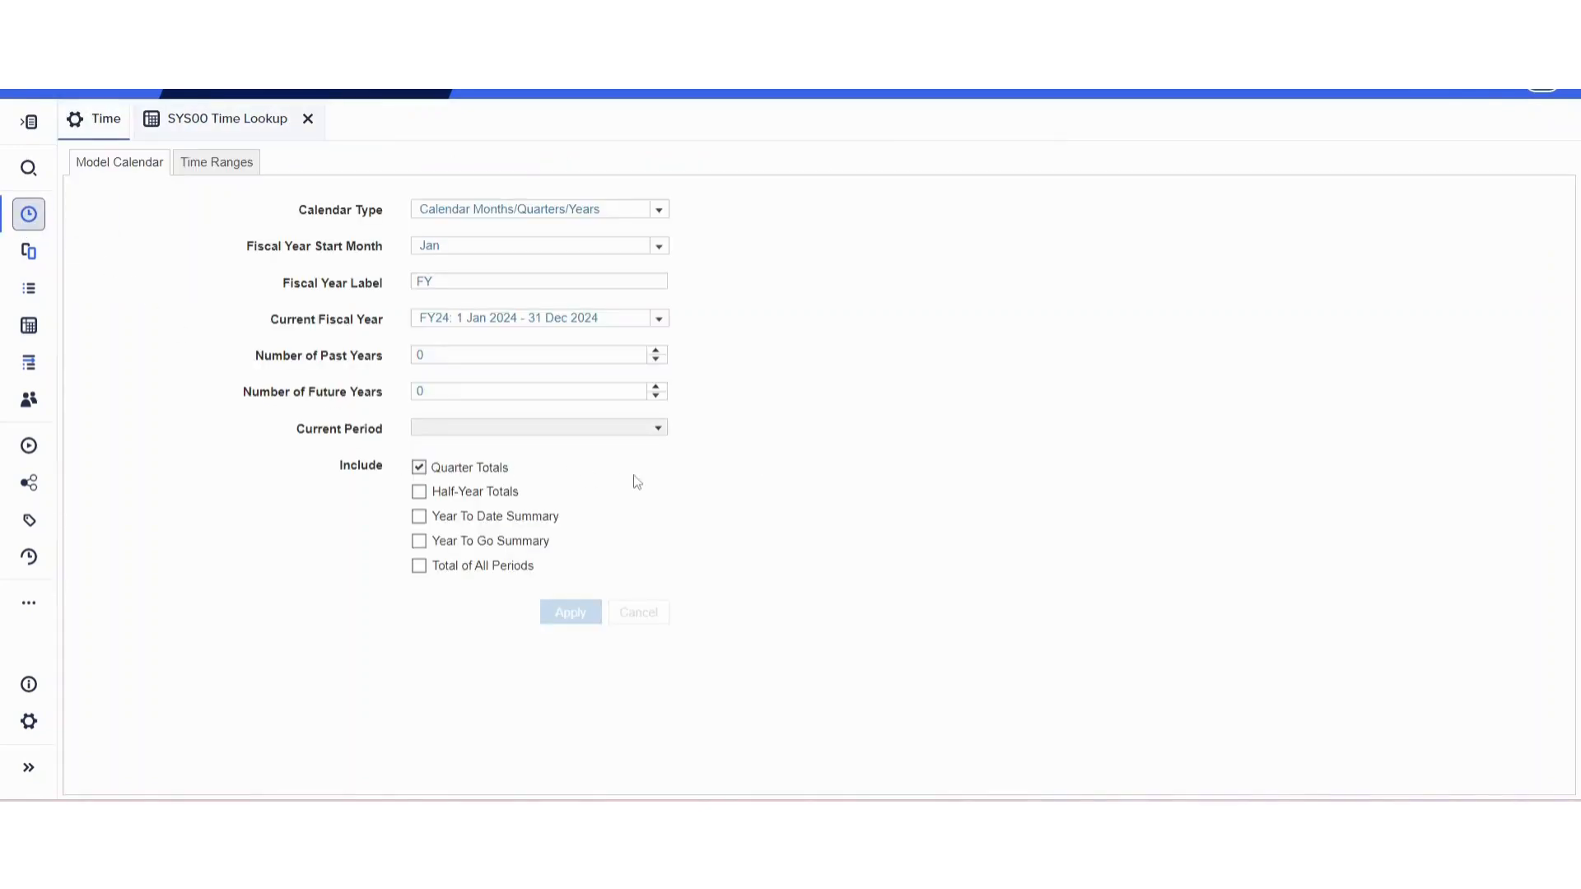
left_click(537, 427)
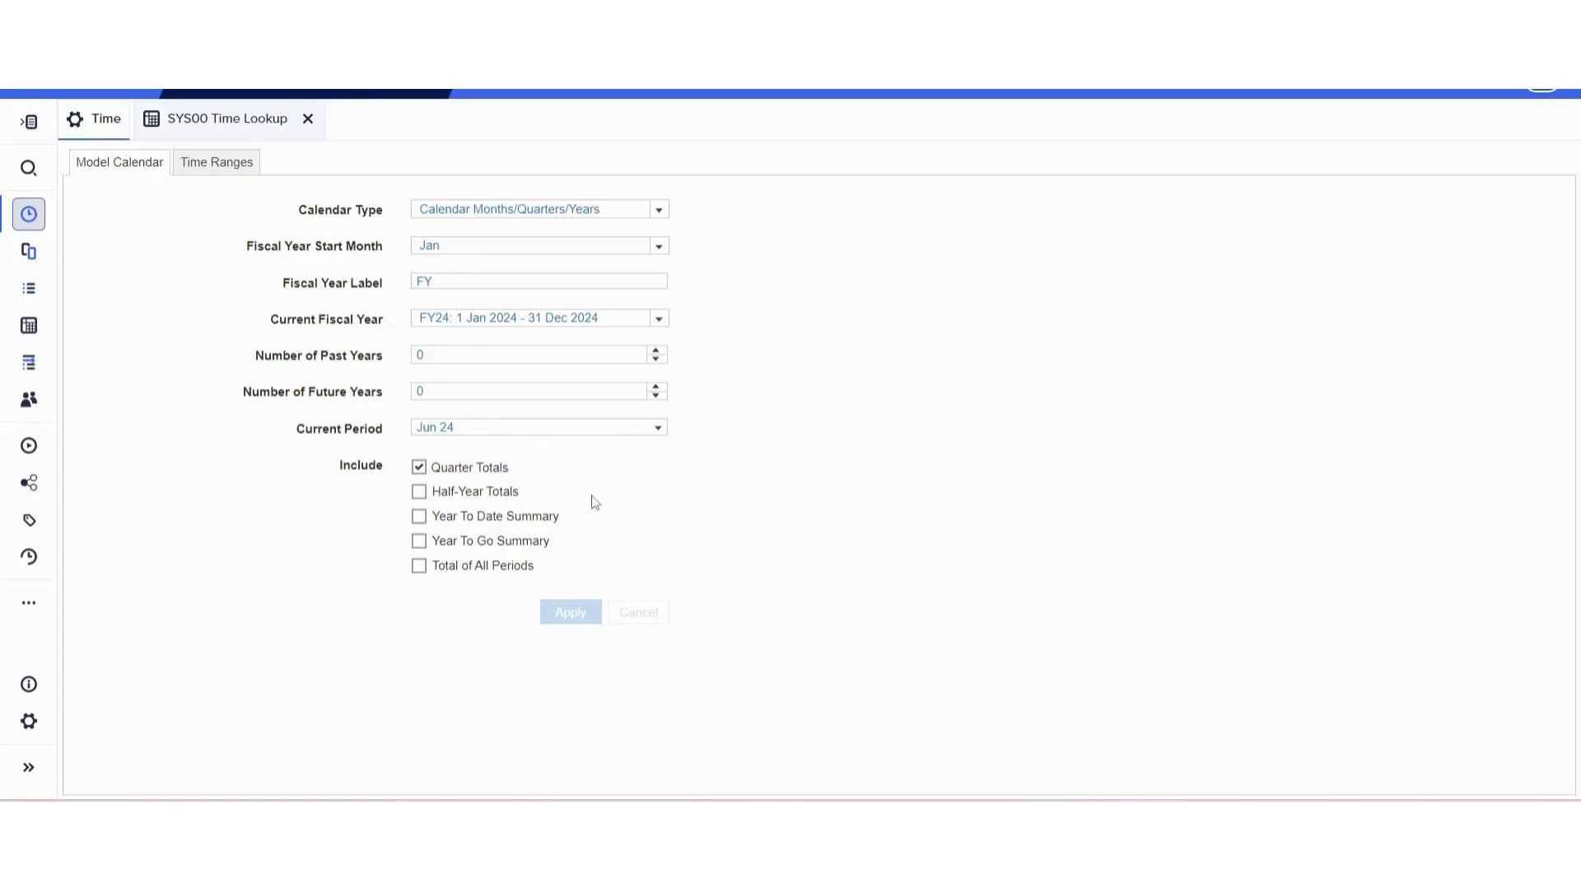
mouse_move(247, 303)
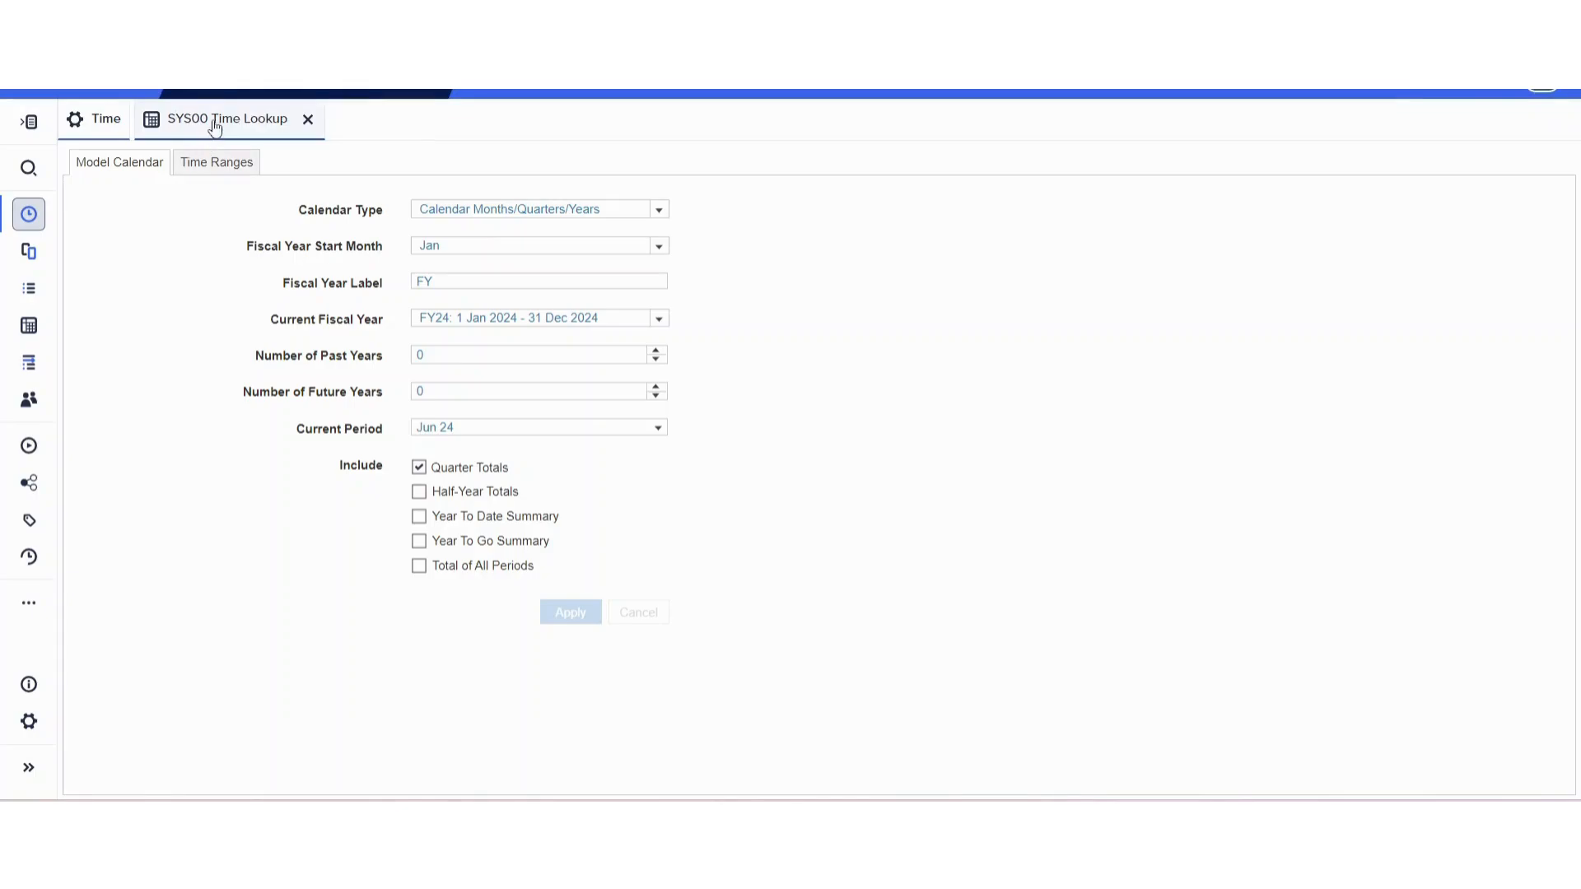
left_click(216, 161)
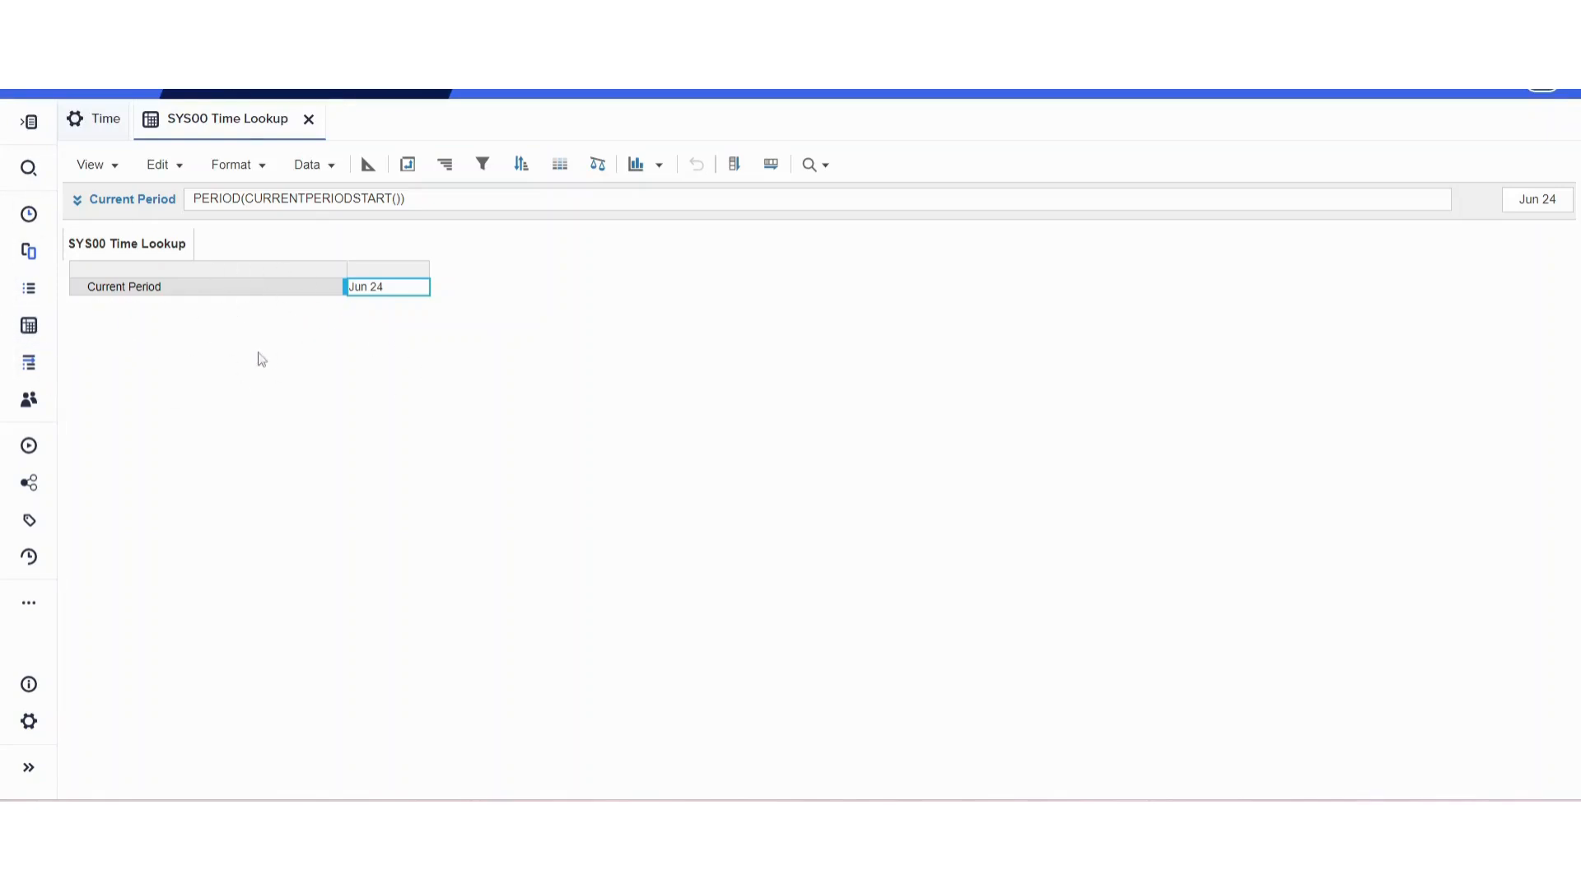
mouse_move(252, 334)
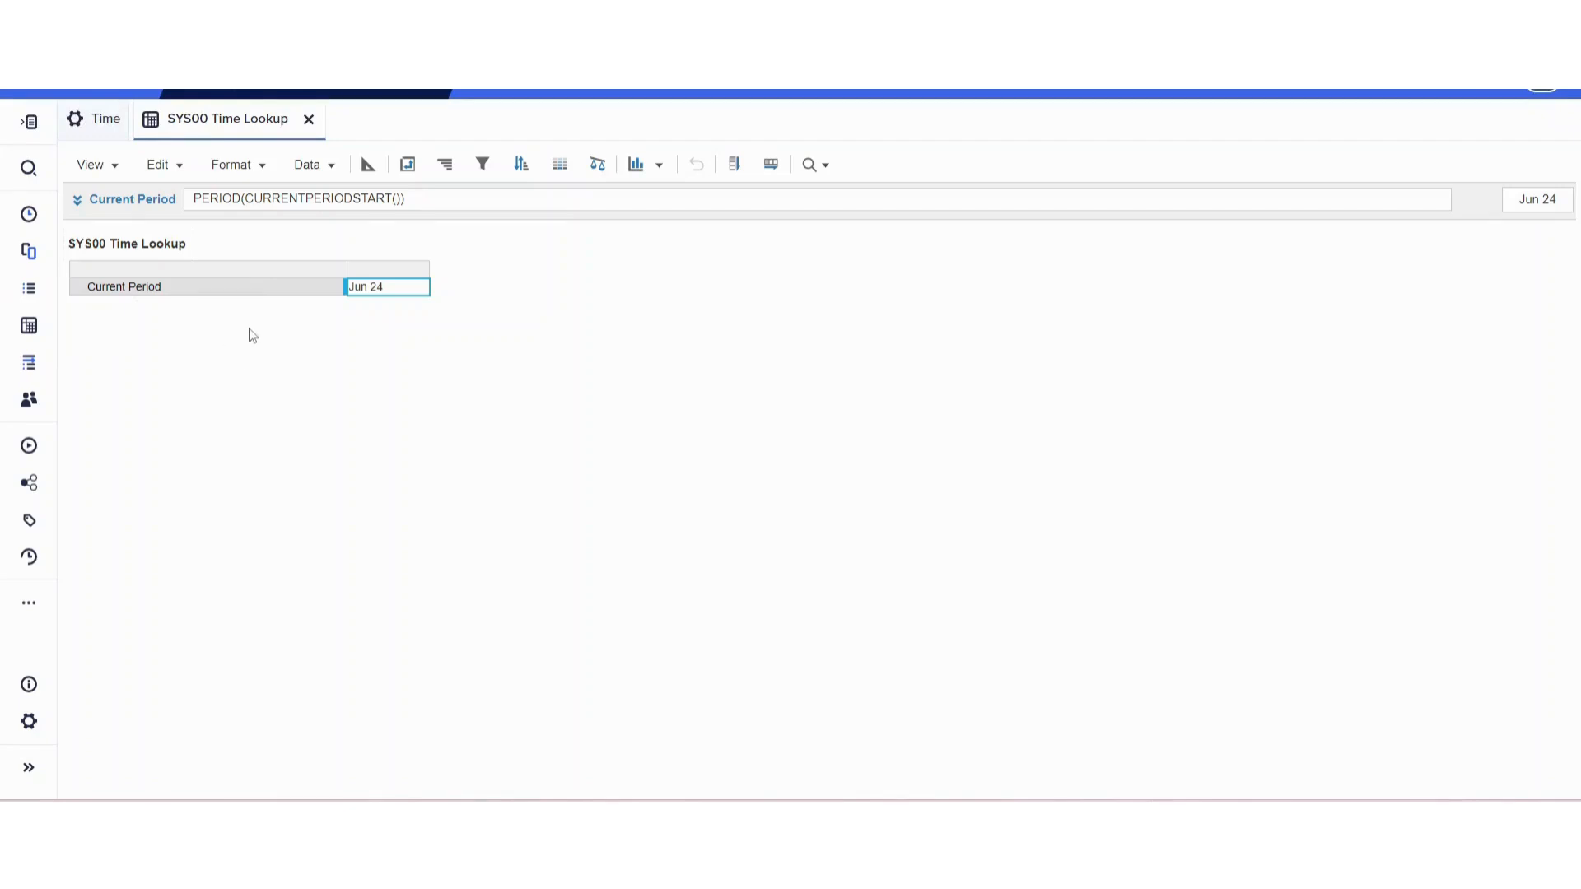
left_click(28, 324)
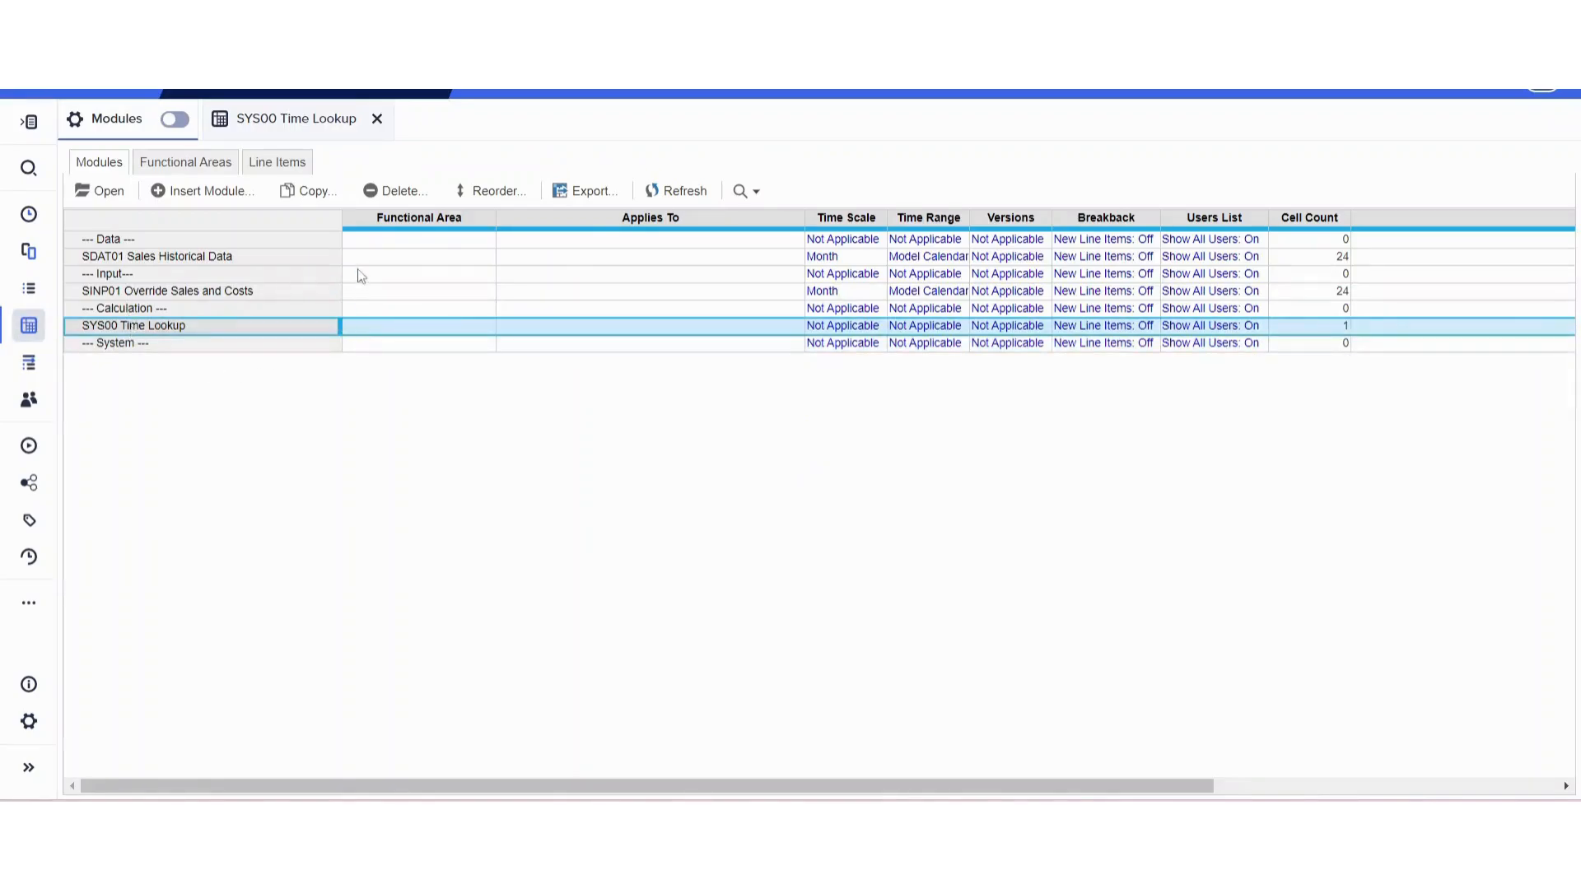
Move SYS00 Time Lookup under the --- System --- heading and start a new module
left_click(497, 191)
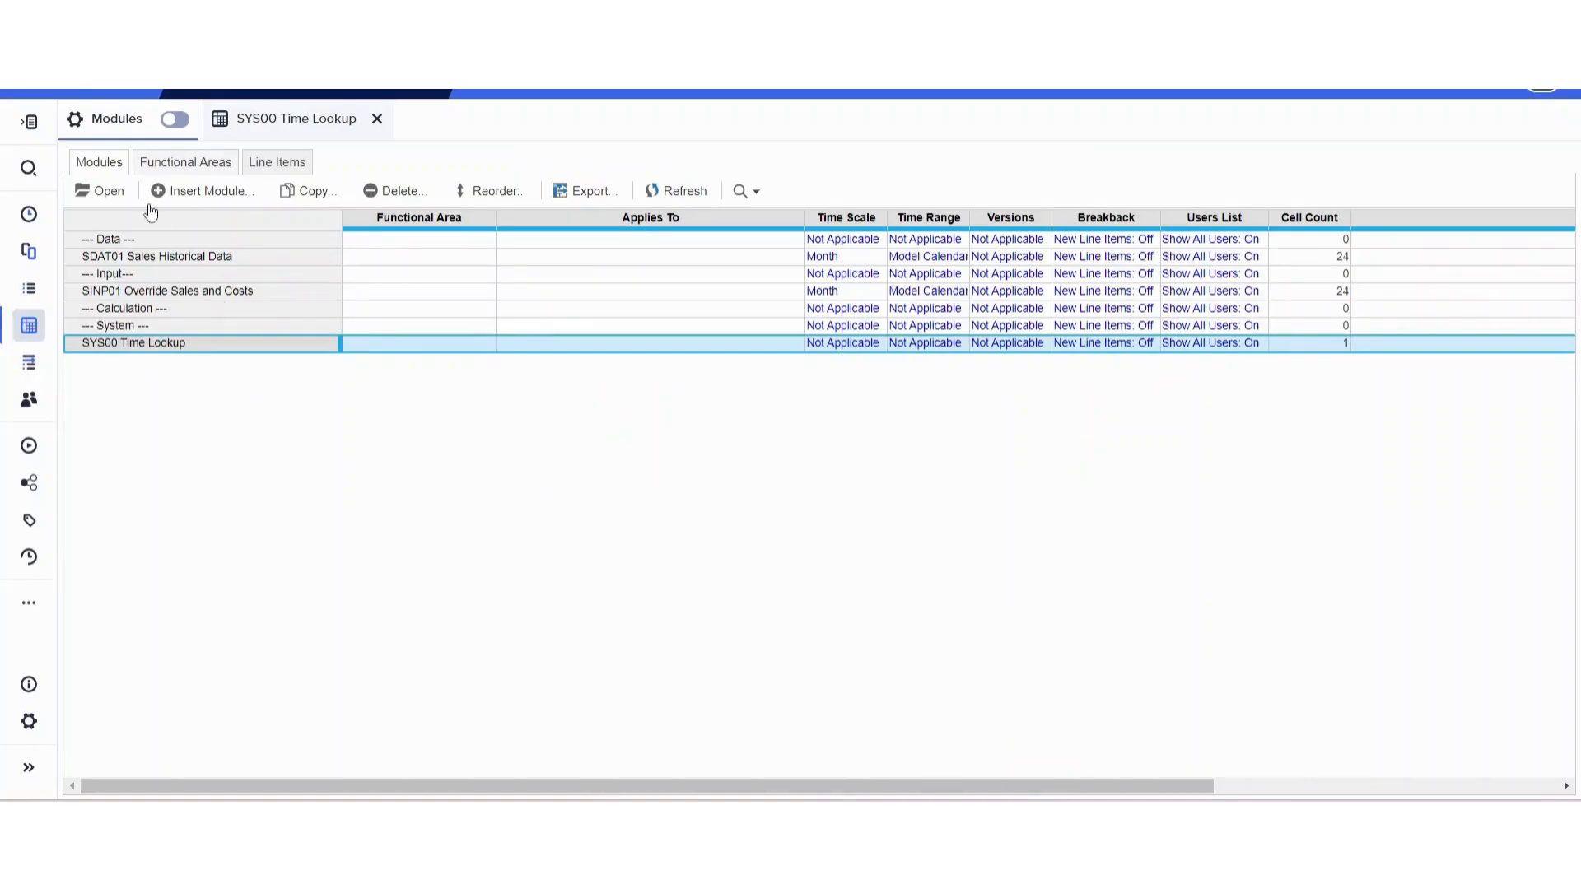
left_click(209, 191)
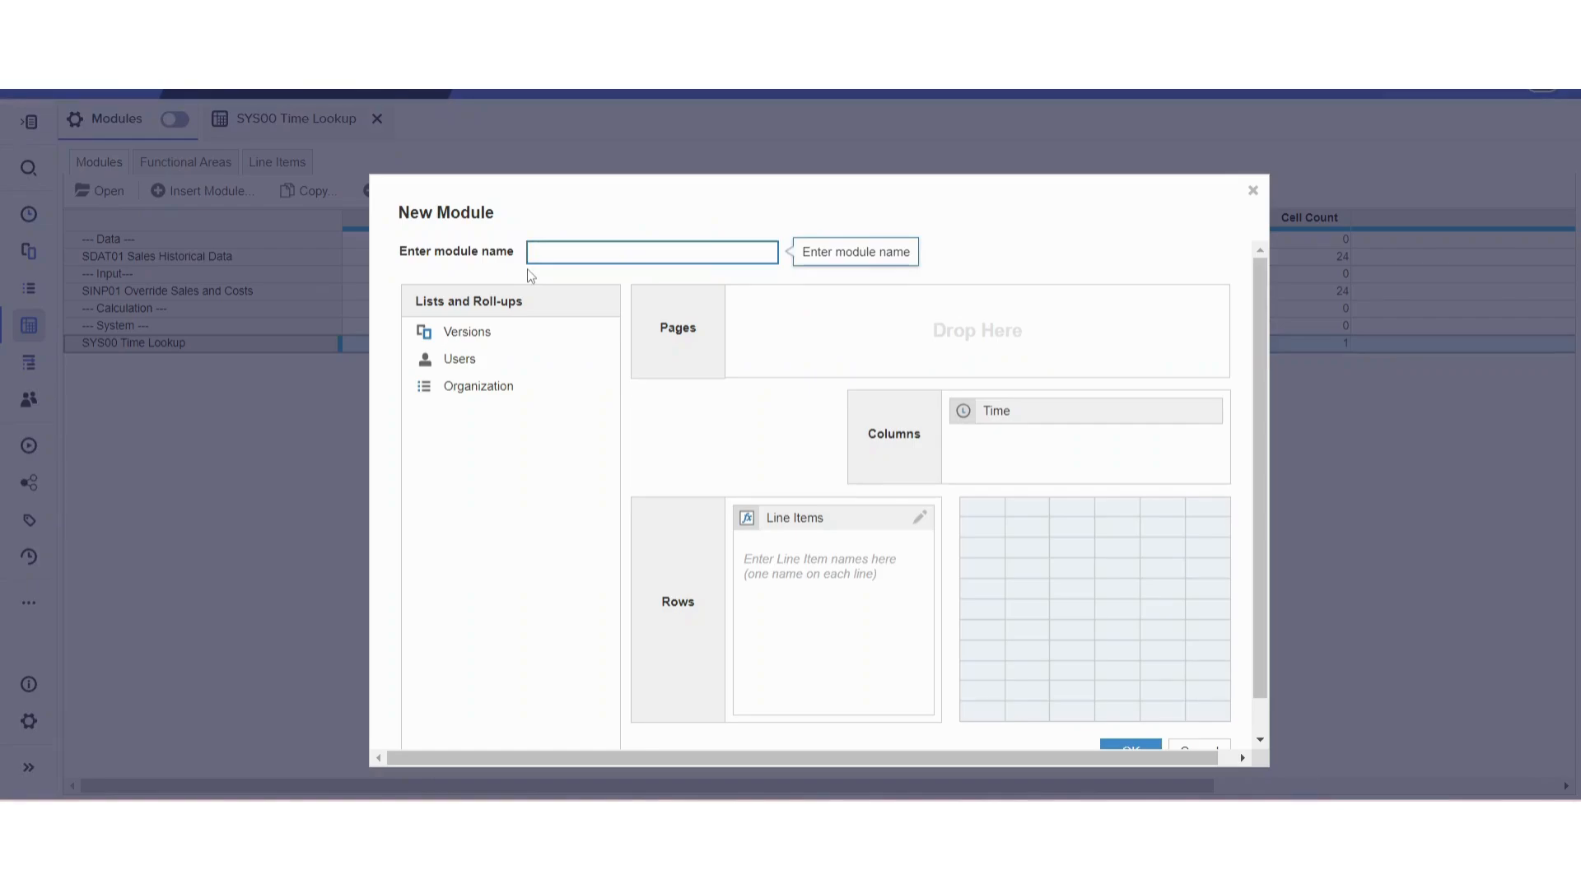
Name the new module 'SYS01 Time Settings'
type("SYS01 T")
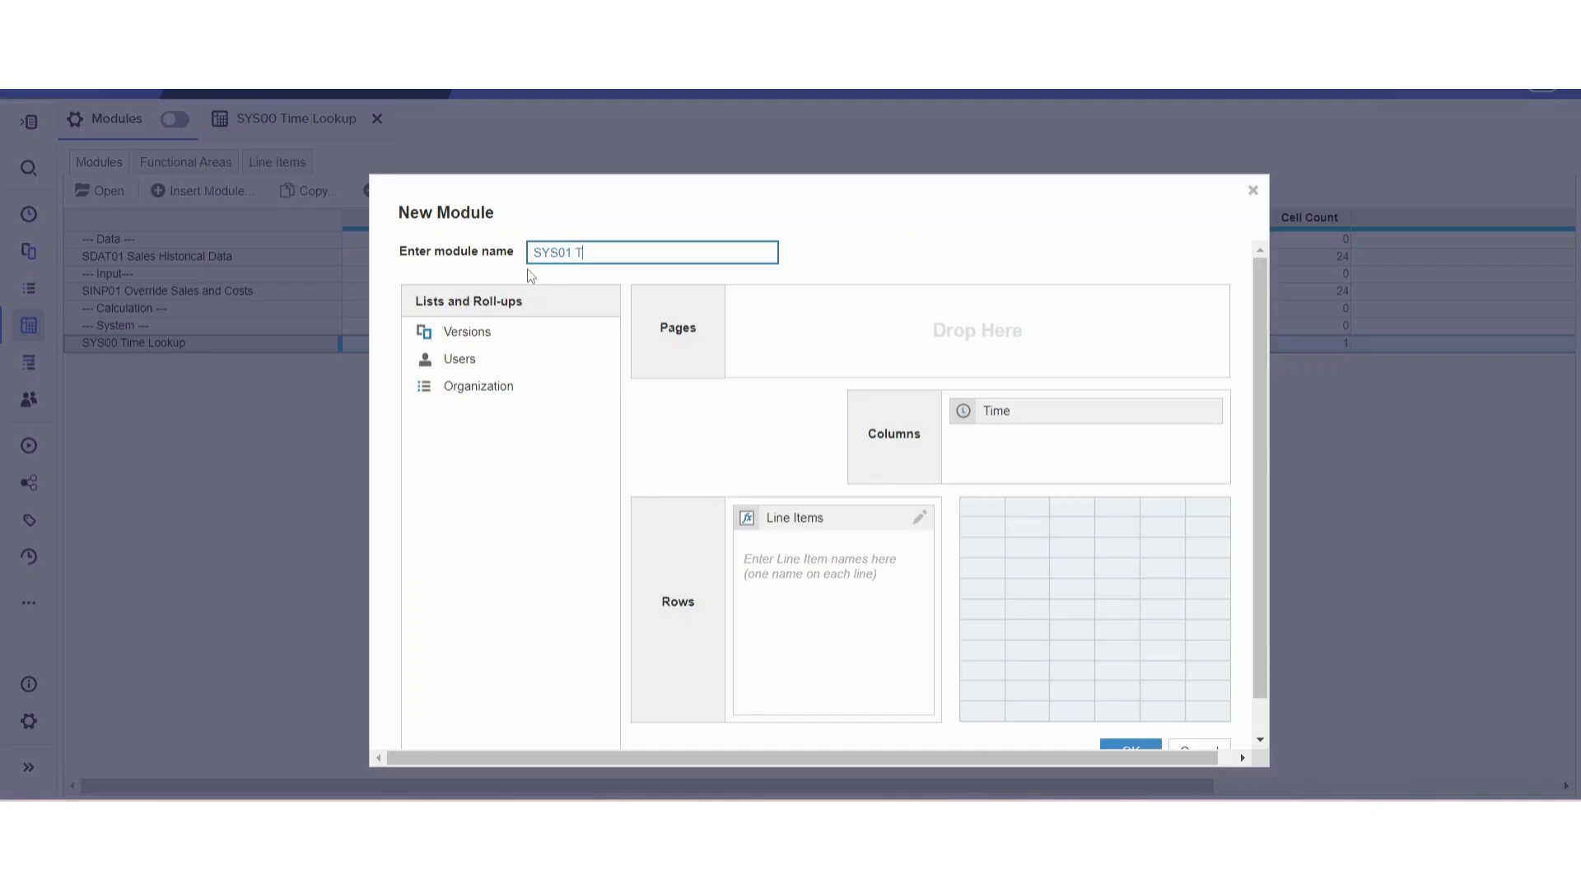
type("ime")
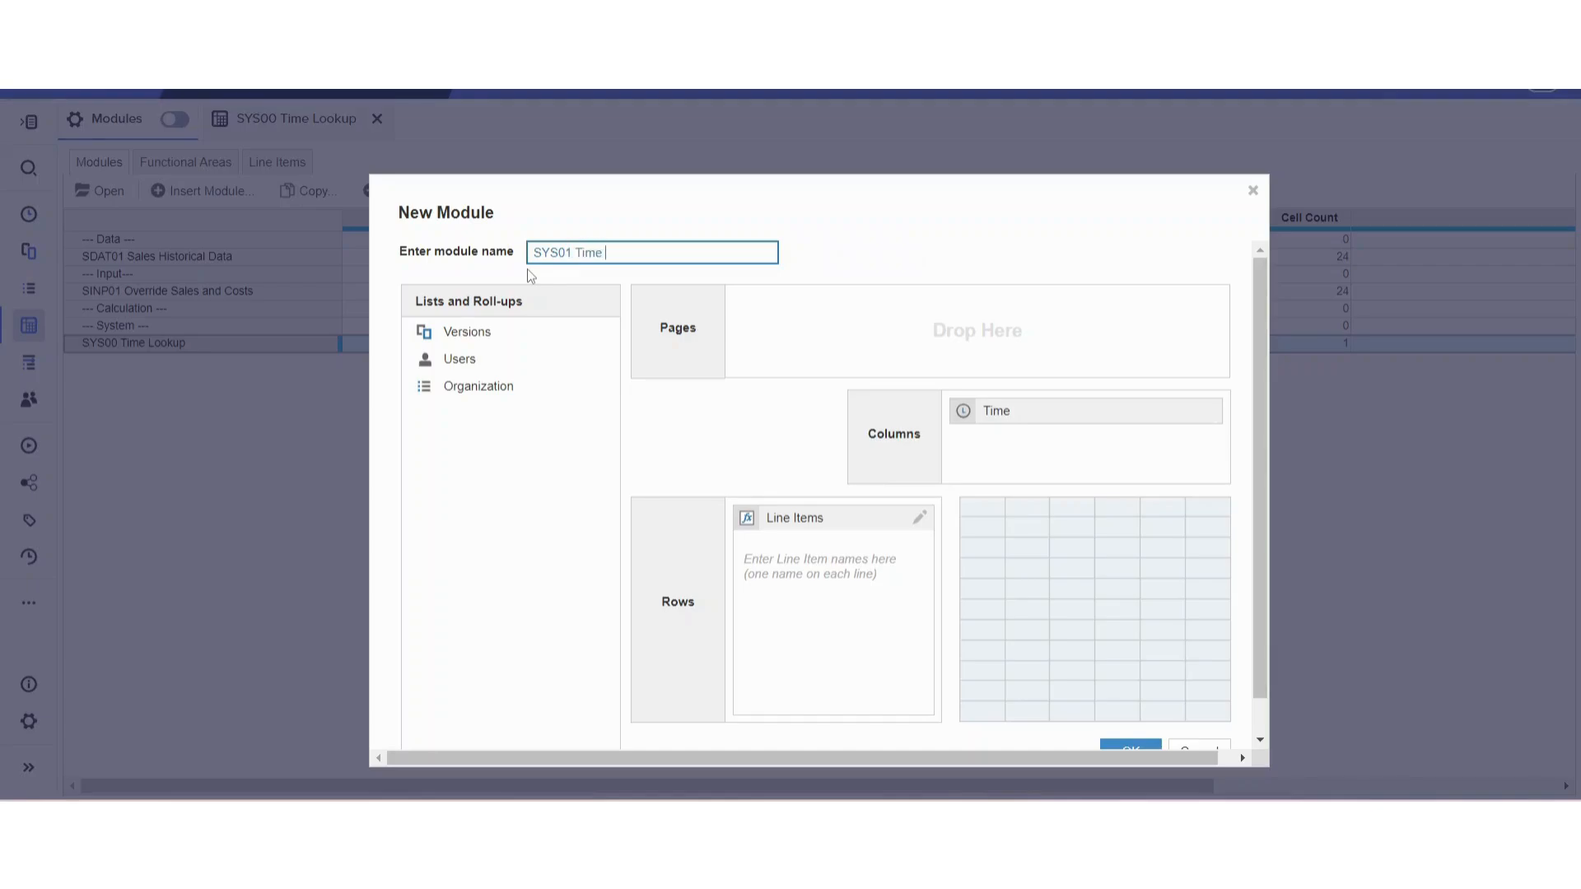
type("Settings")
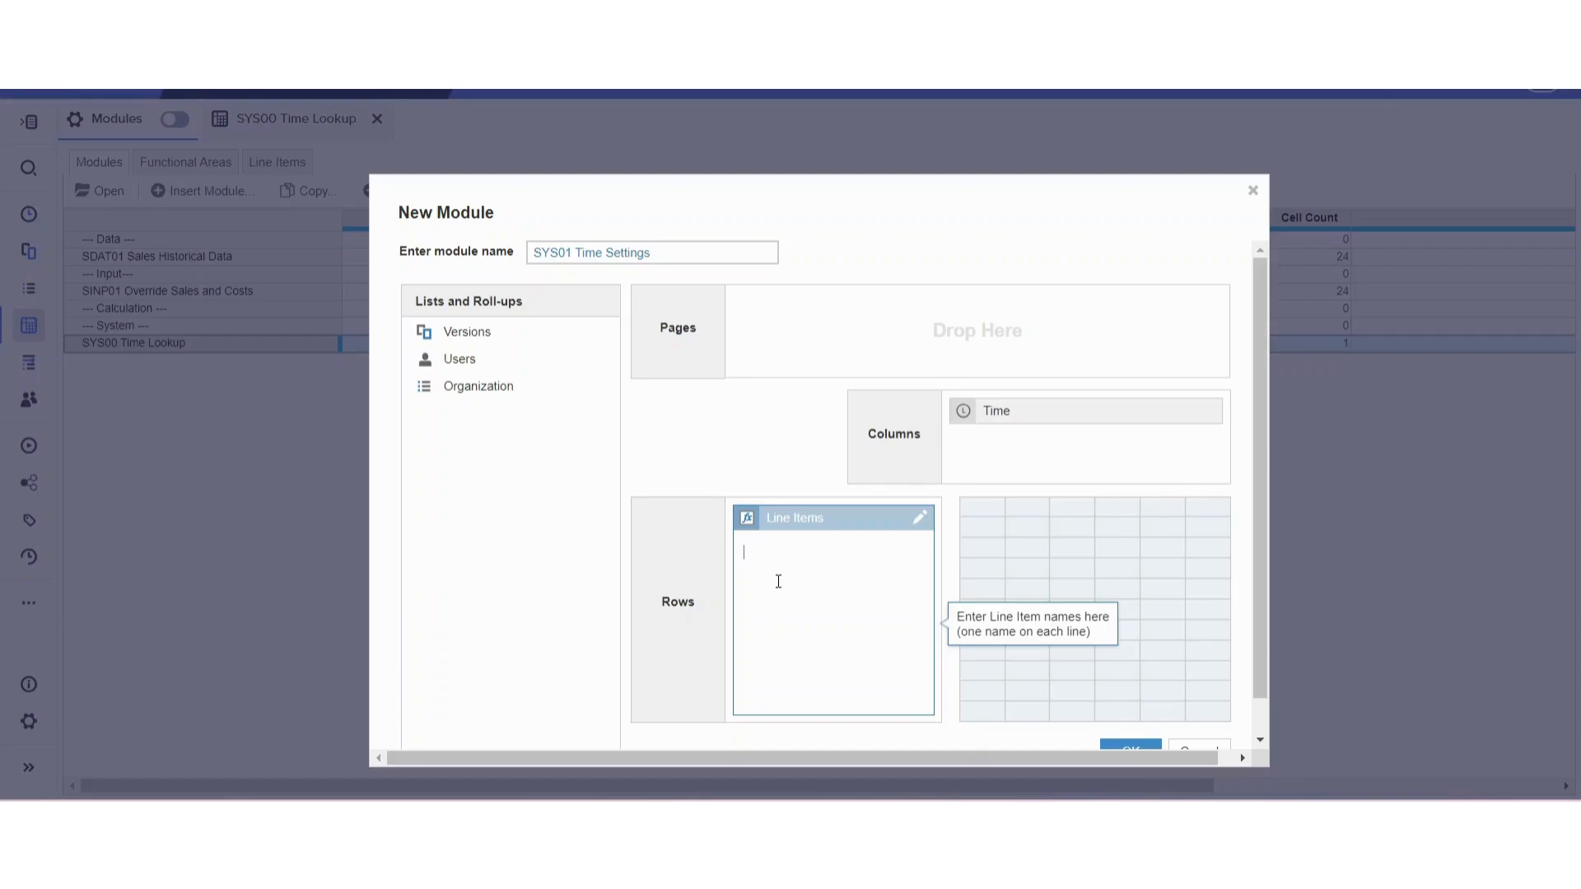
Enter row line items Time, Current Period? and Actual Period? and create the module
type("Time")
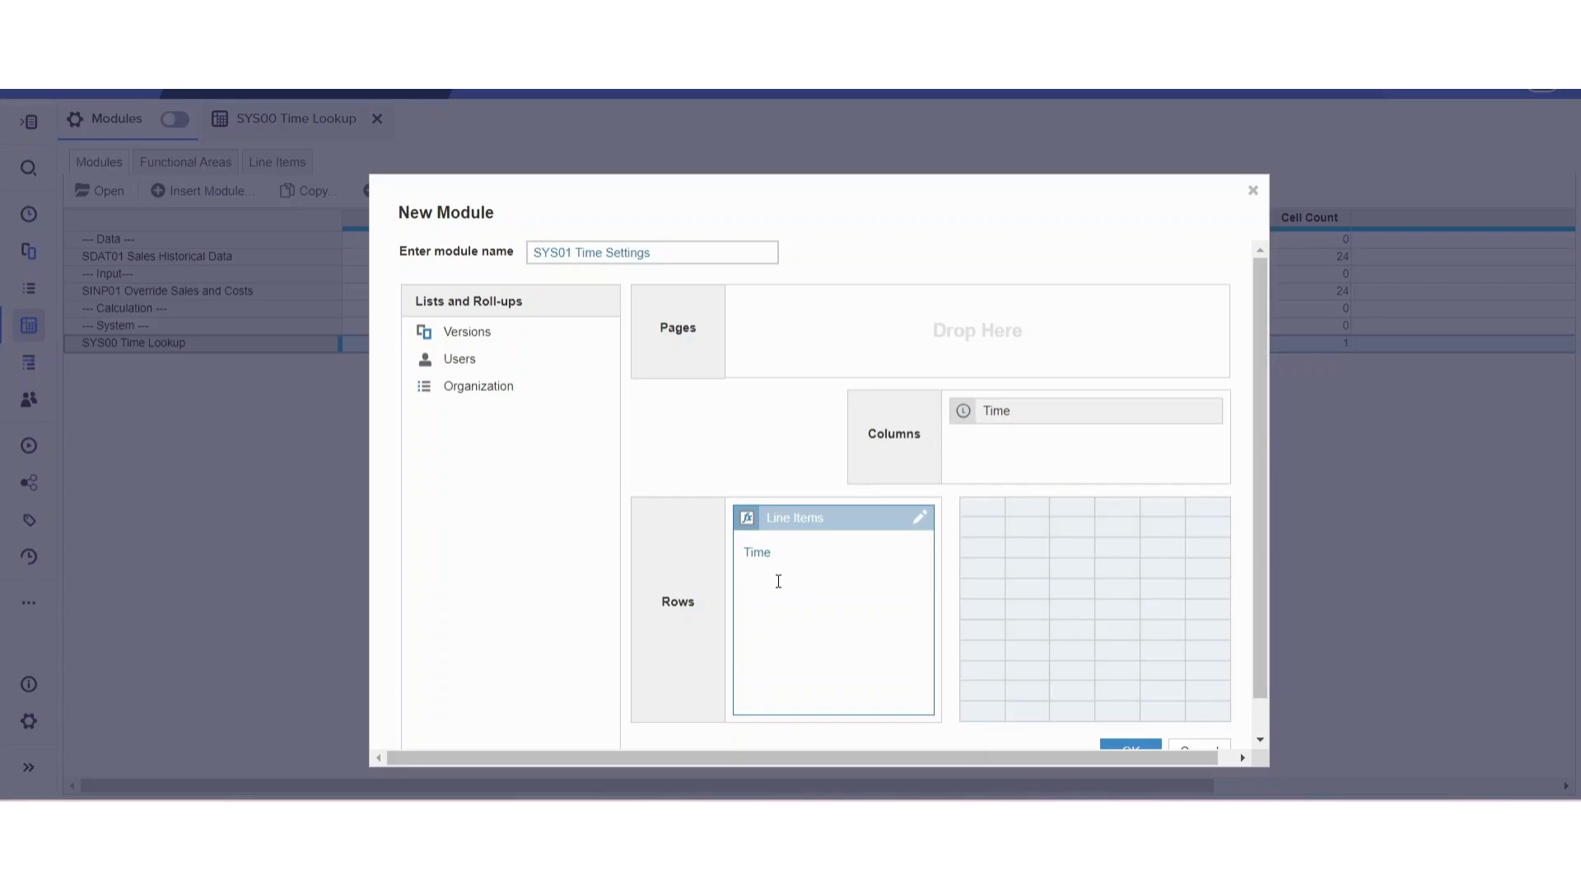
type("Current Period")
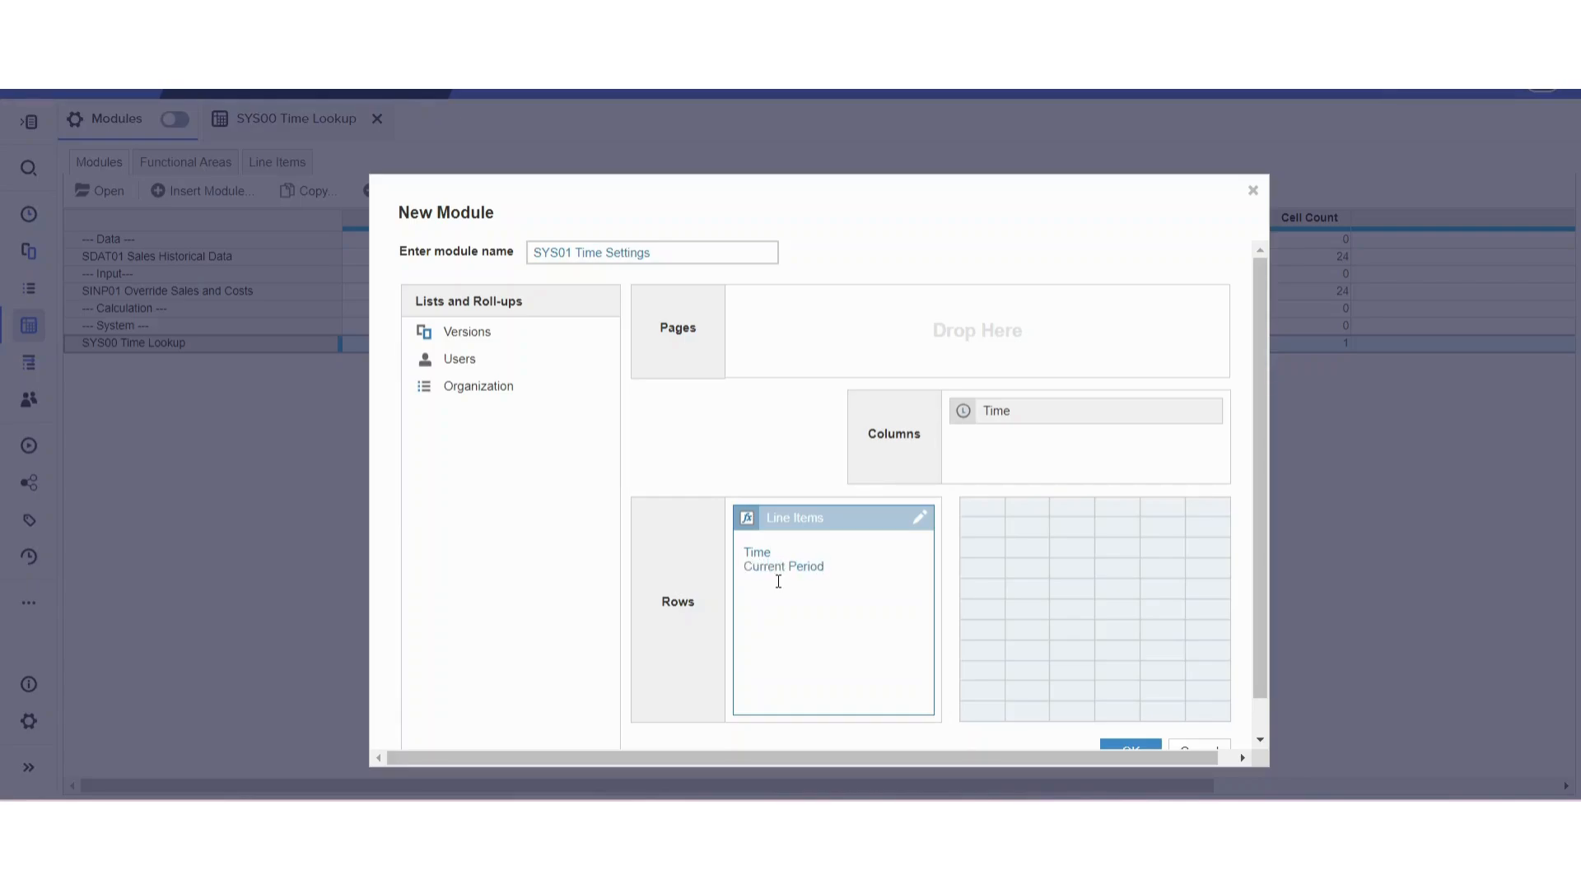
type("?")
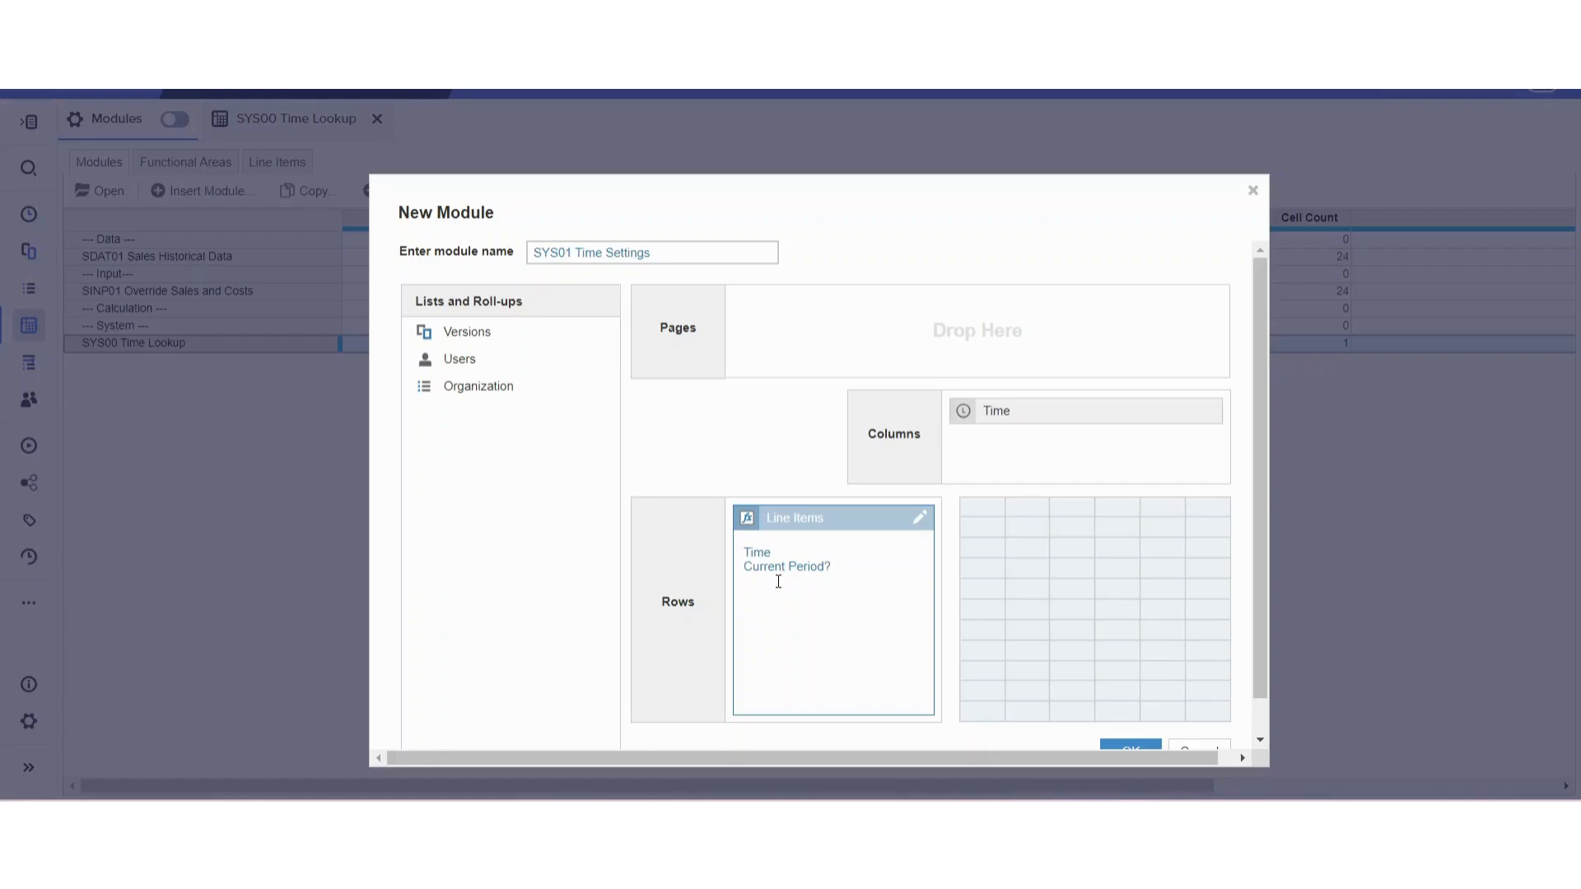
type("Actual")
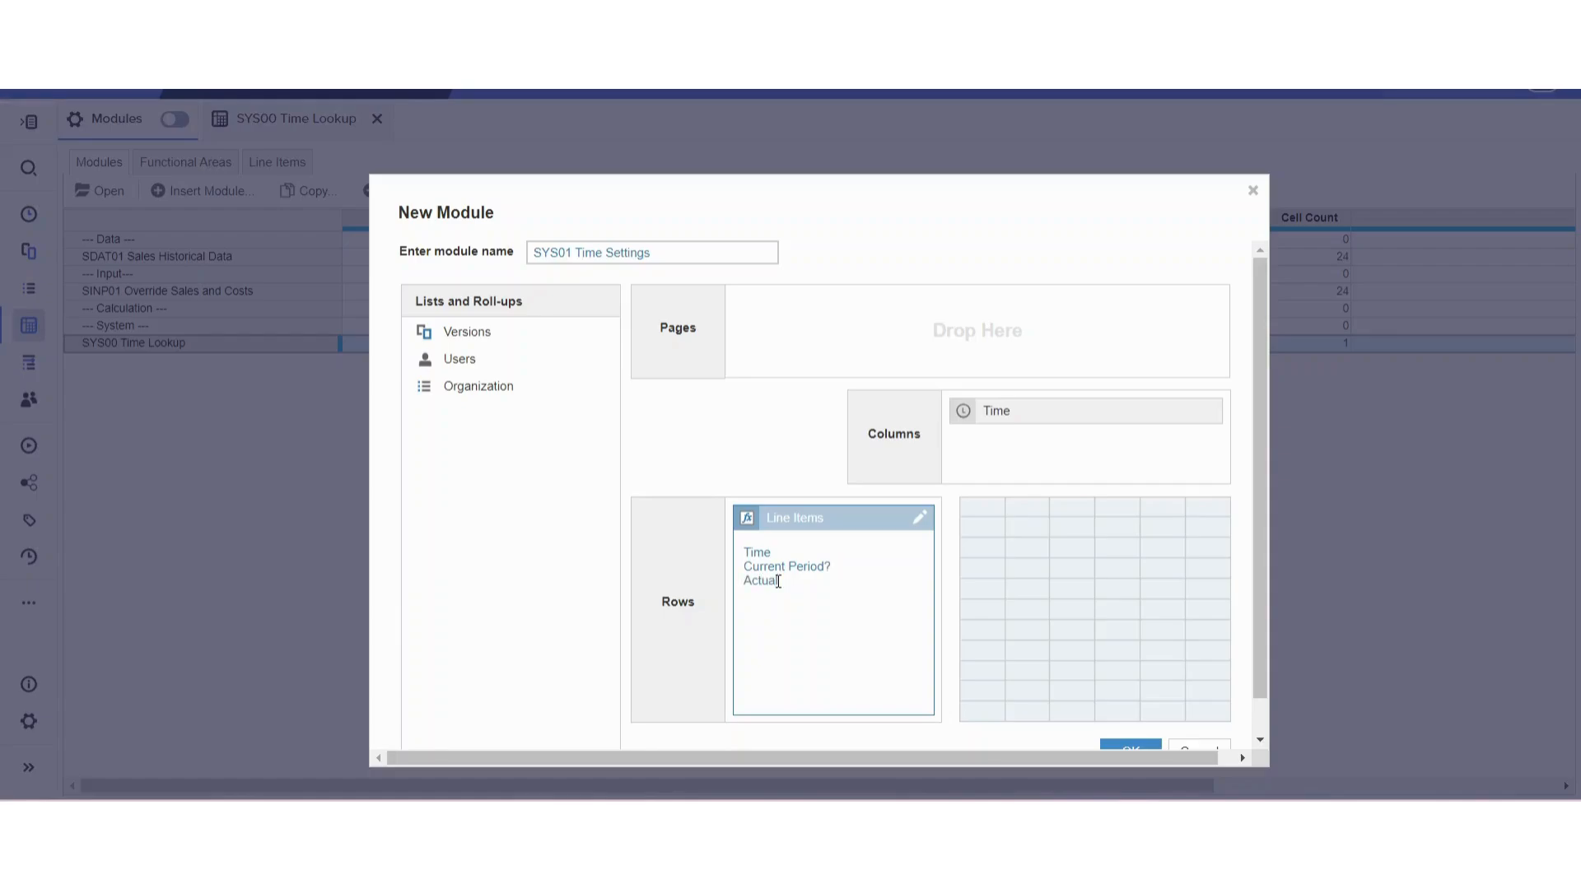
type("Period?")
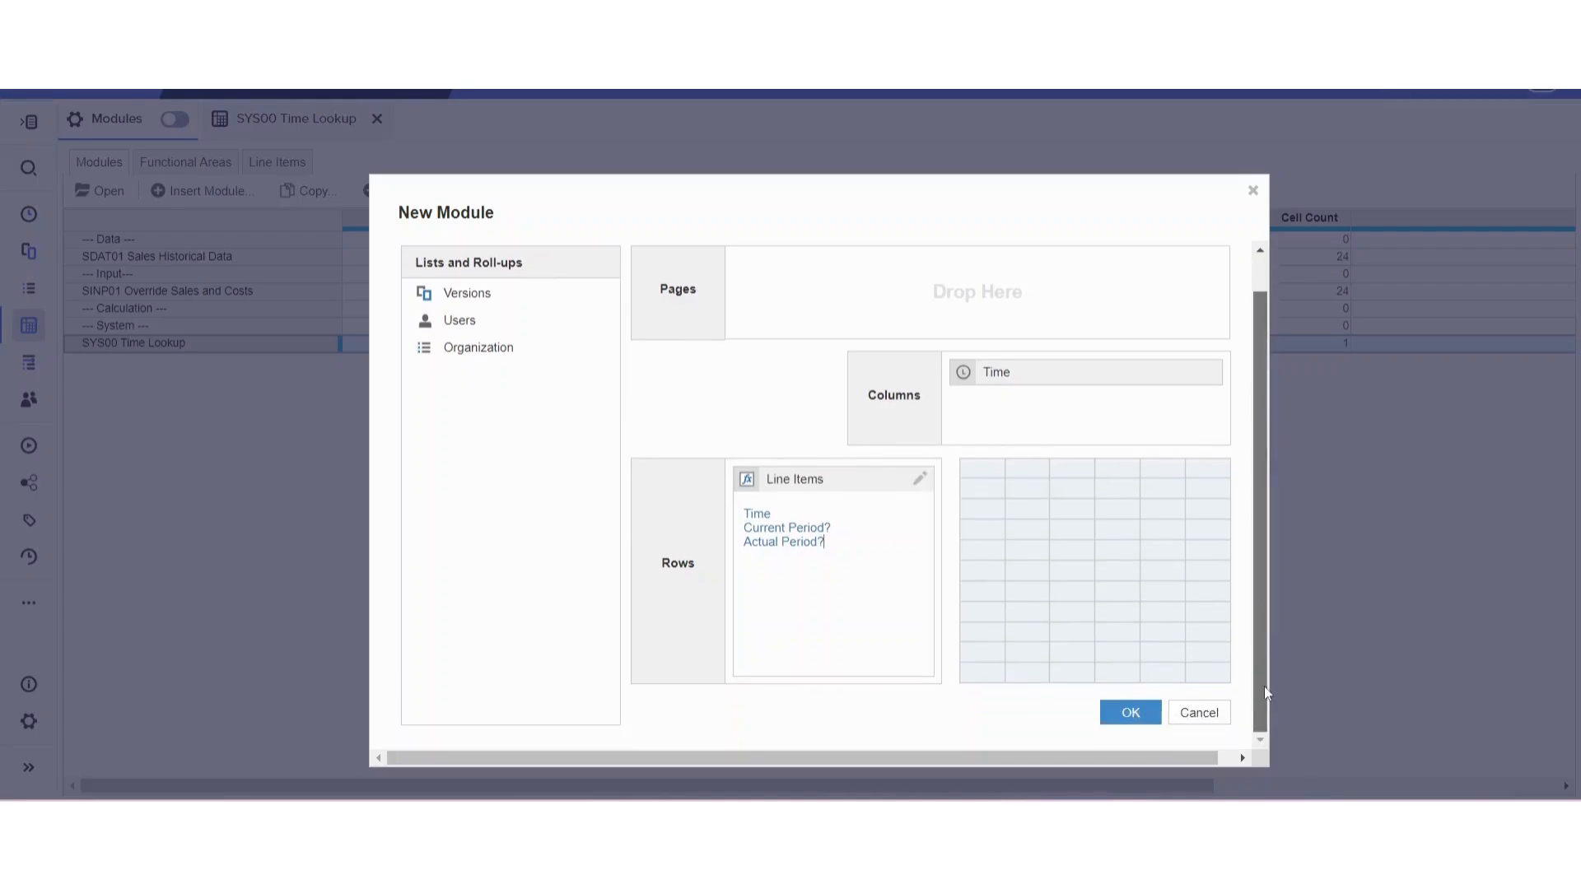
left_click(1128, 711)
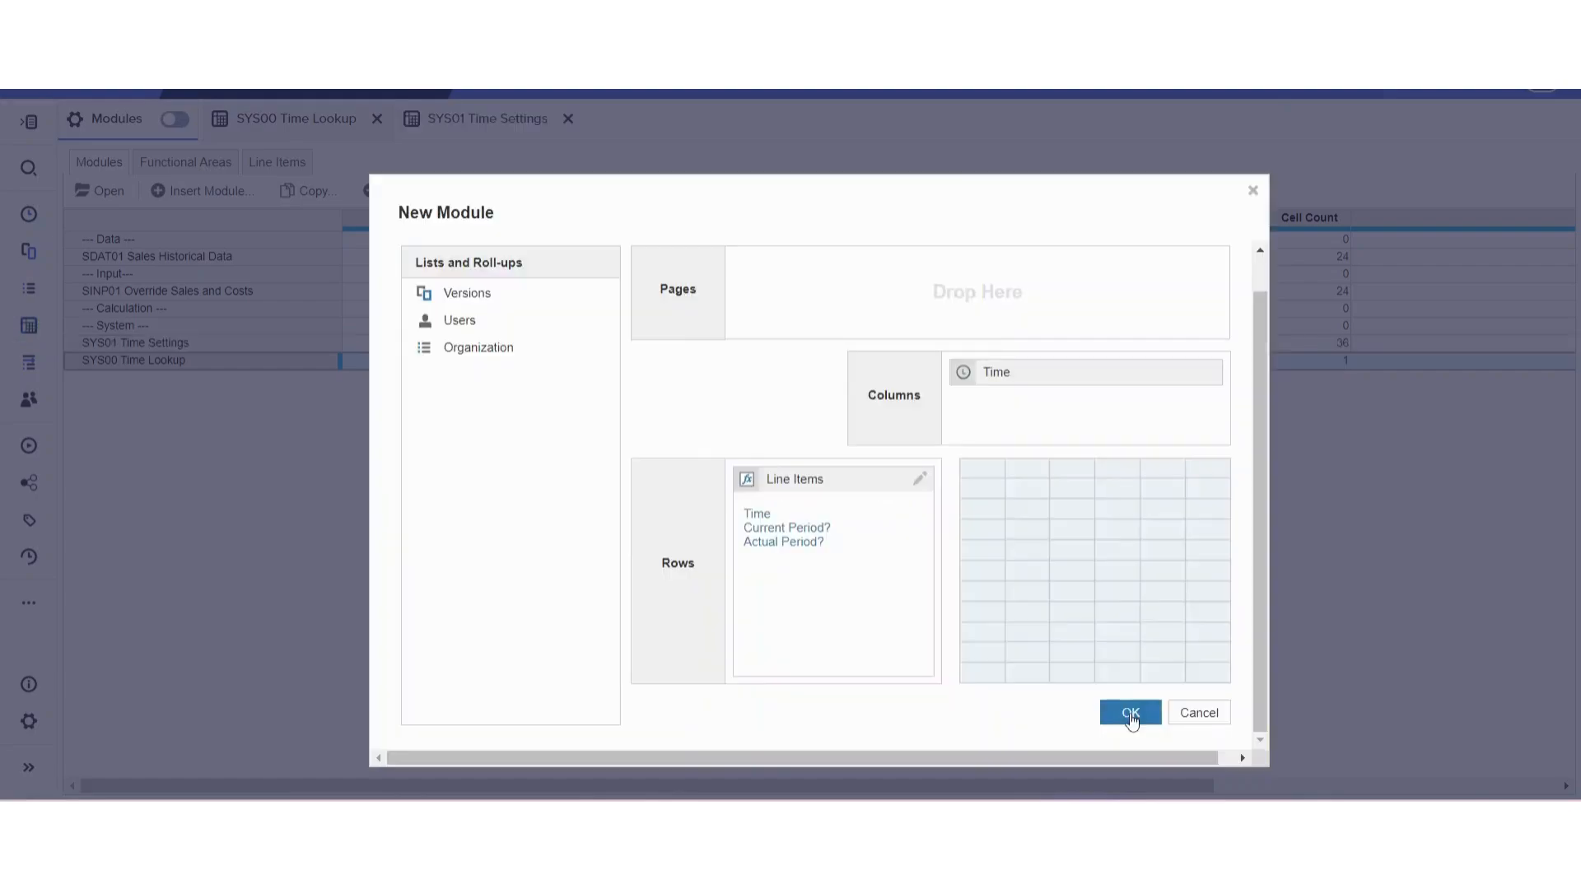
Format the Time line item as a Time Period of type Month and confirm
left_click(1130, 713)
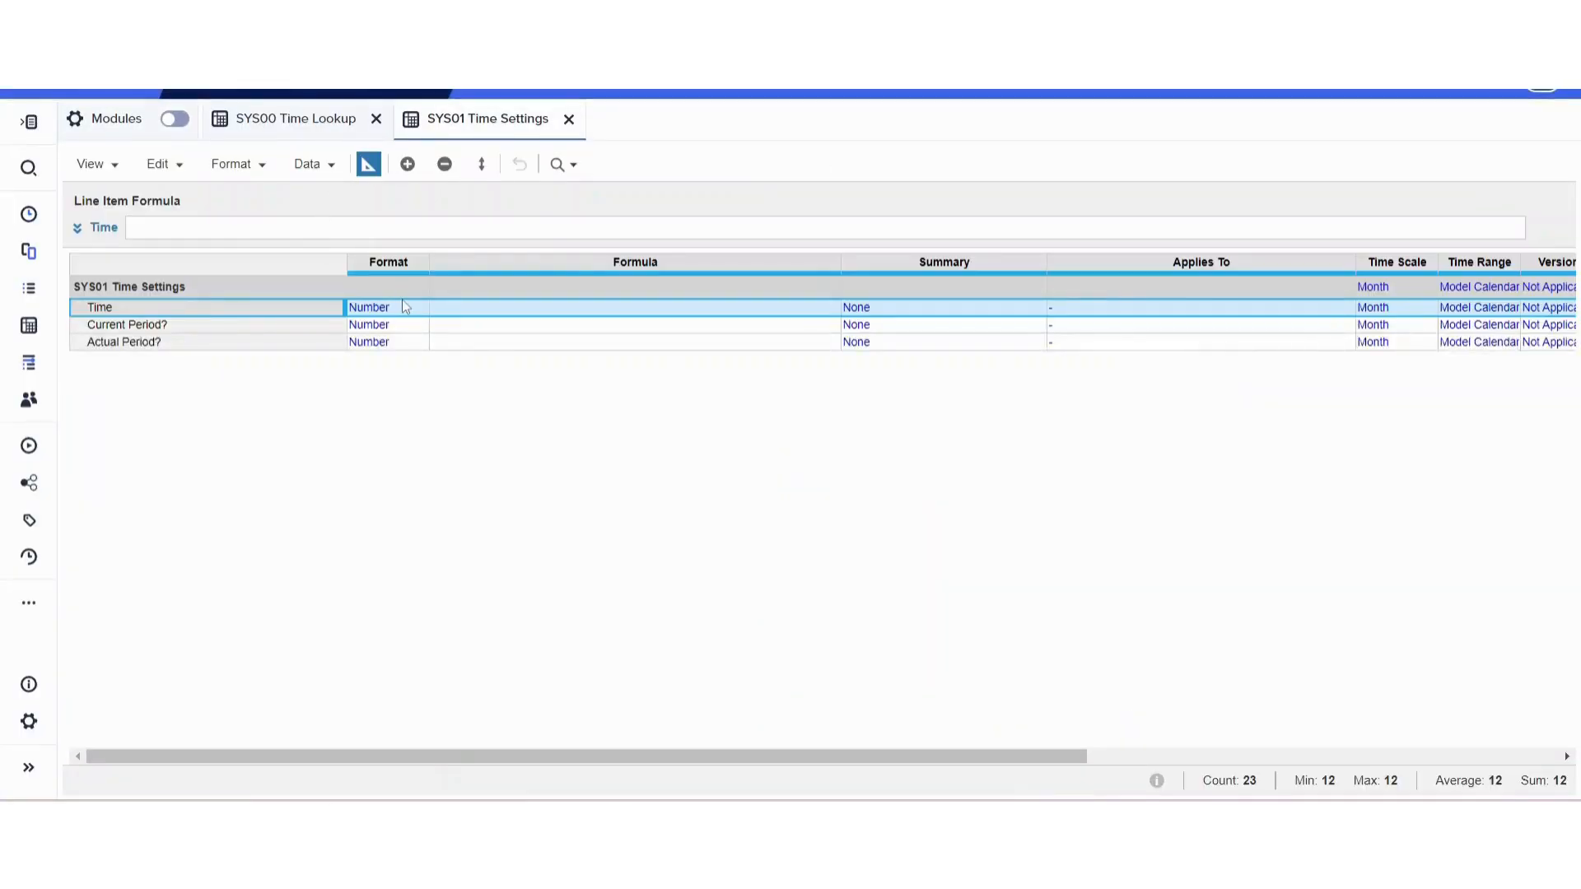
left_click(367, 308)
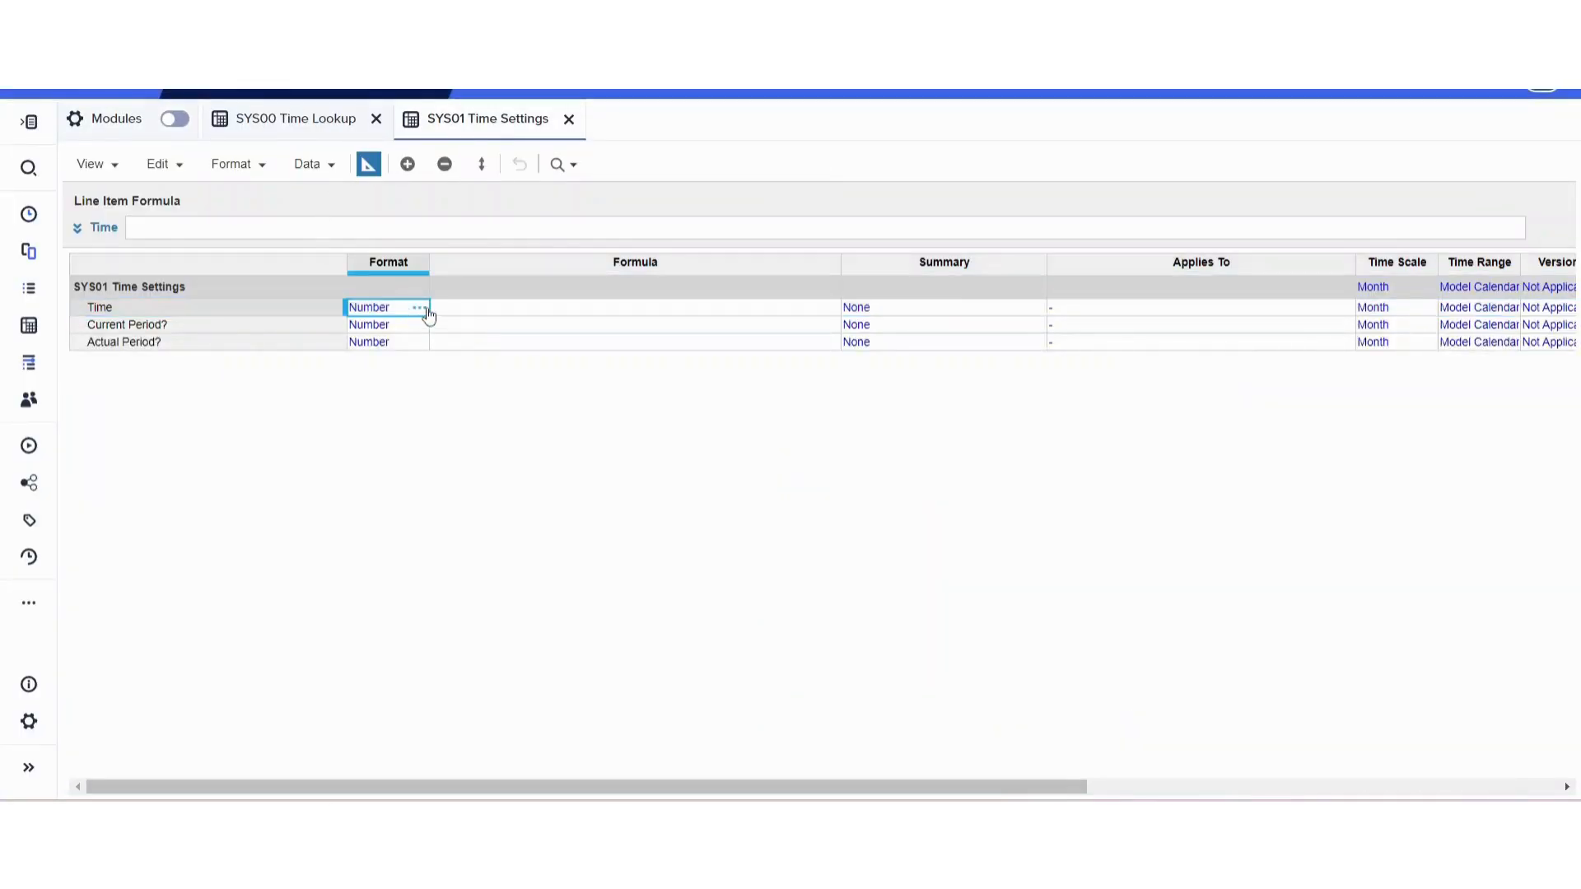
left_click(418, 308)
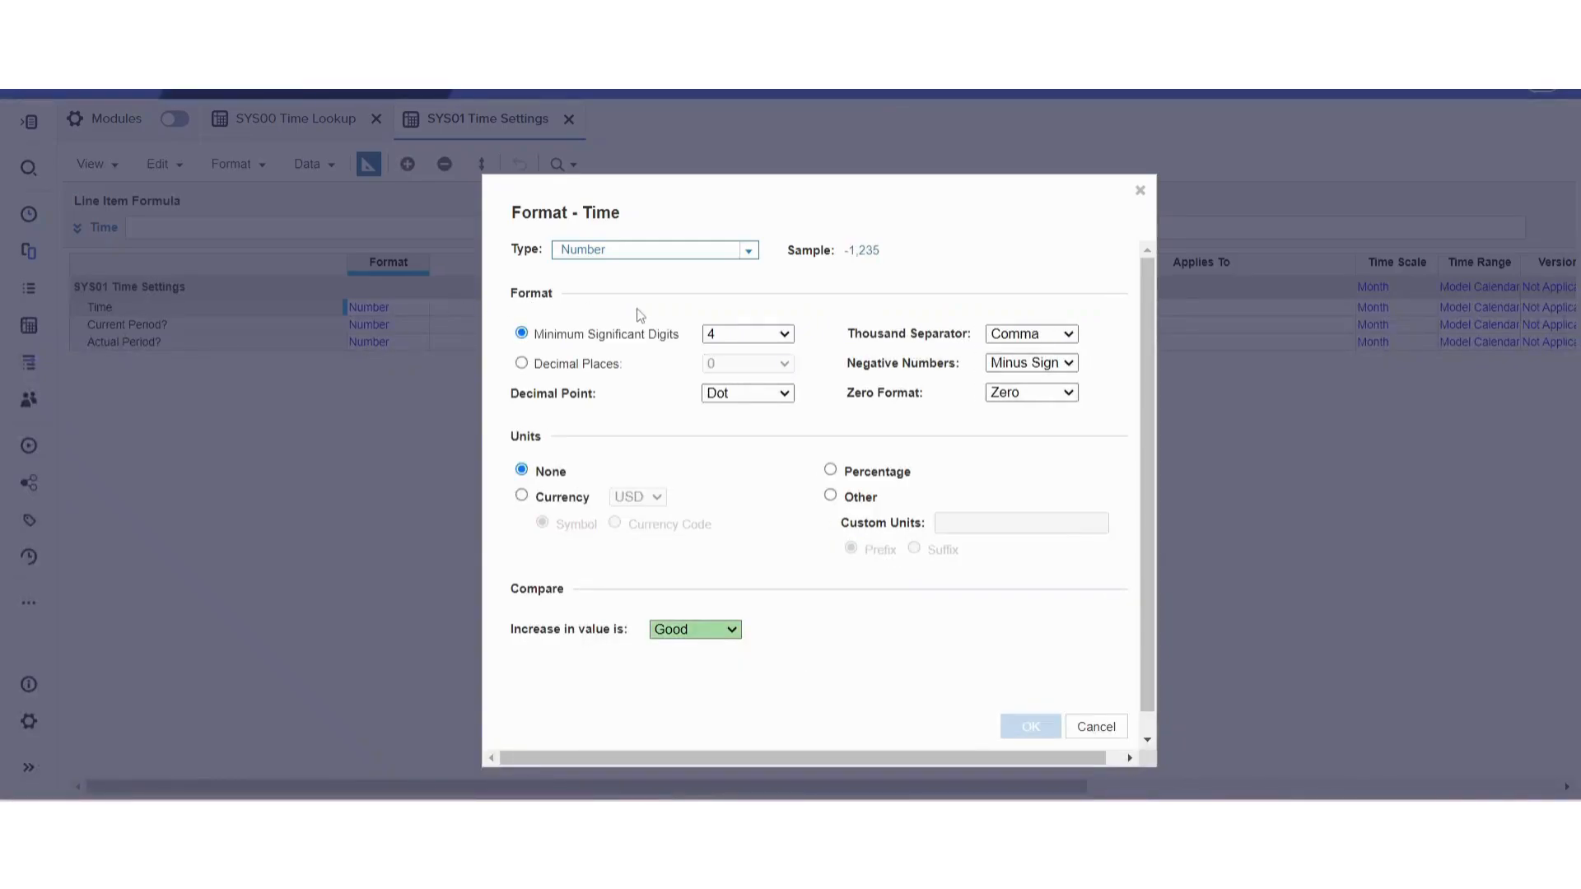
left_click(746, 249)
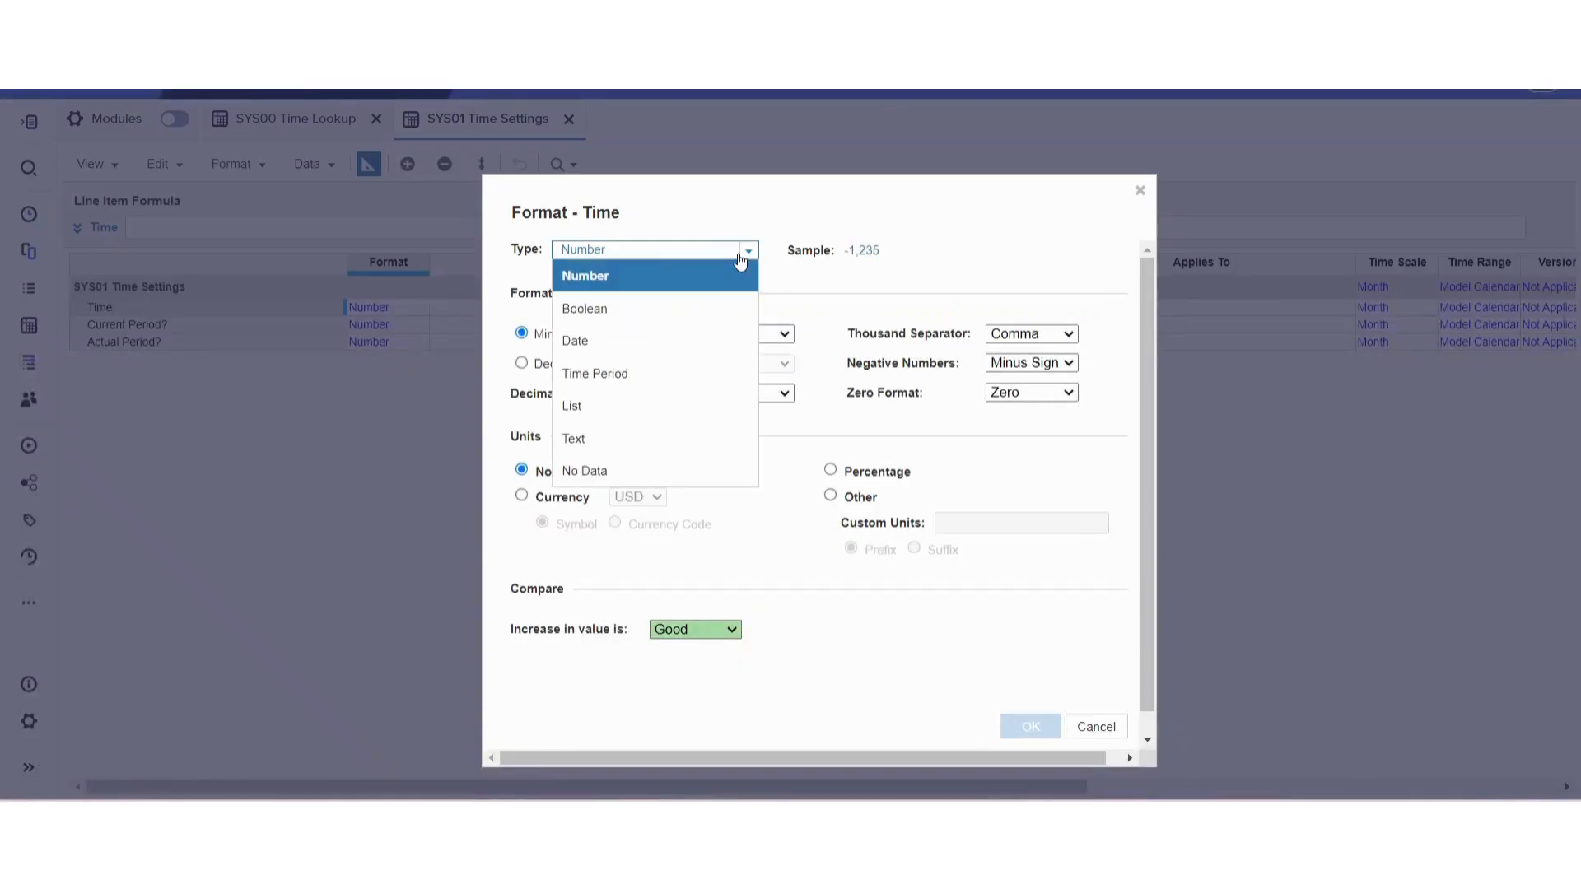
mouse_move(594, 374)
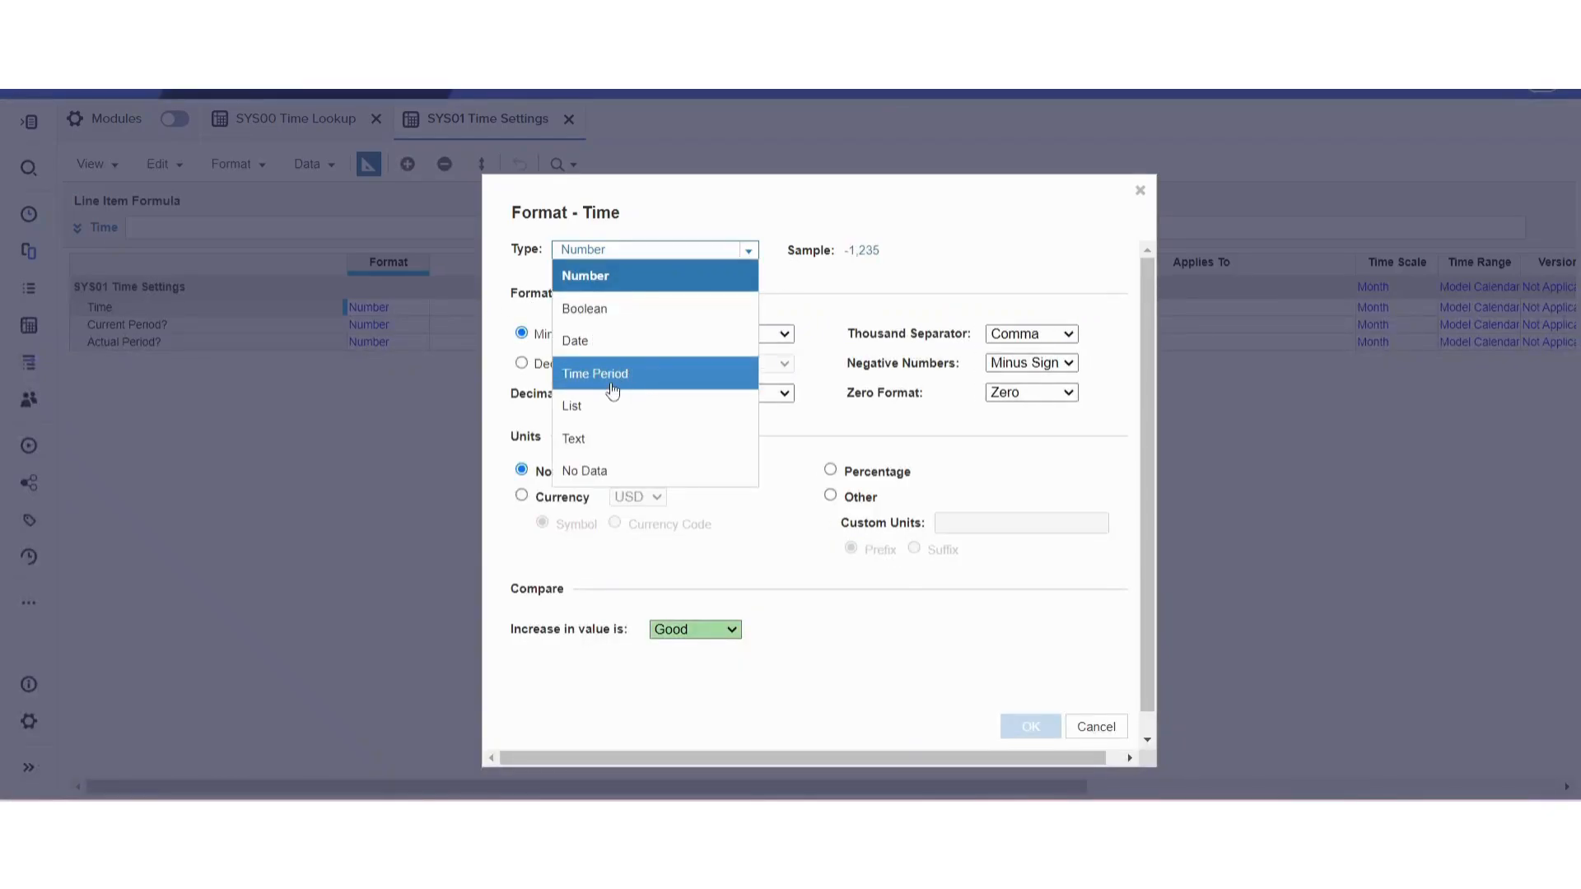
left_click(594, 374)
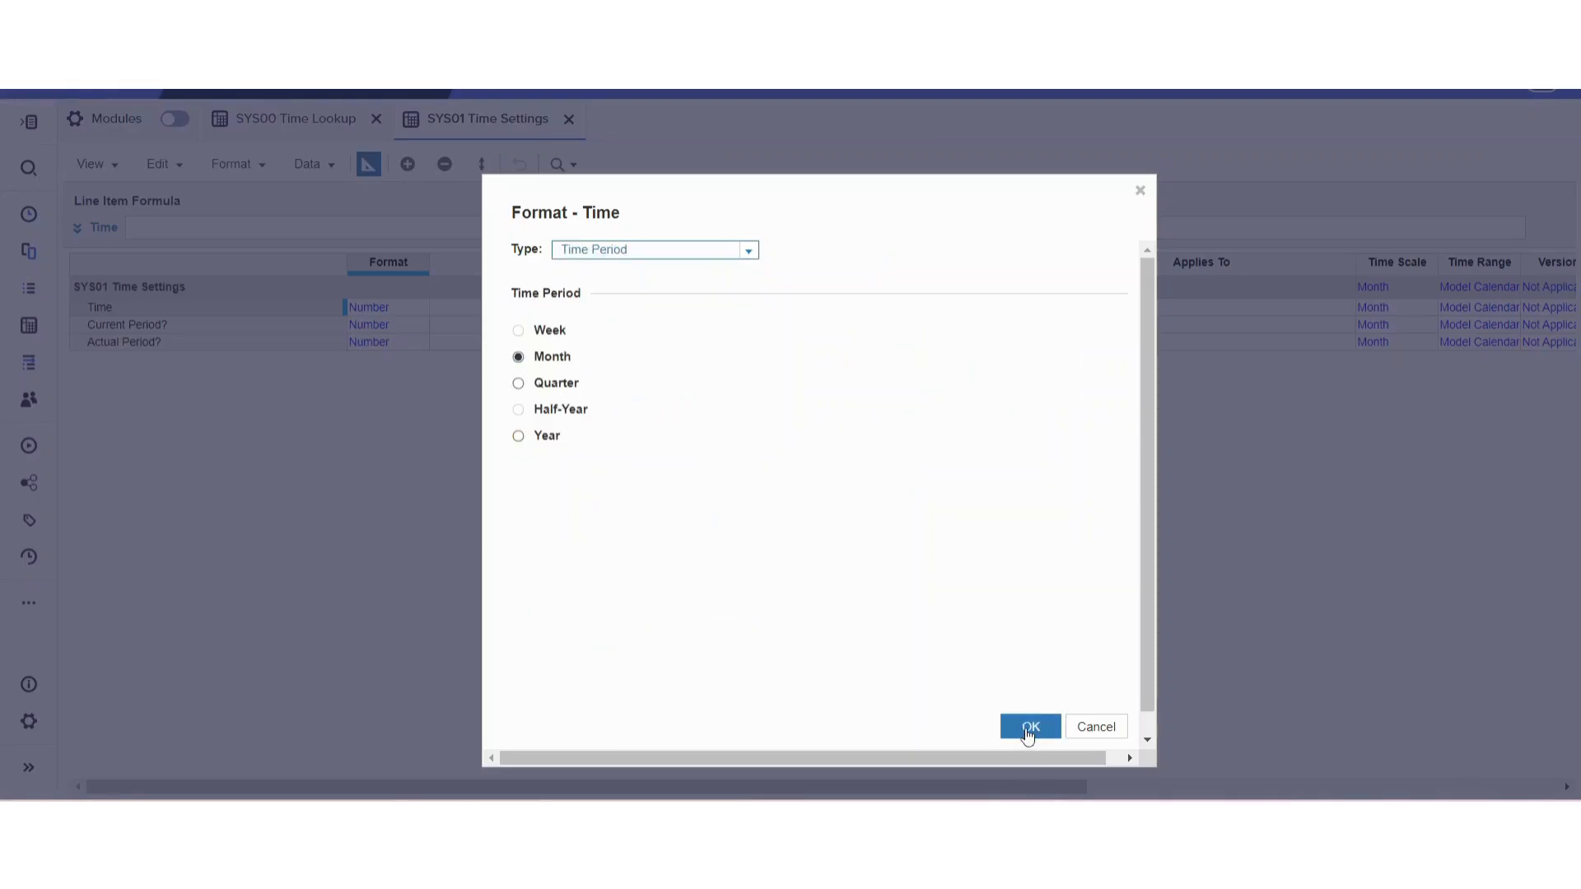
left_click(1027, 726)
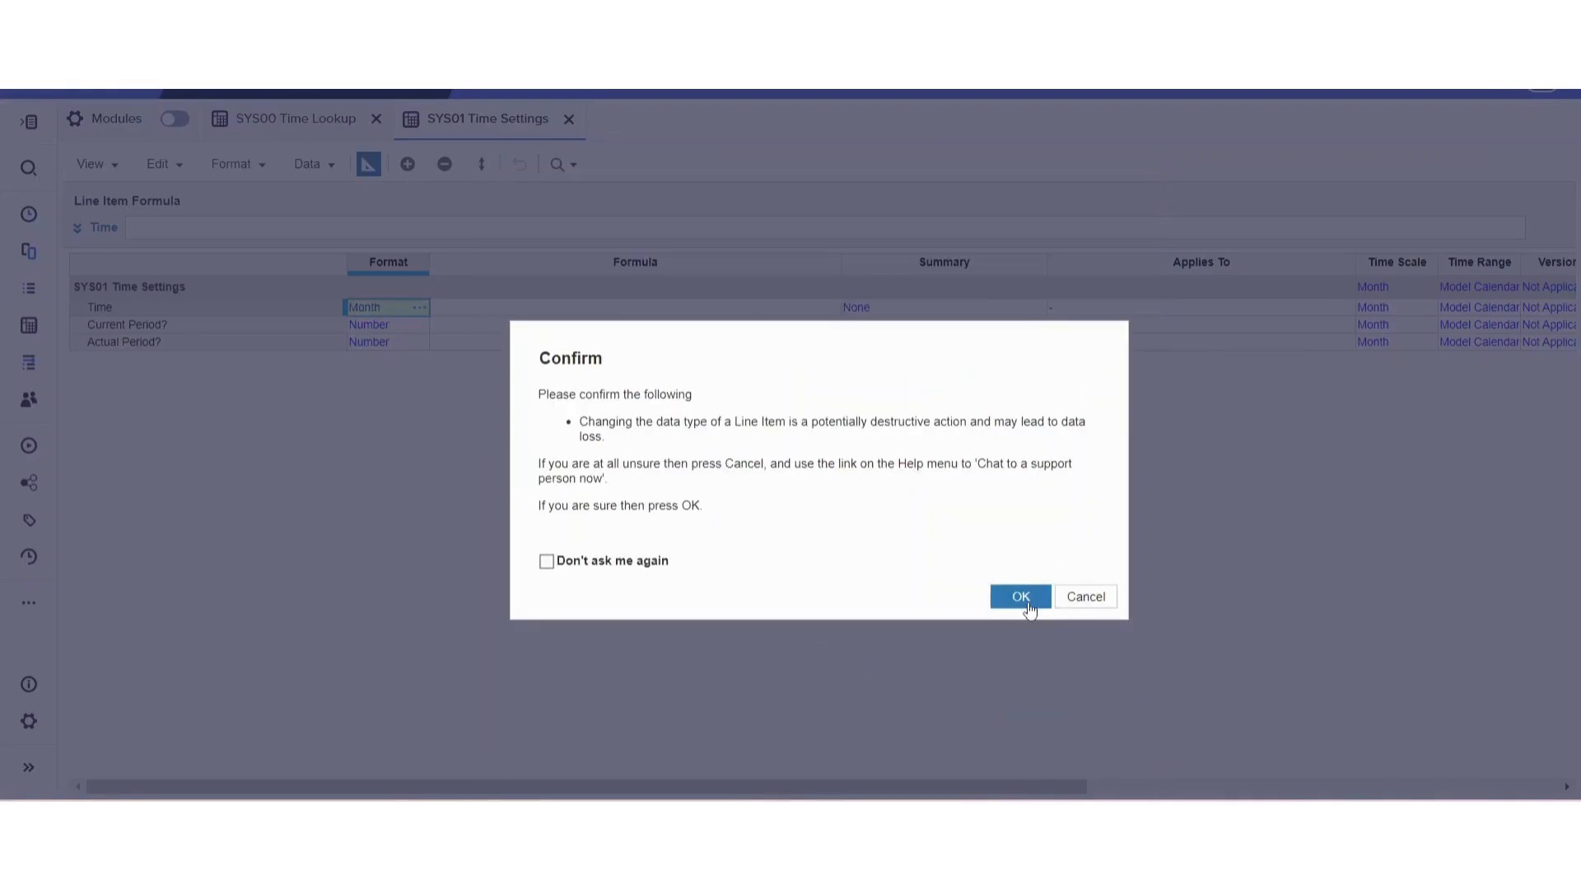
left_click(1019, 596)
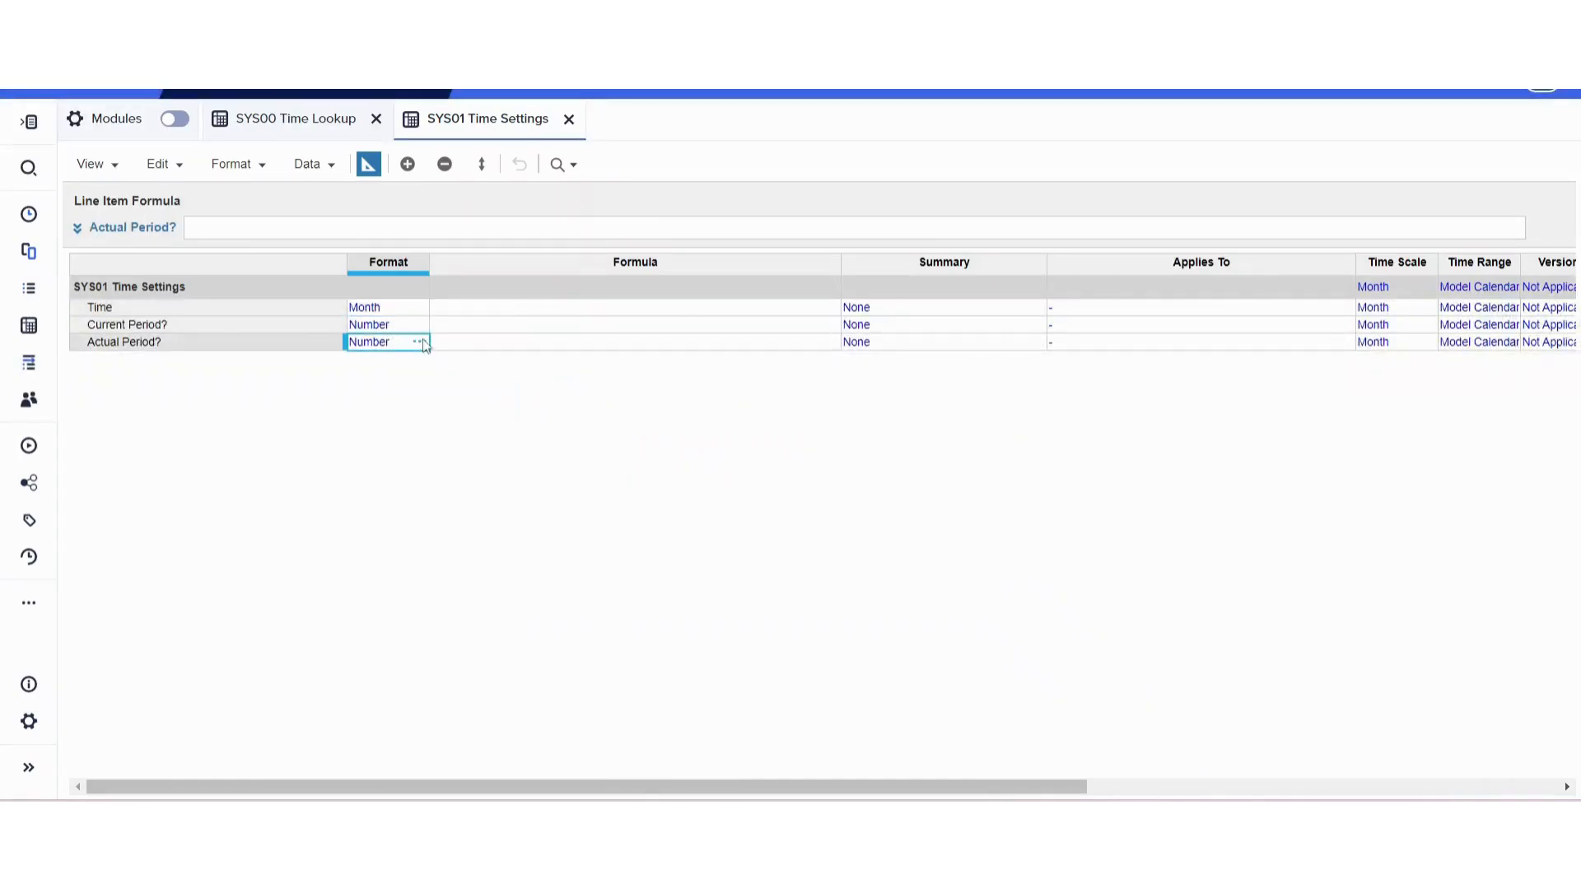
Make Actual Period? and Current Period? Boolean format, confirming each data type change
left_click(417, 343)
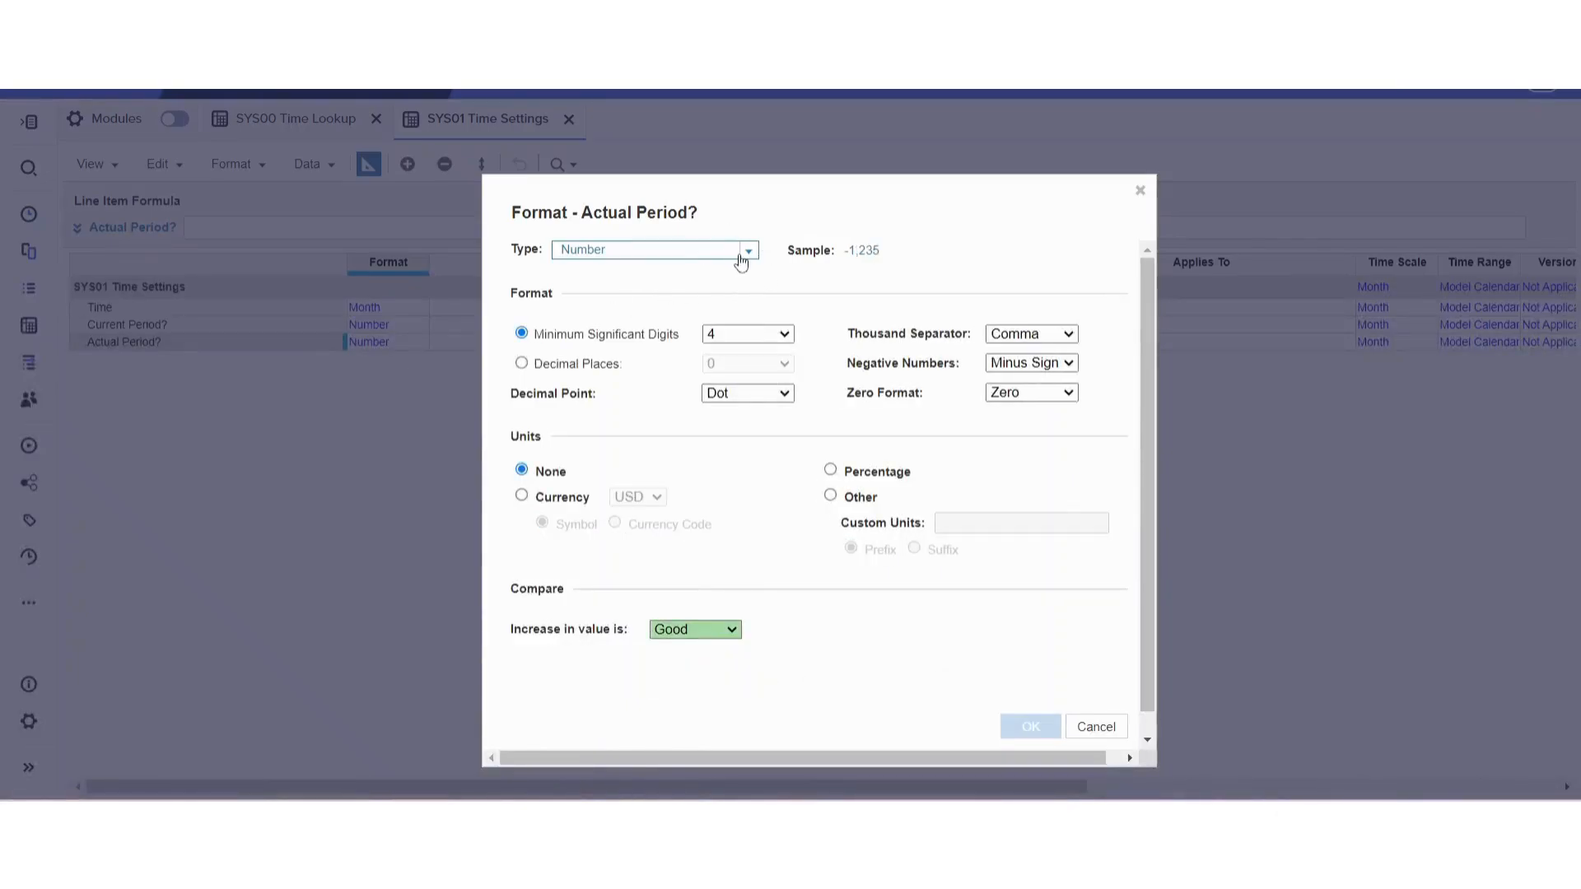
left_click(747, 249)
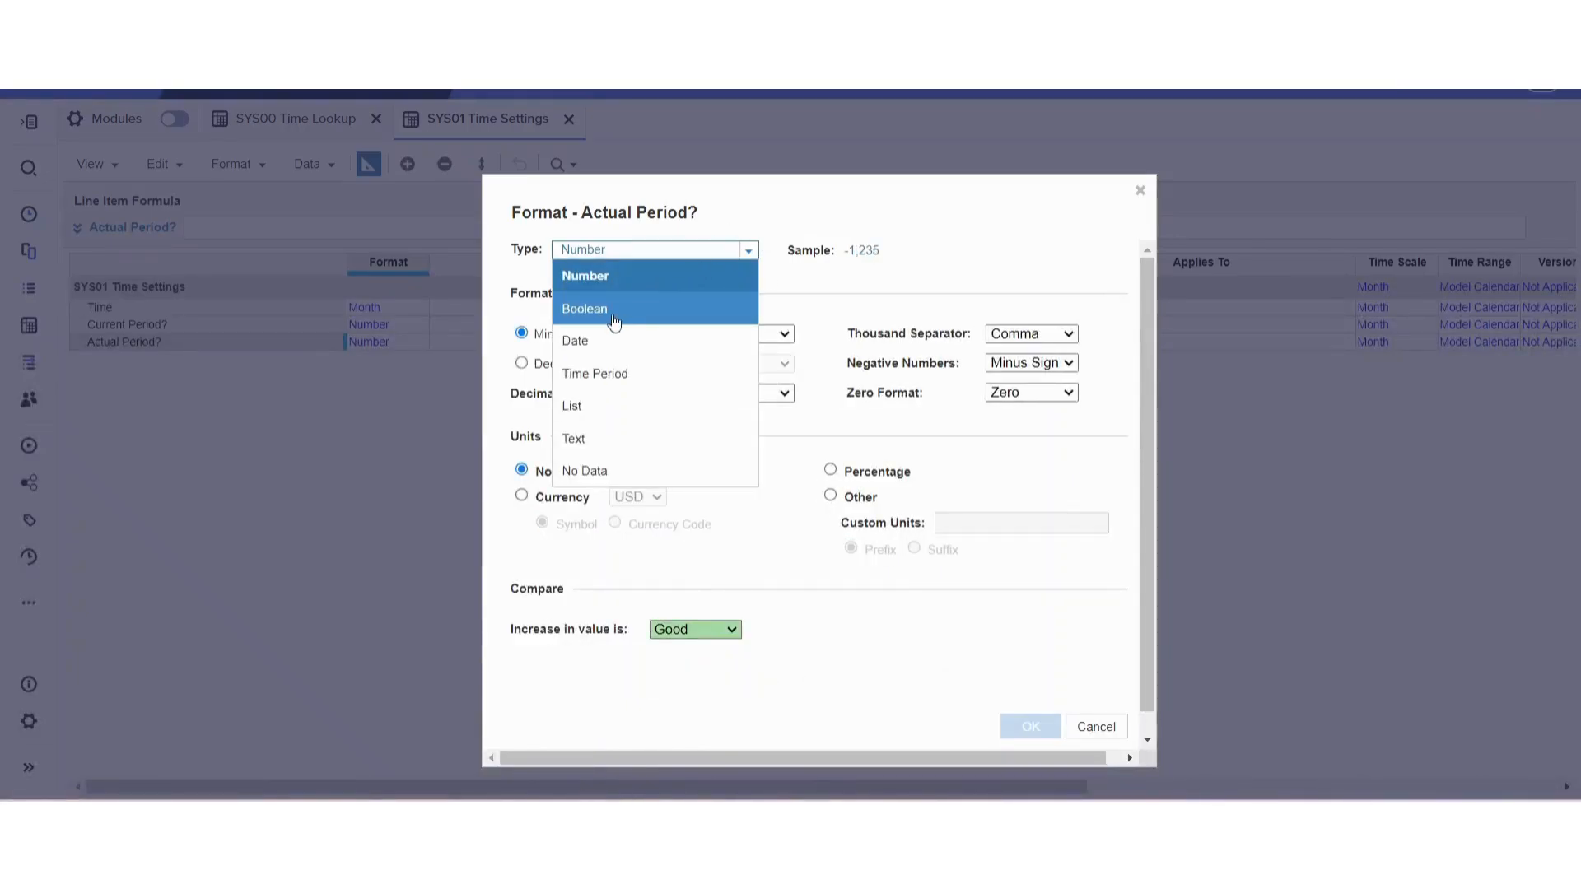
left_click(584, 308)
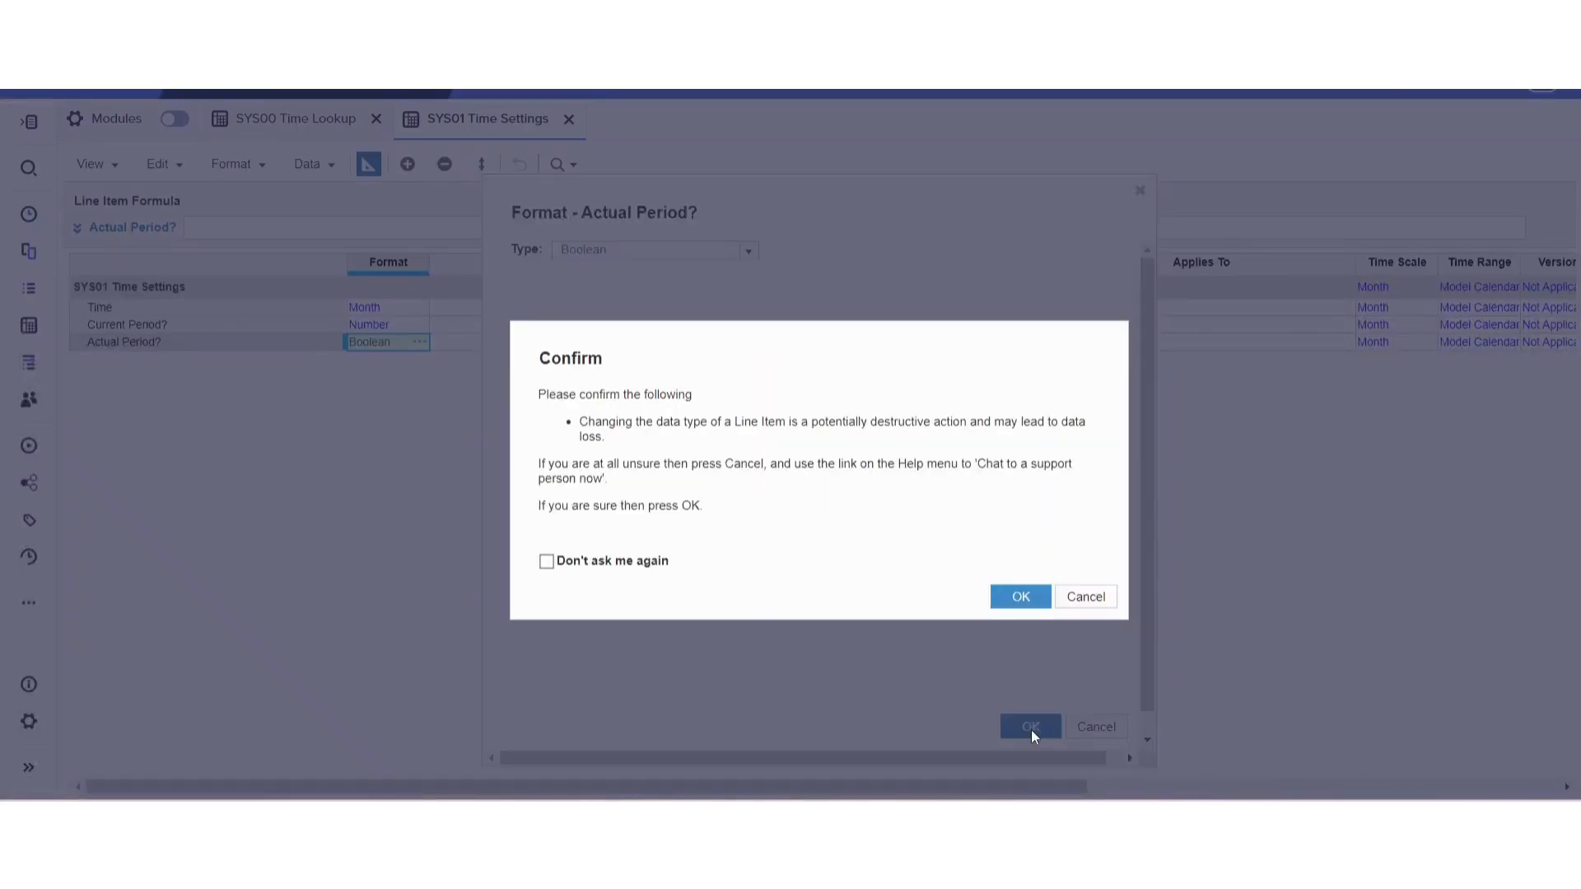
left_click(1019, 597)
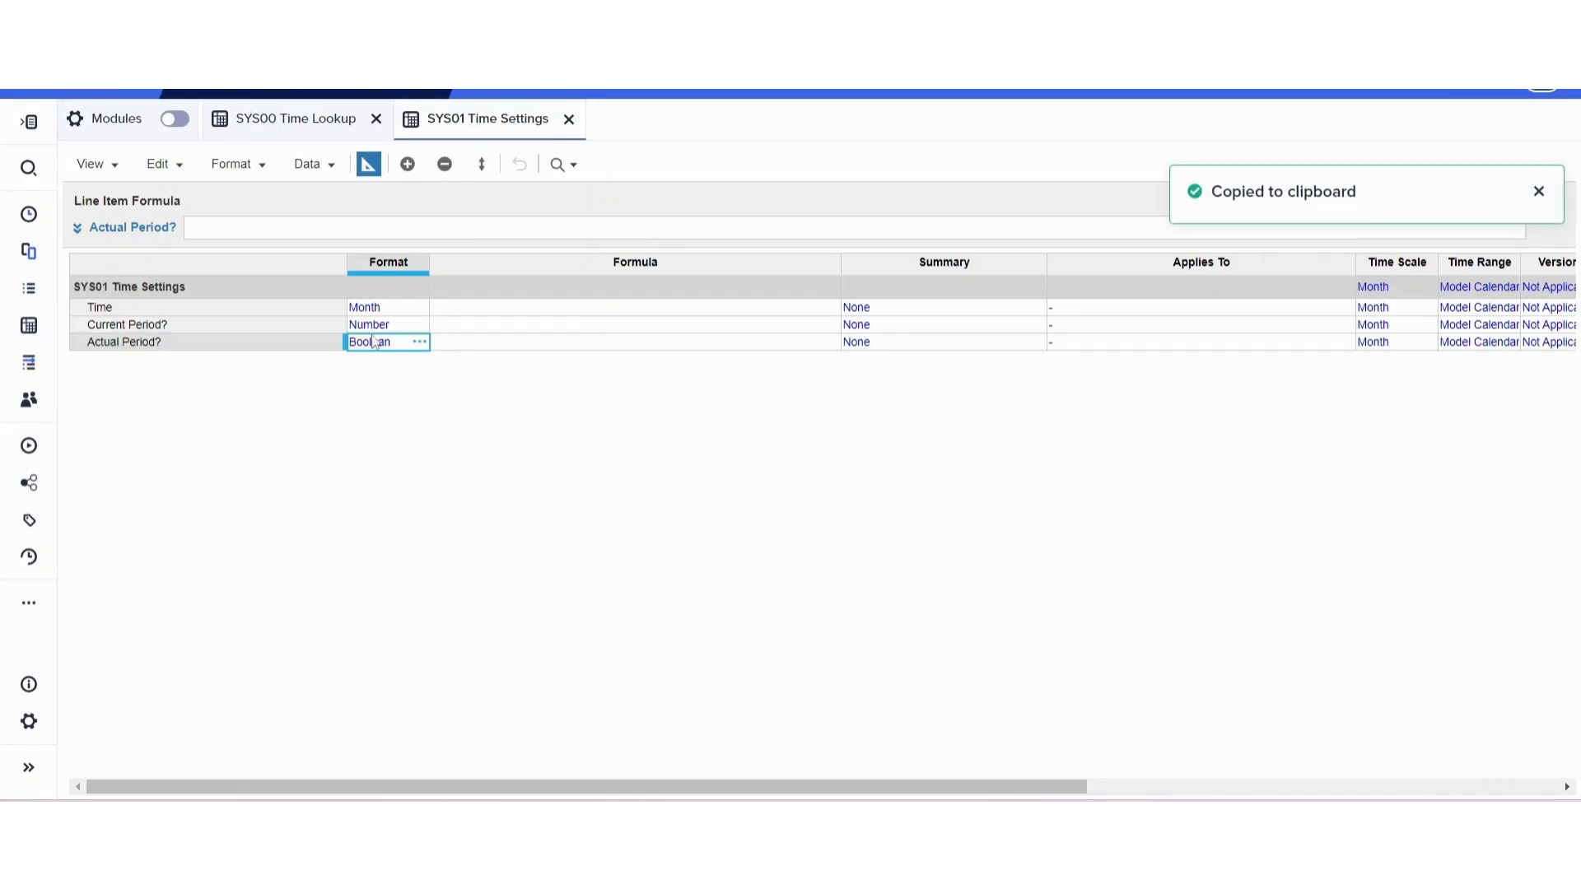
left_click(389, 324)
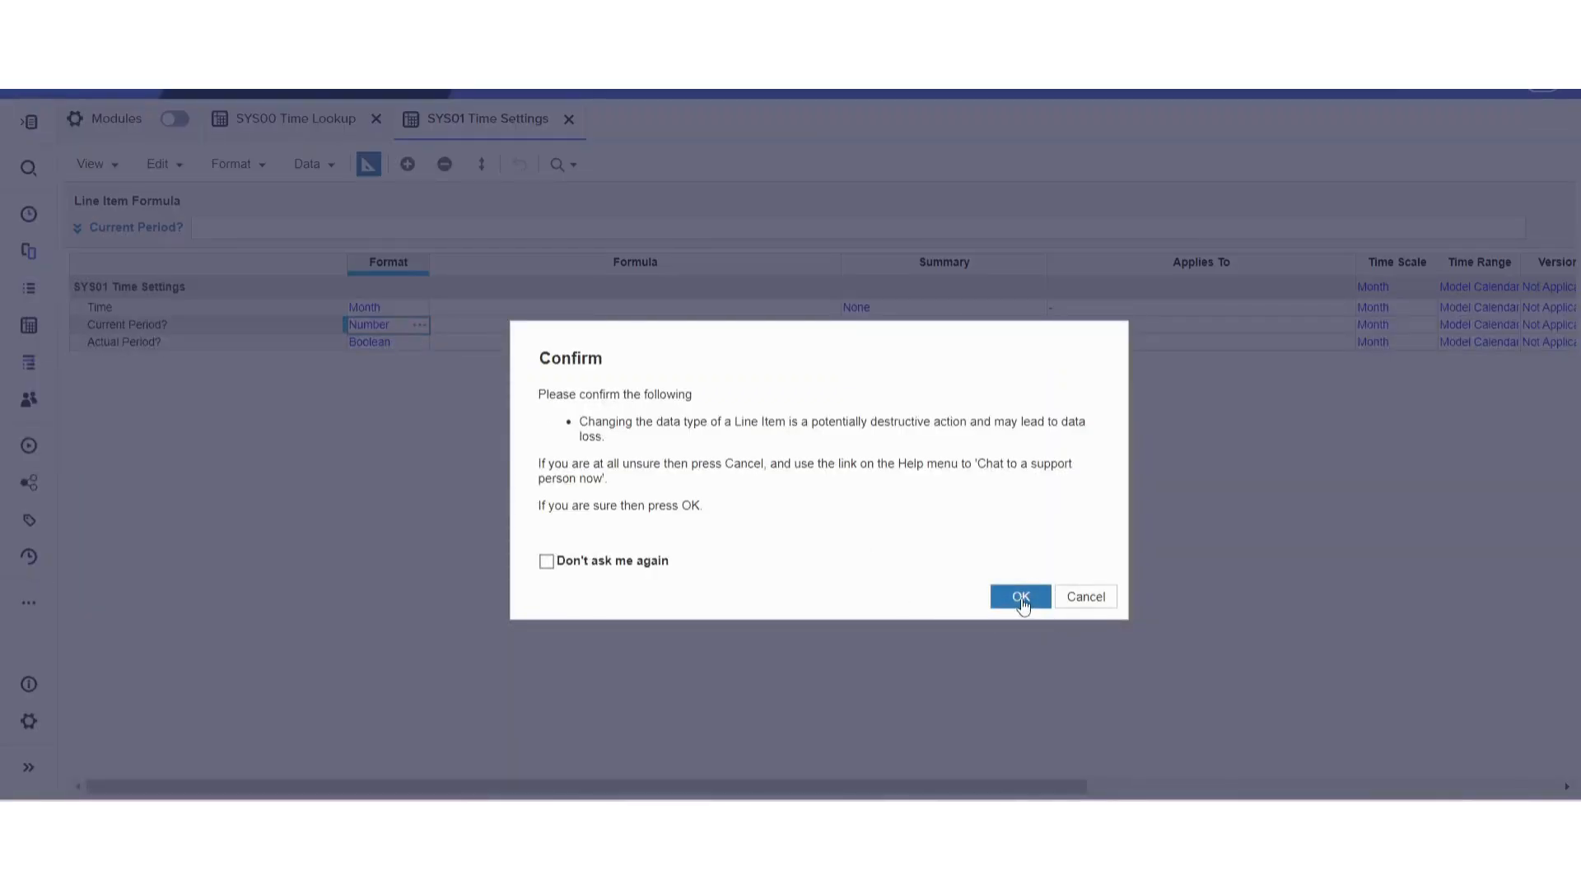
left_click(1019, 596)
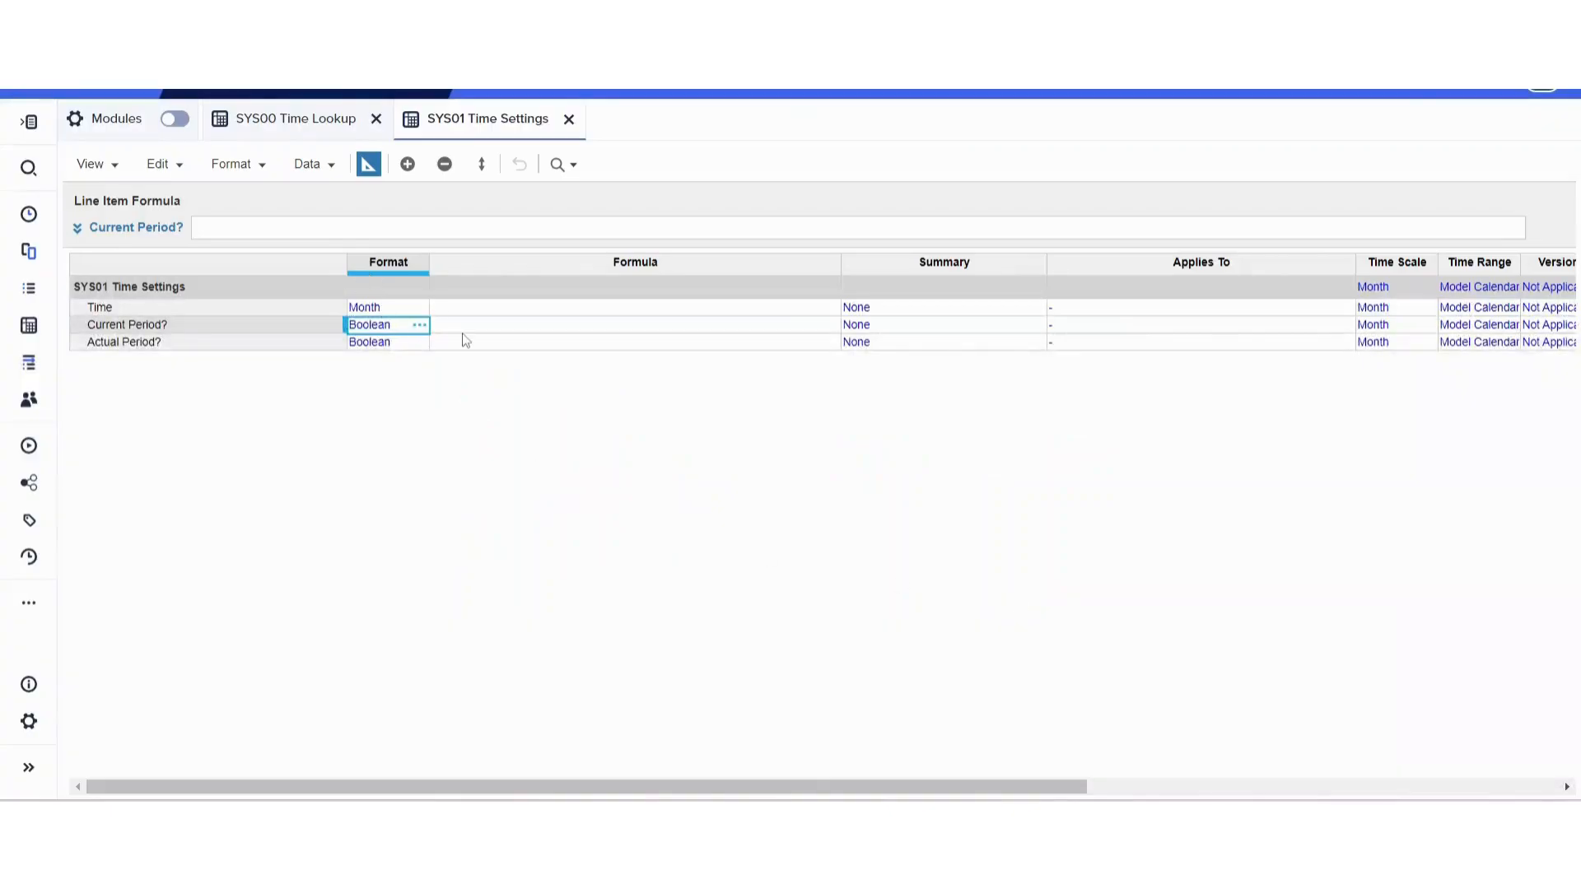
left_click(634, 306)
type("ITEM(time)")
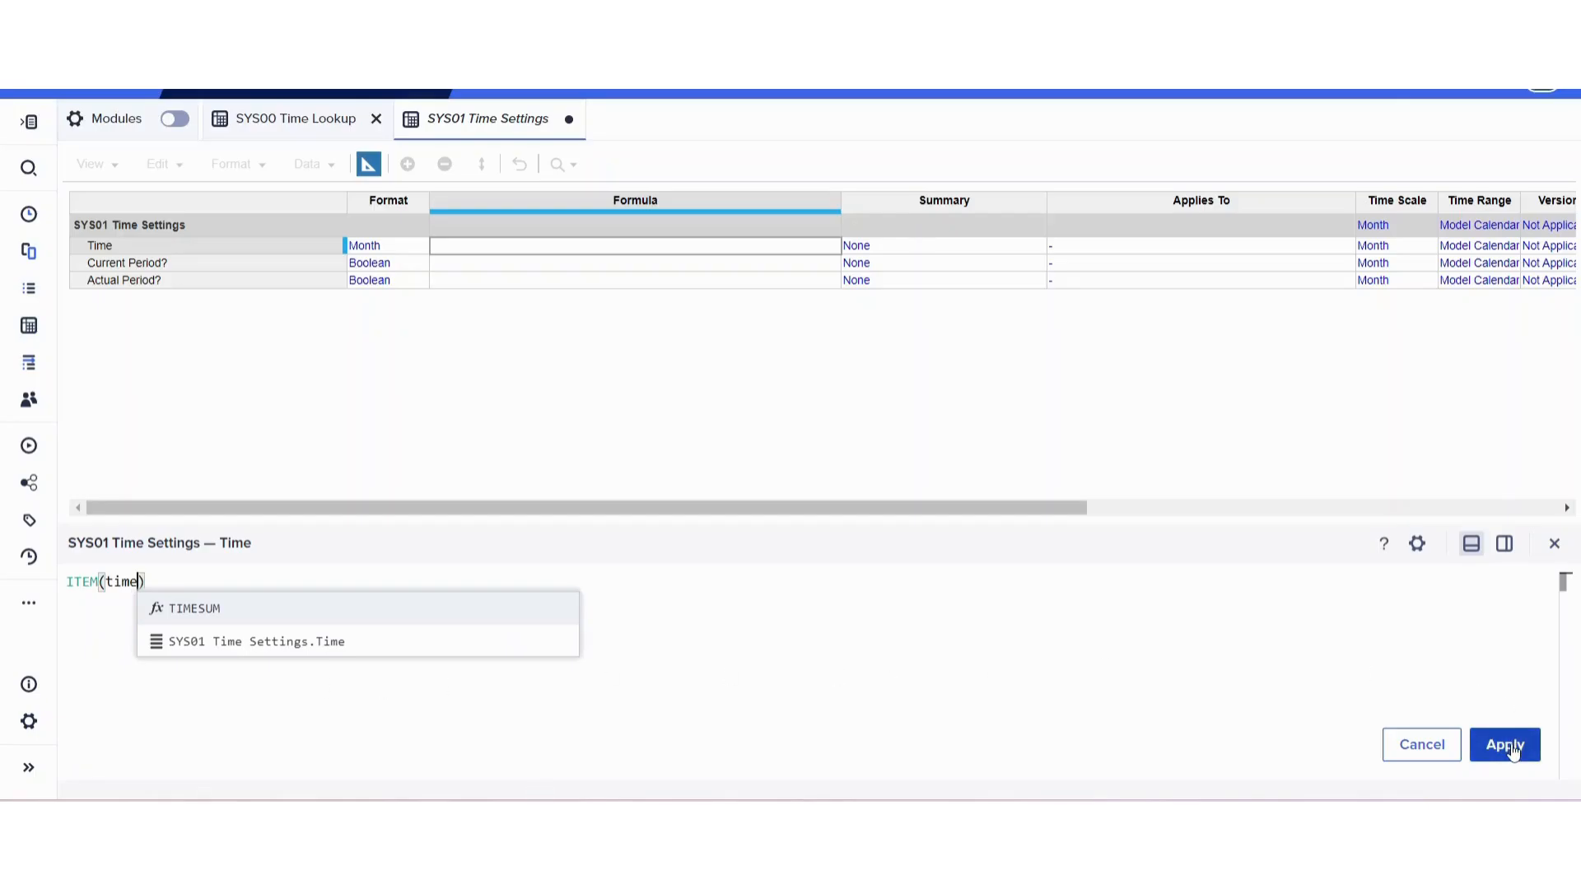
Apply ITEM(Time) as the Time formula and view the monthly grid
left_click(1503, 744)
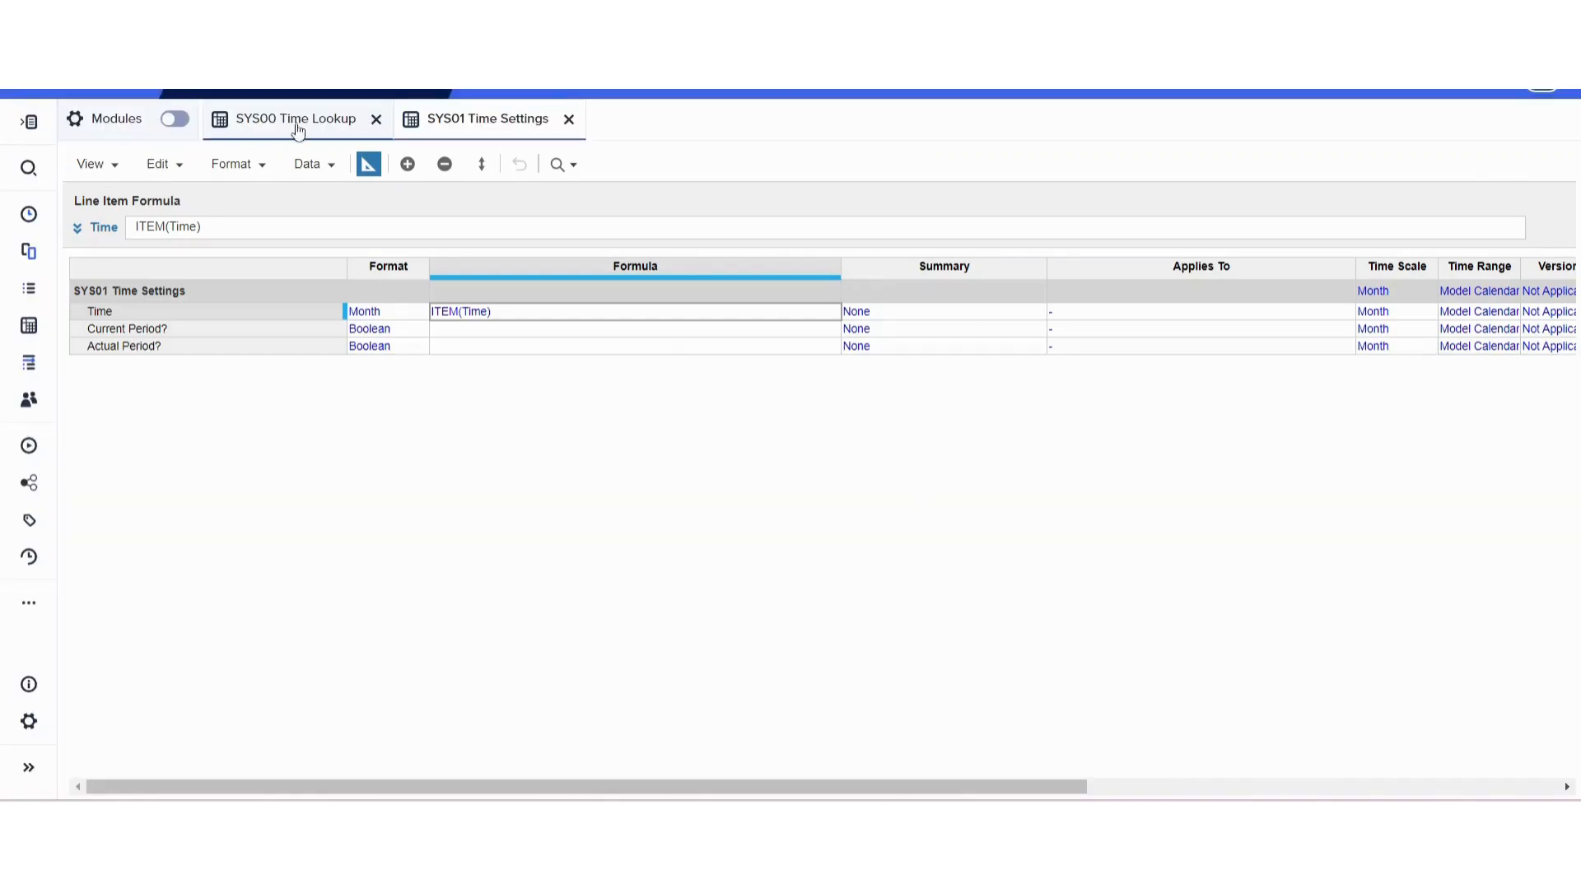
left_click(487, 119)
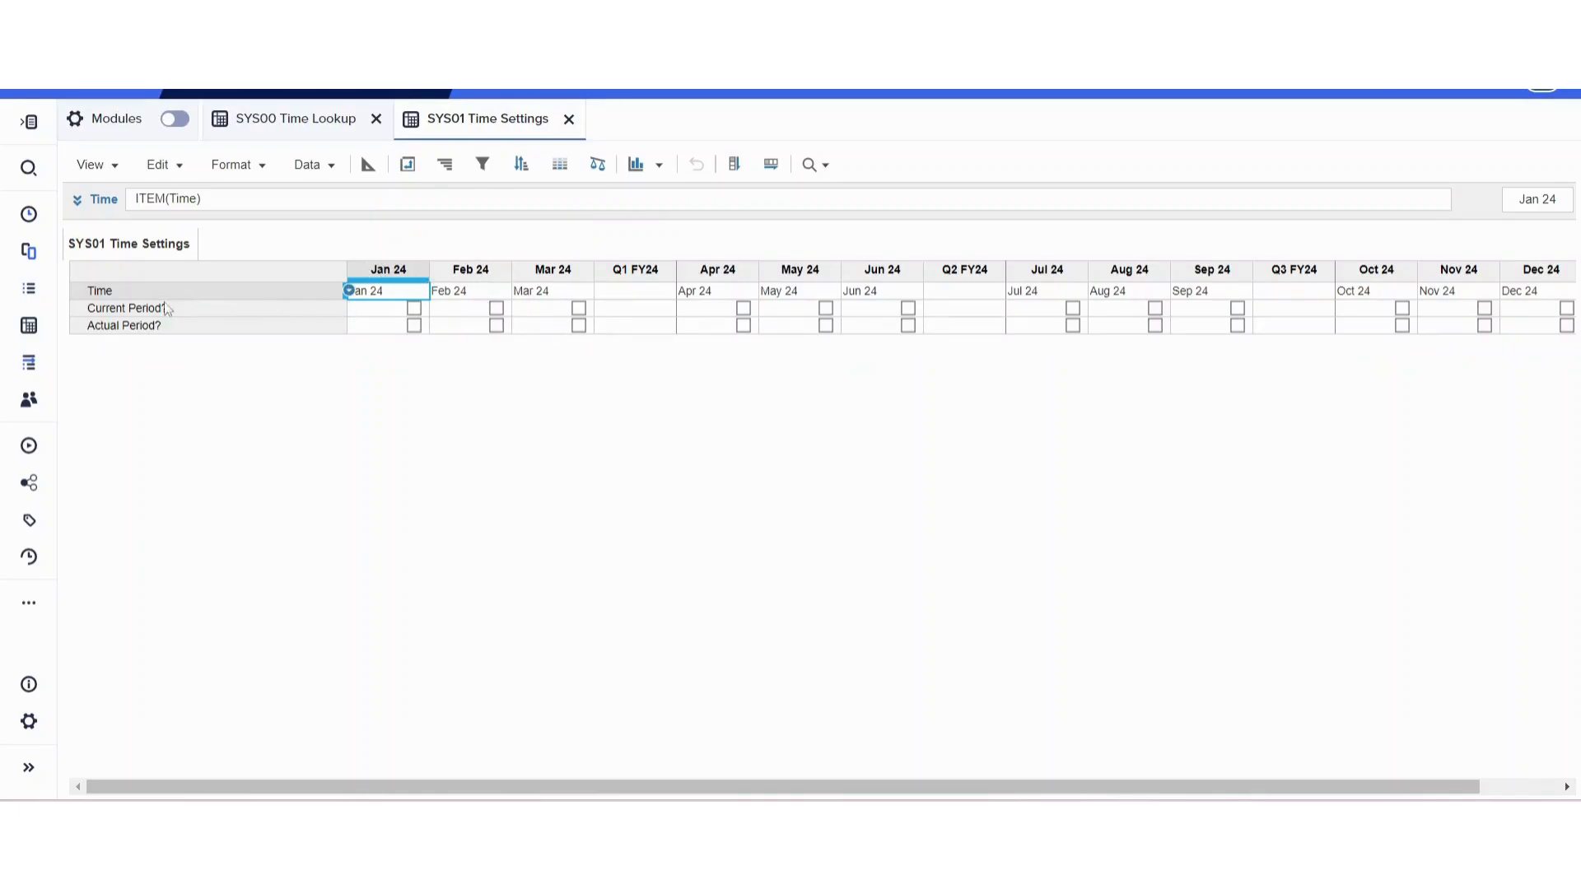
Set Current Period? to Time = 'SYS00 Time Lookup'.Current Period and verify Jun 24 is ticked
left_click(125, 308)
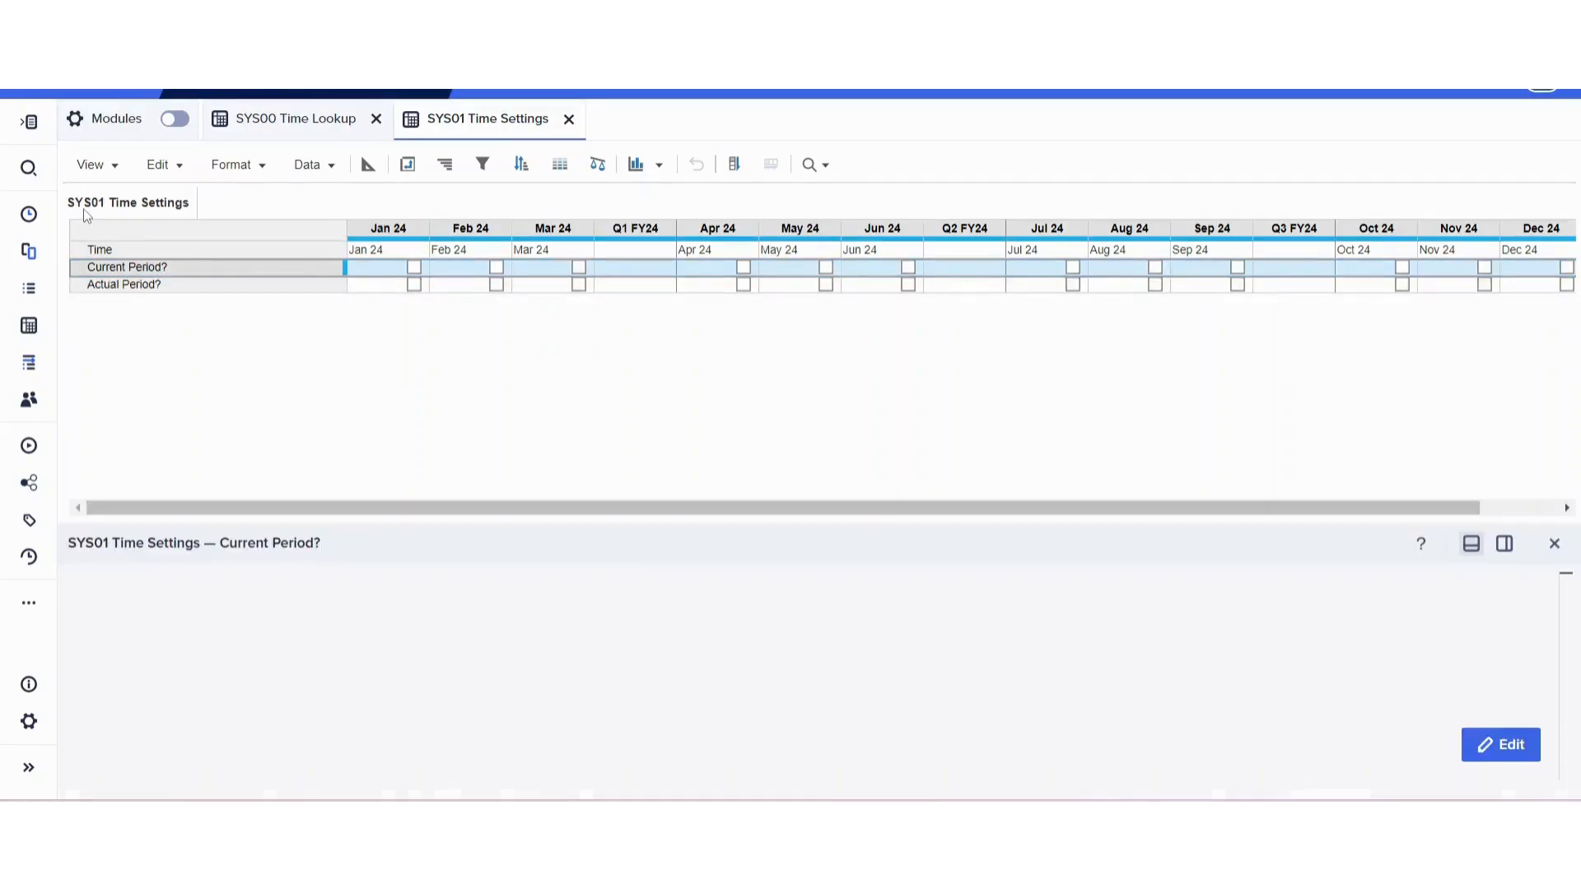
left_click(1500, 745)
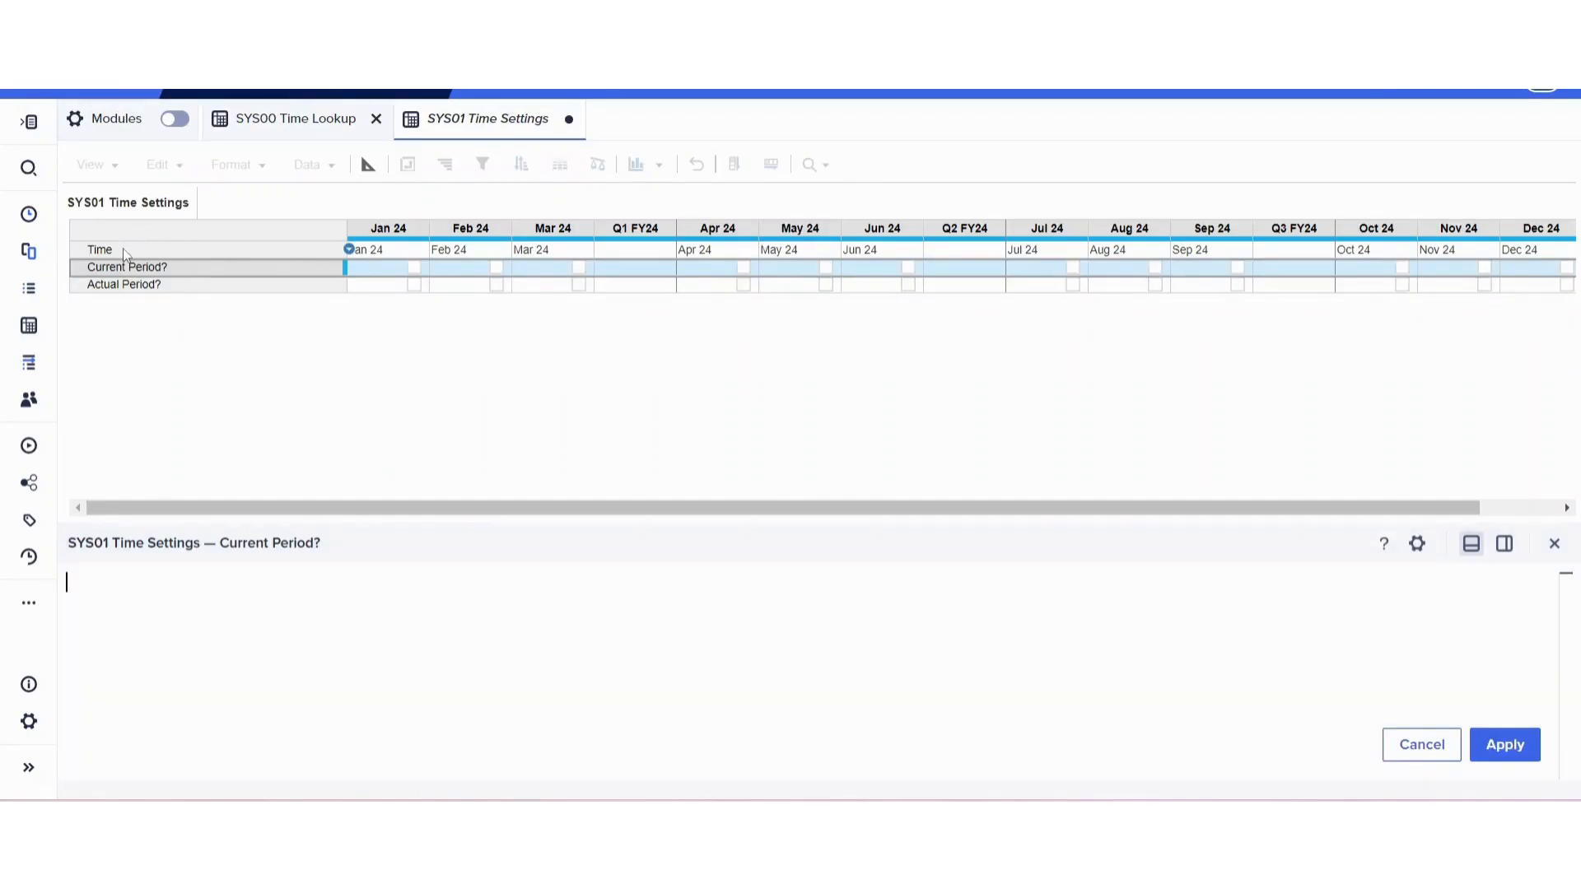
left_click(99, 250)
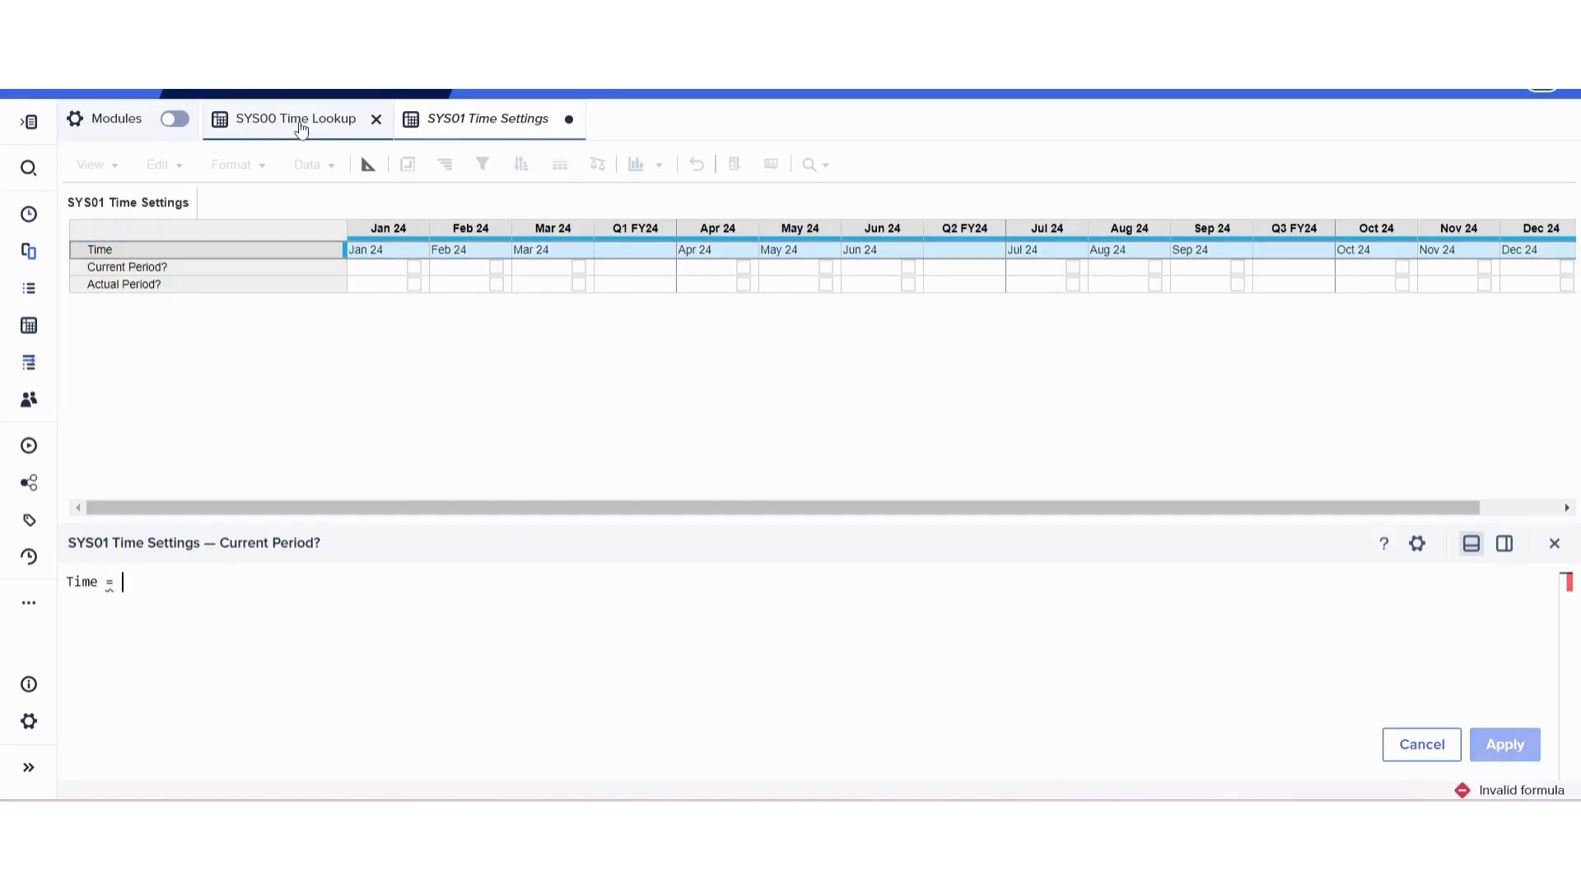
left_click(296, 119)
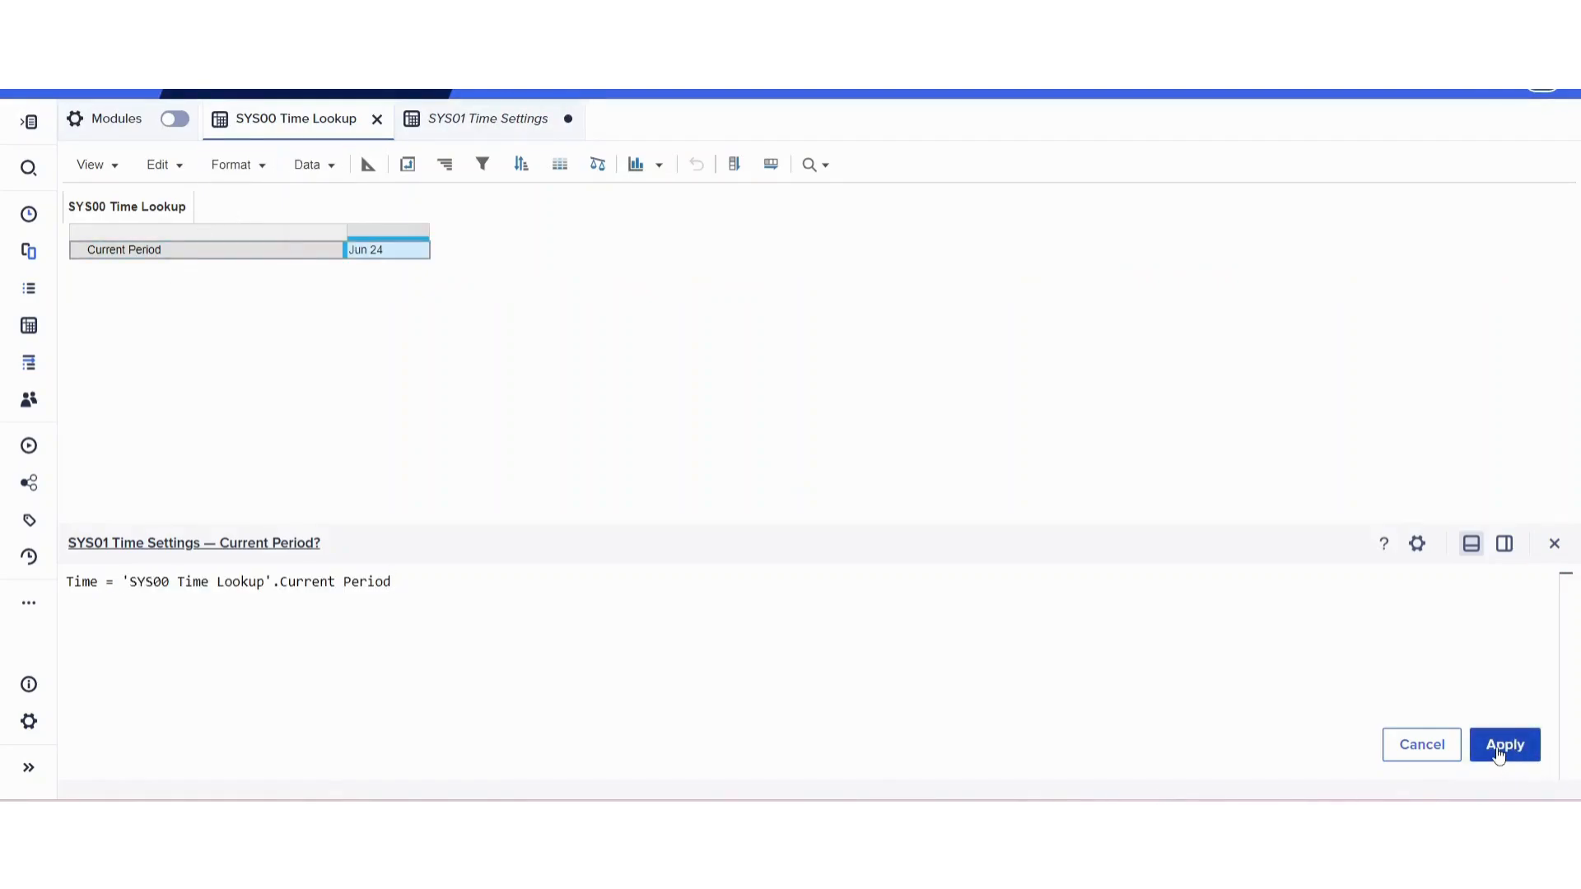
left_click(1503, 744)
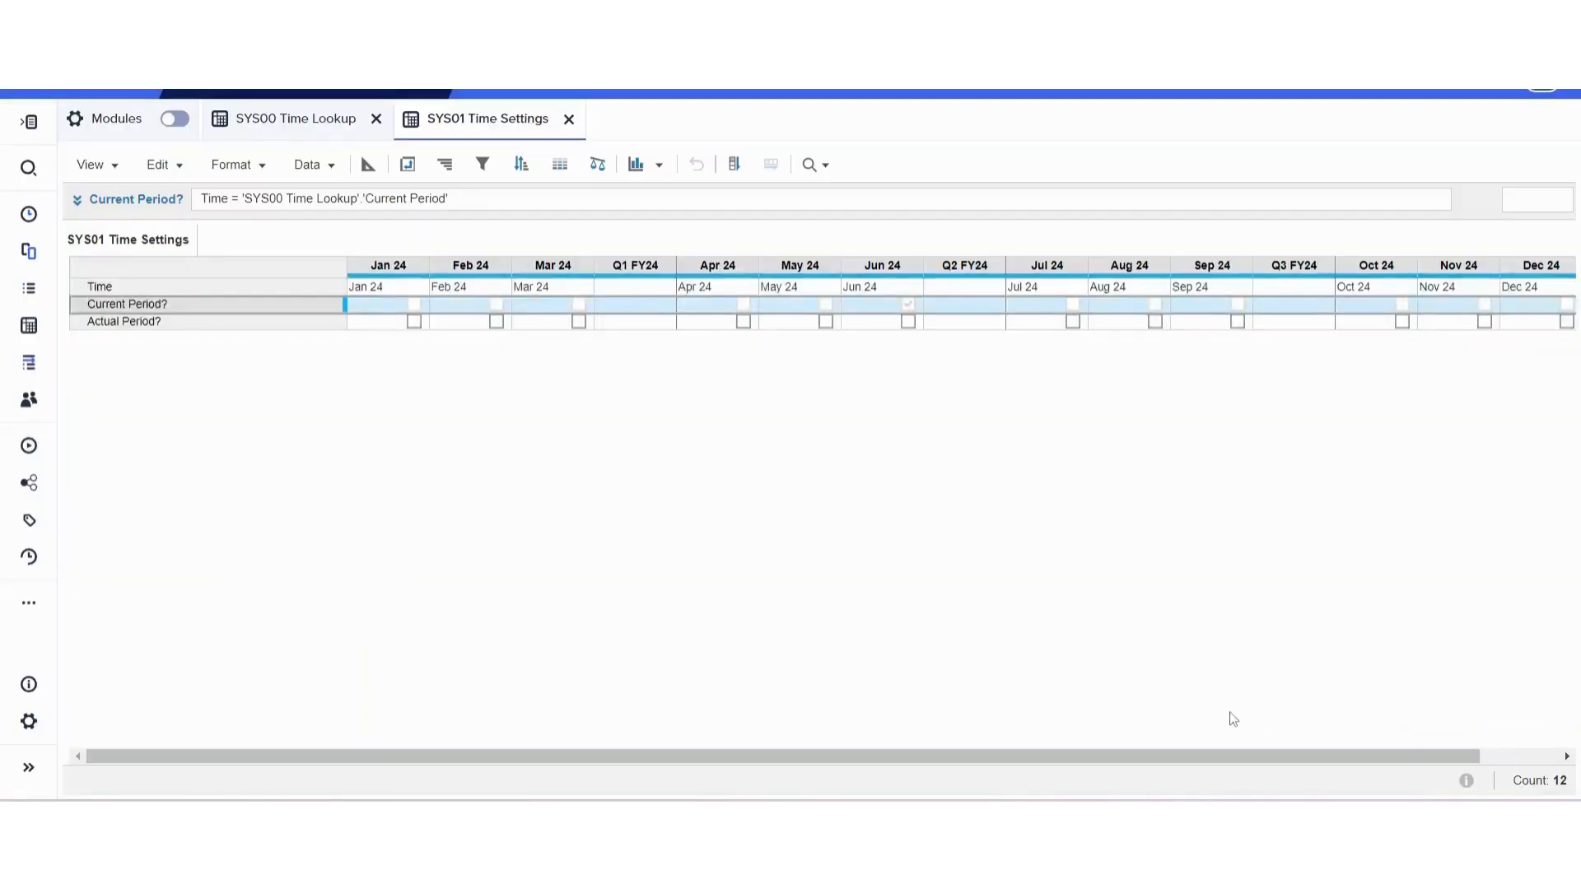
scroll("right", 3)
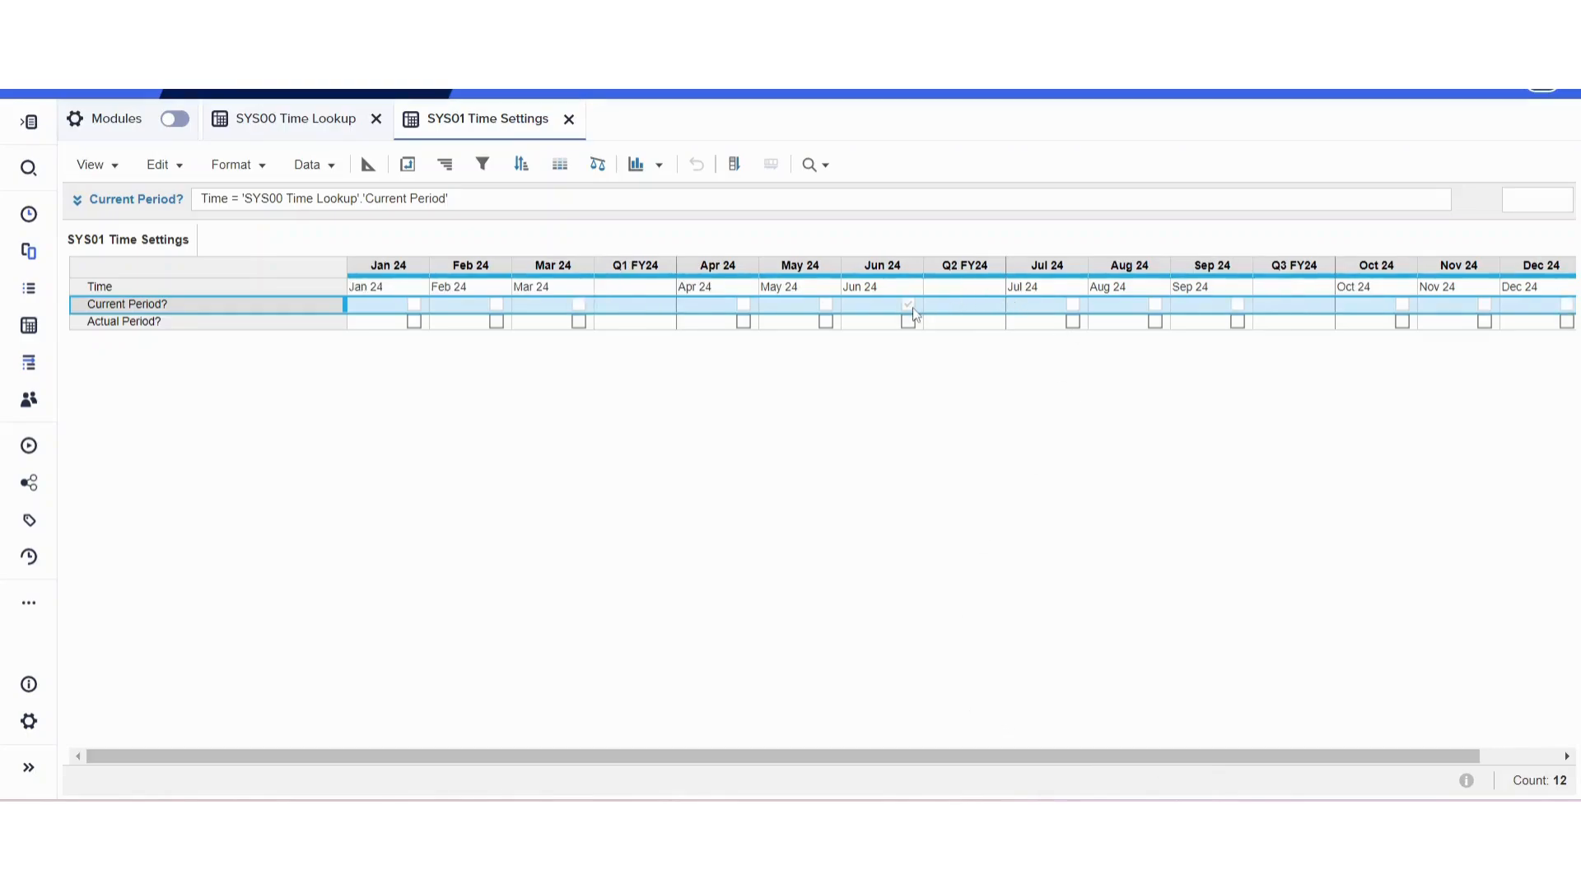
left_click(883, 305)
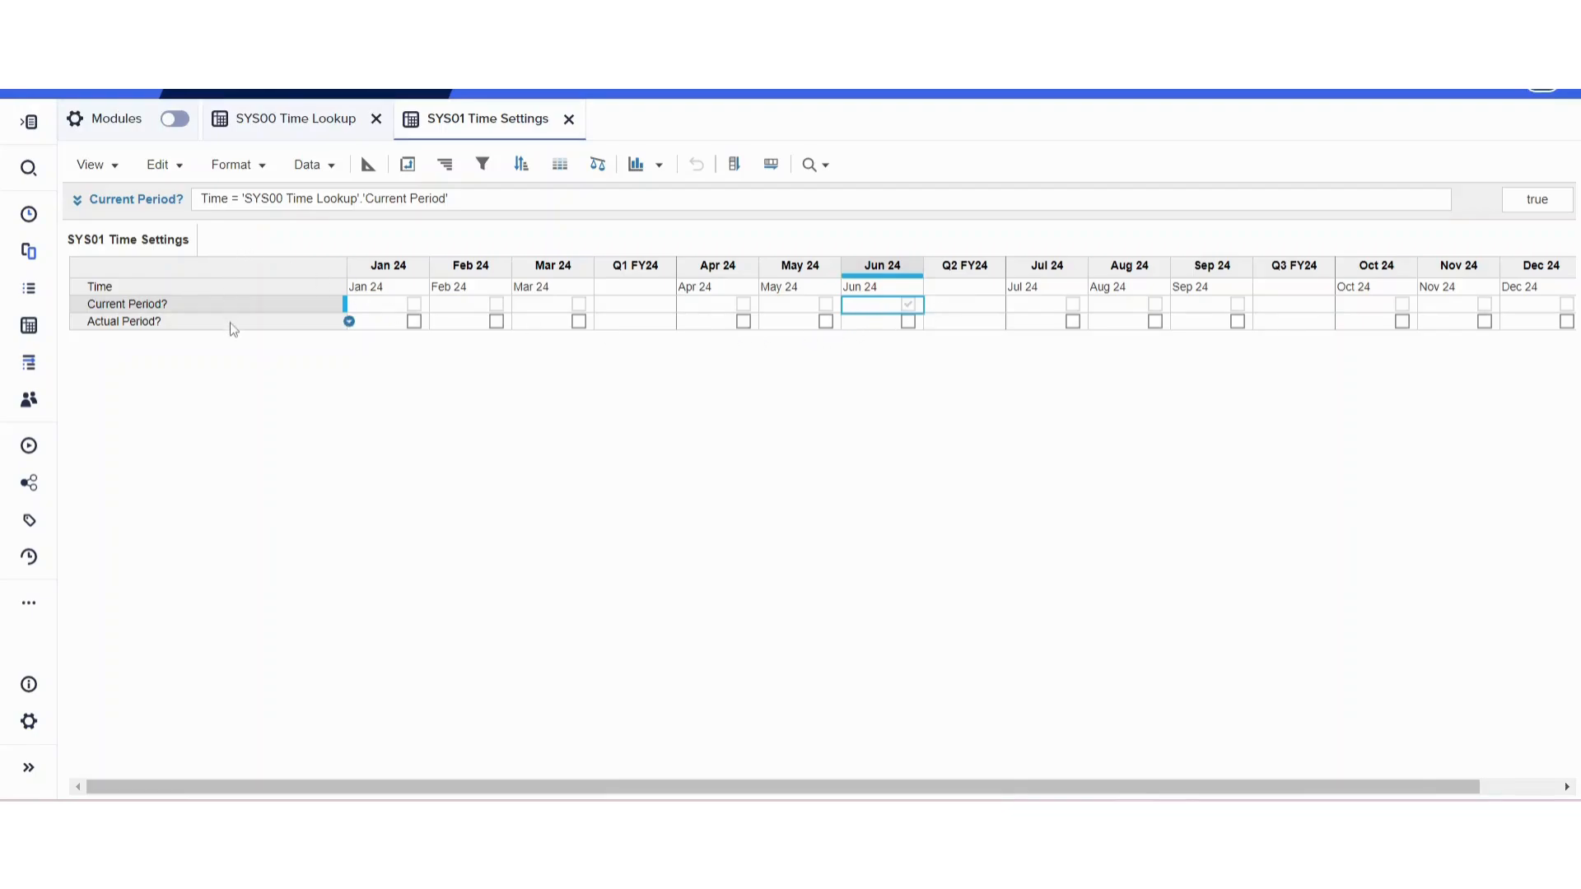
Give Actual Period? the formula Time = 'SYS00 Time Lookup'.Current Period - 1, ticking May 24
left_click(123, 321)
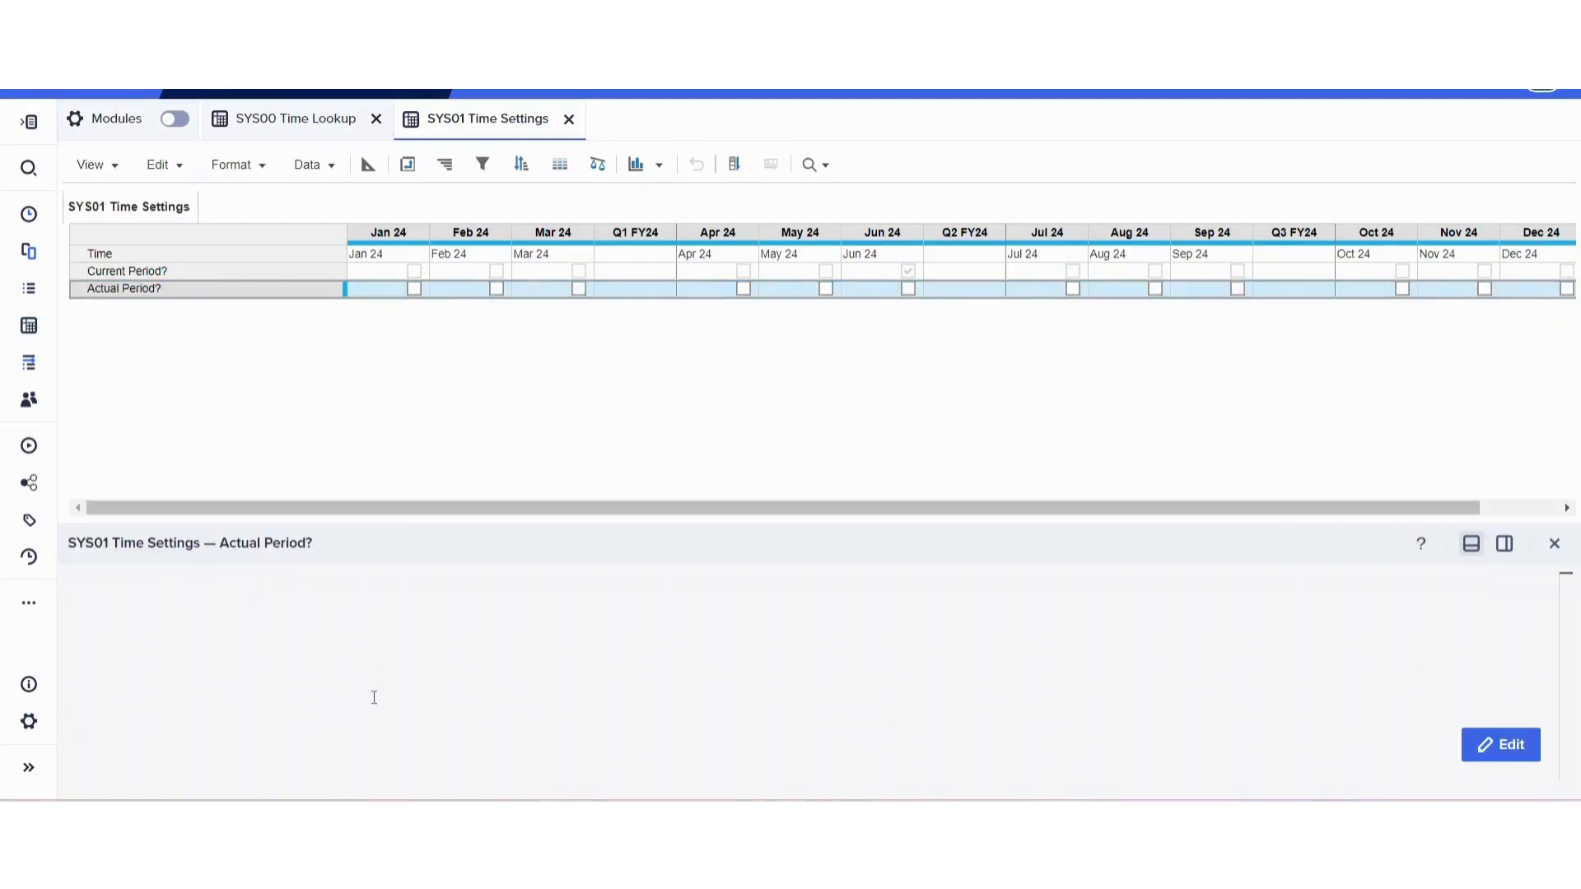
left_click(1498, 744)
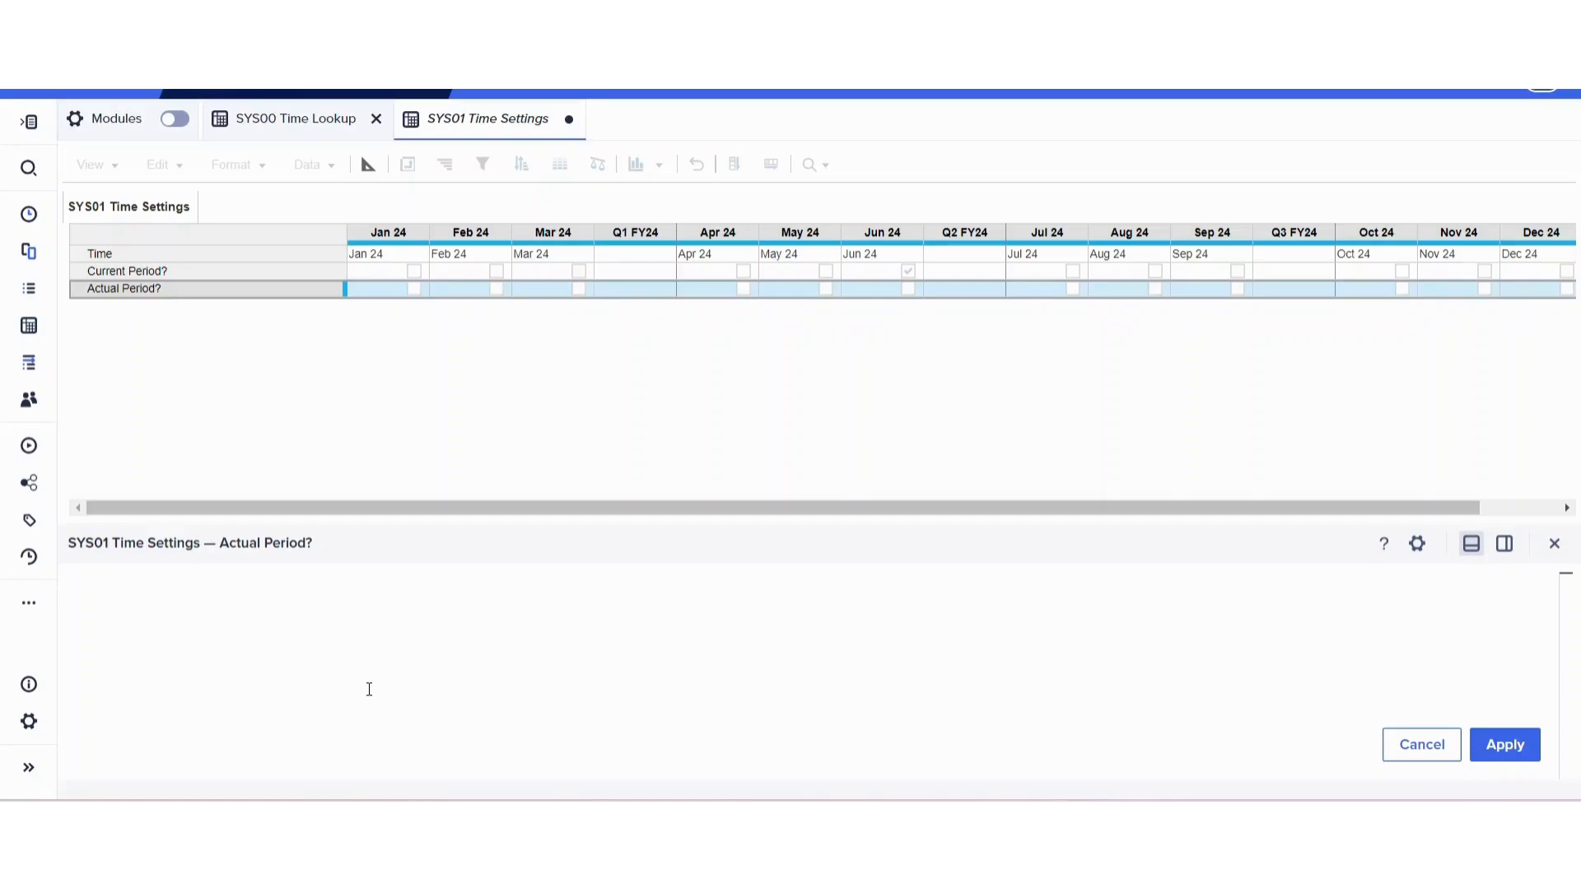
mouse_move(453, 576)
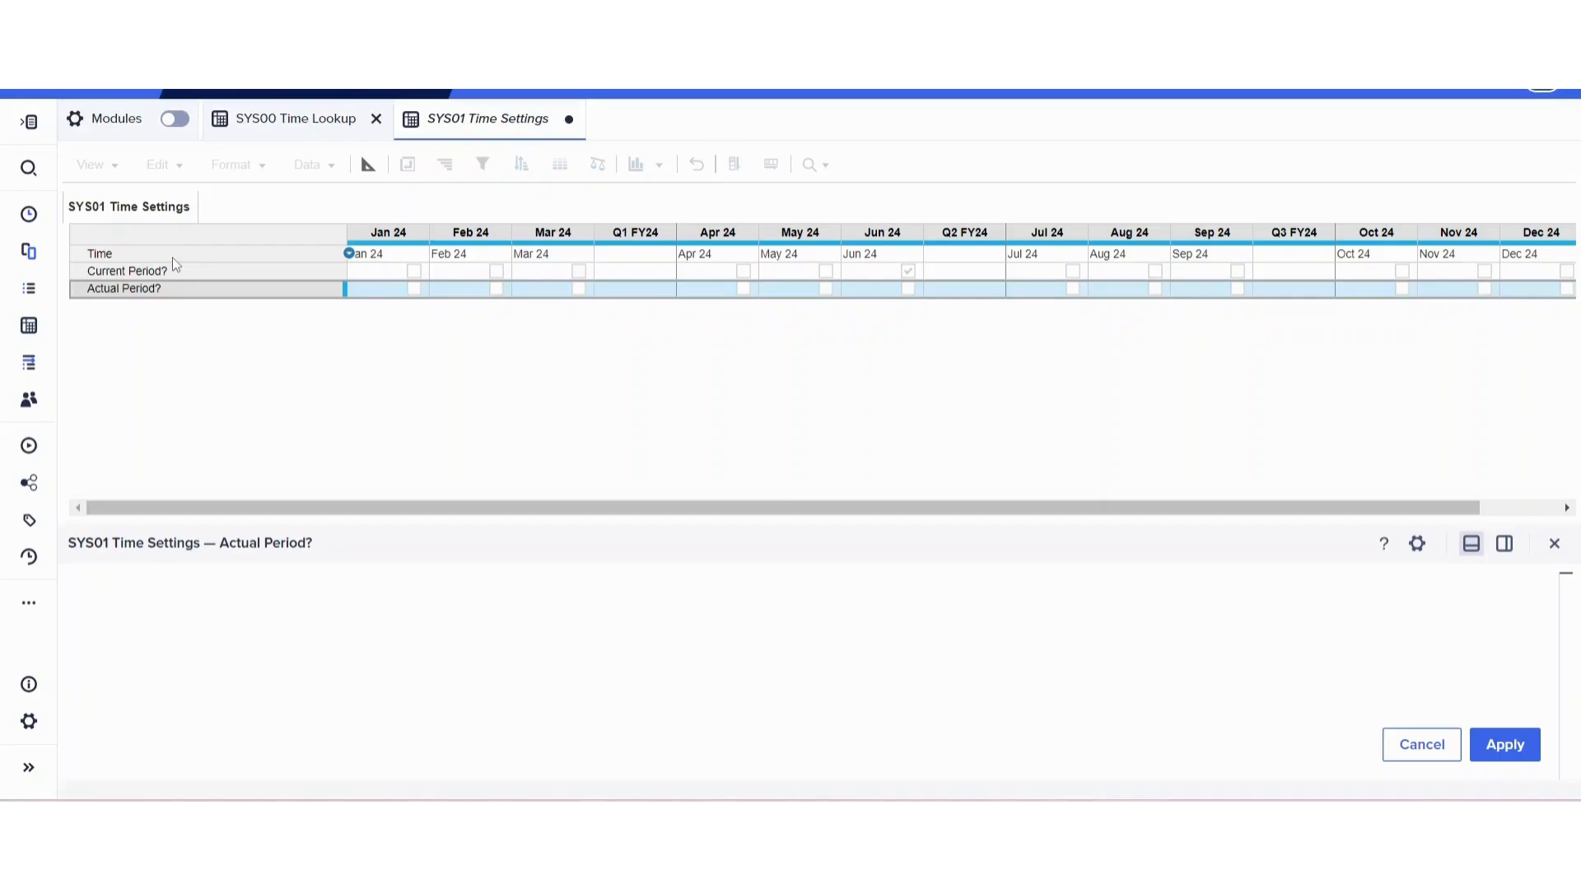
left_click(99, 253)
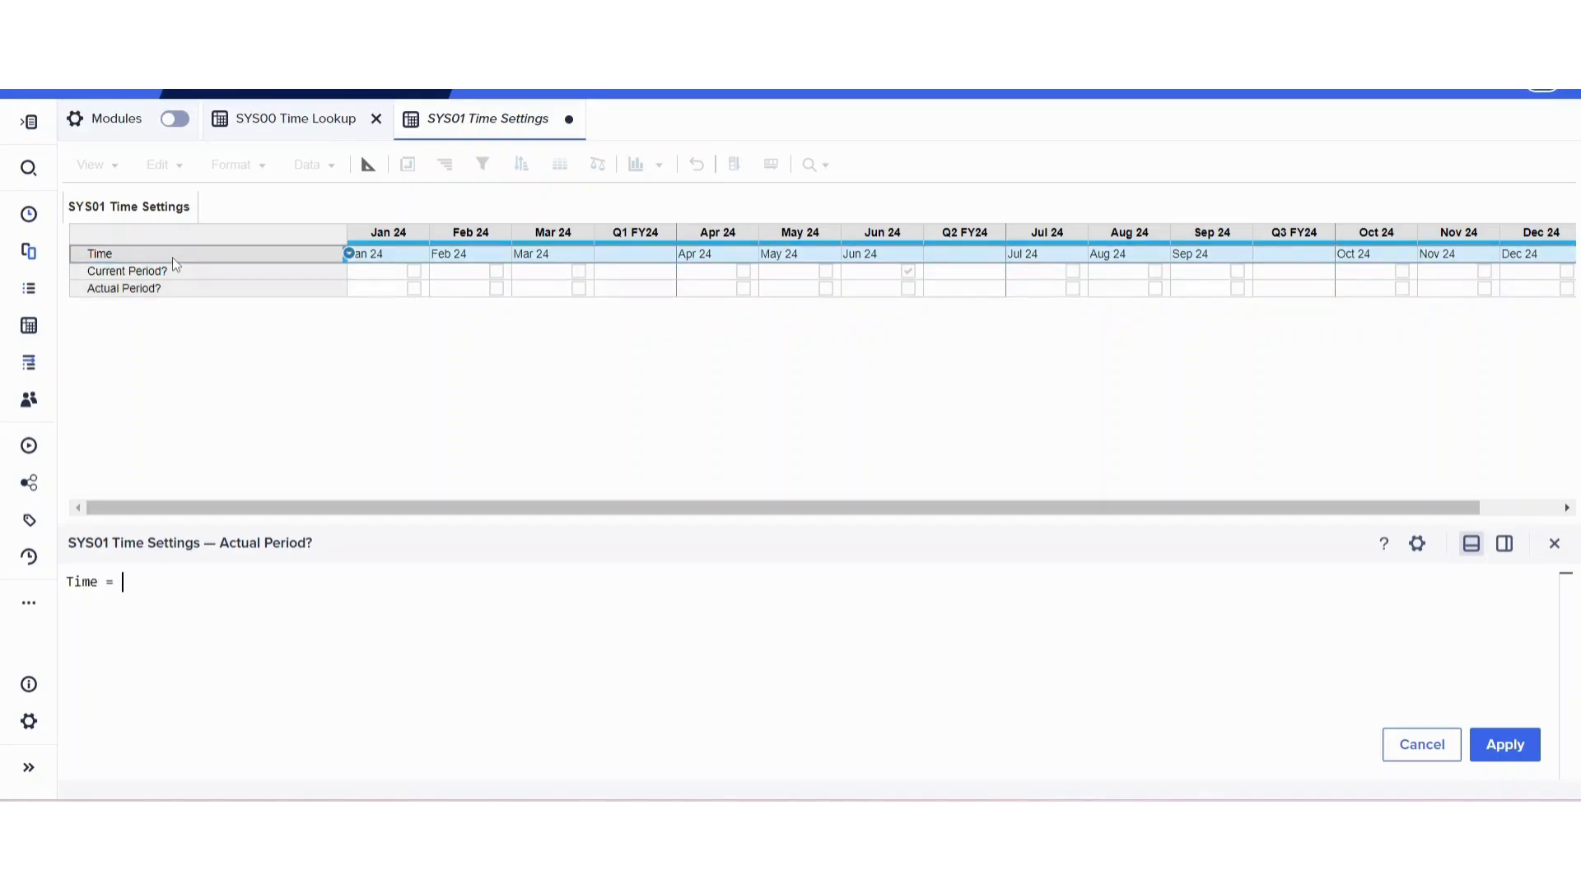
left_click(295, 118)
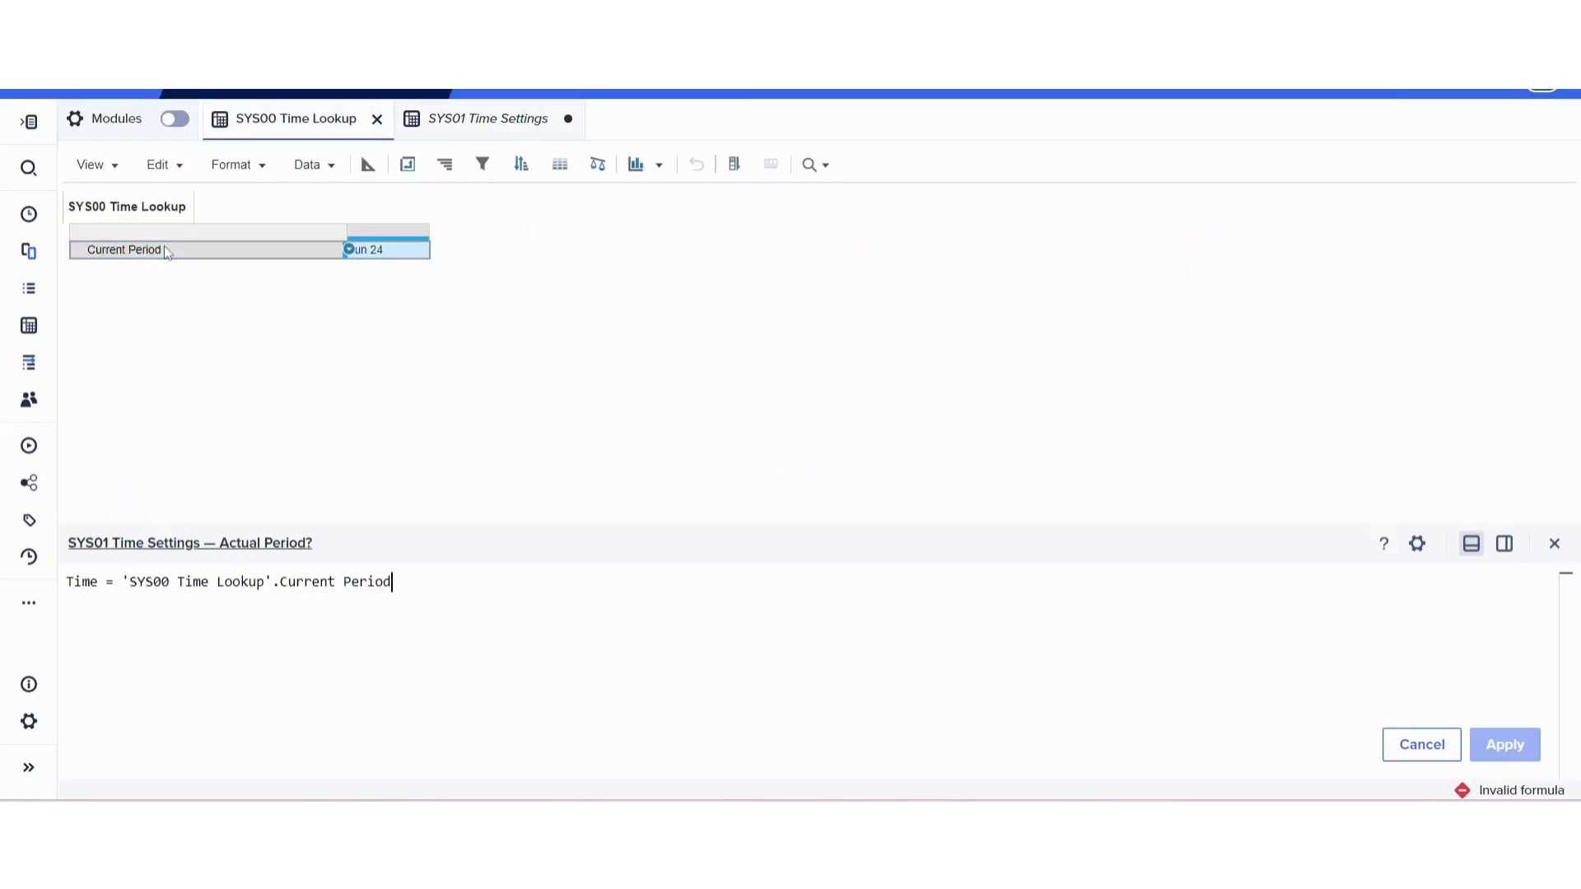
type("-")
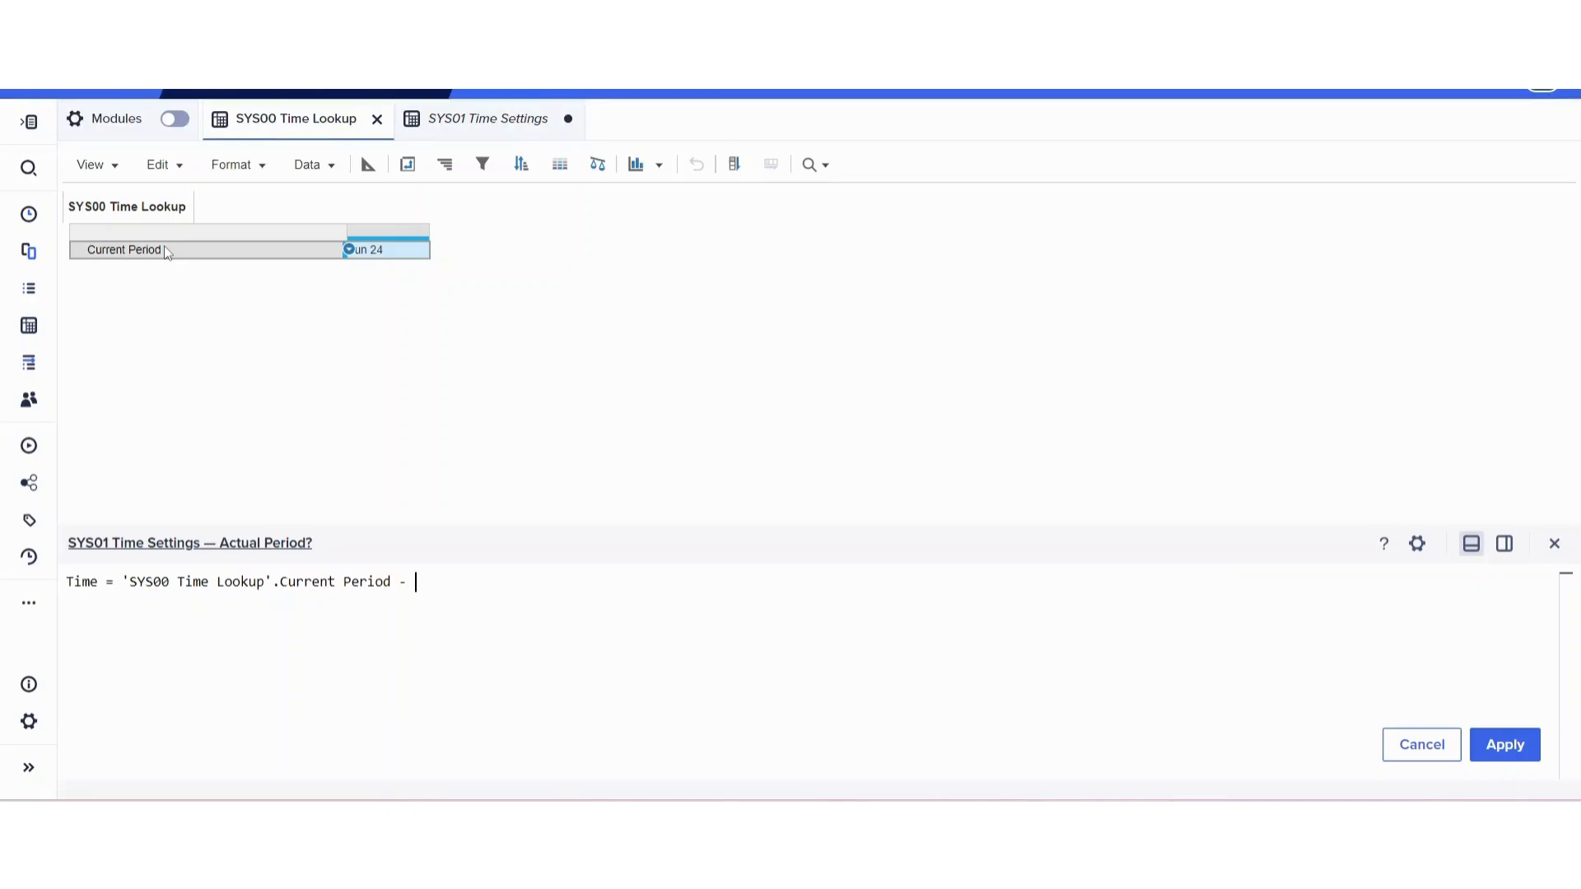
right_click(385, 249)
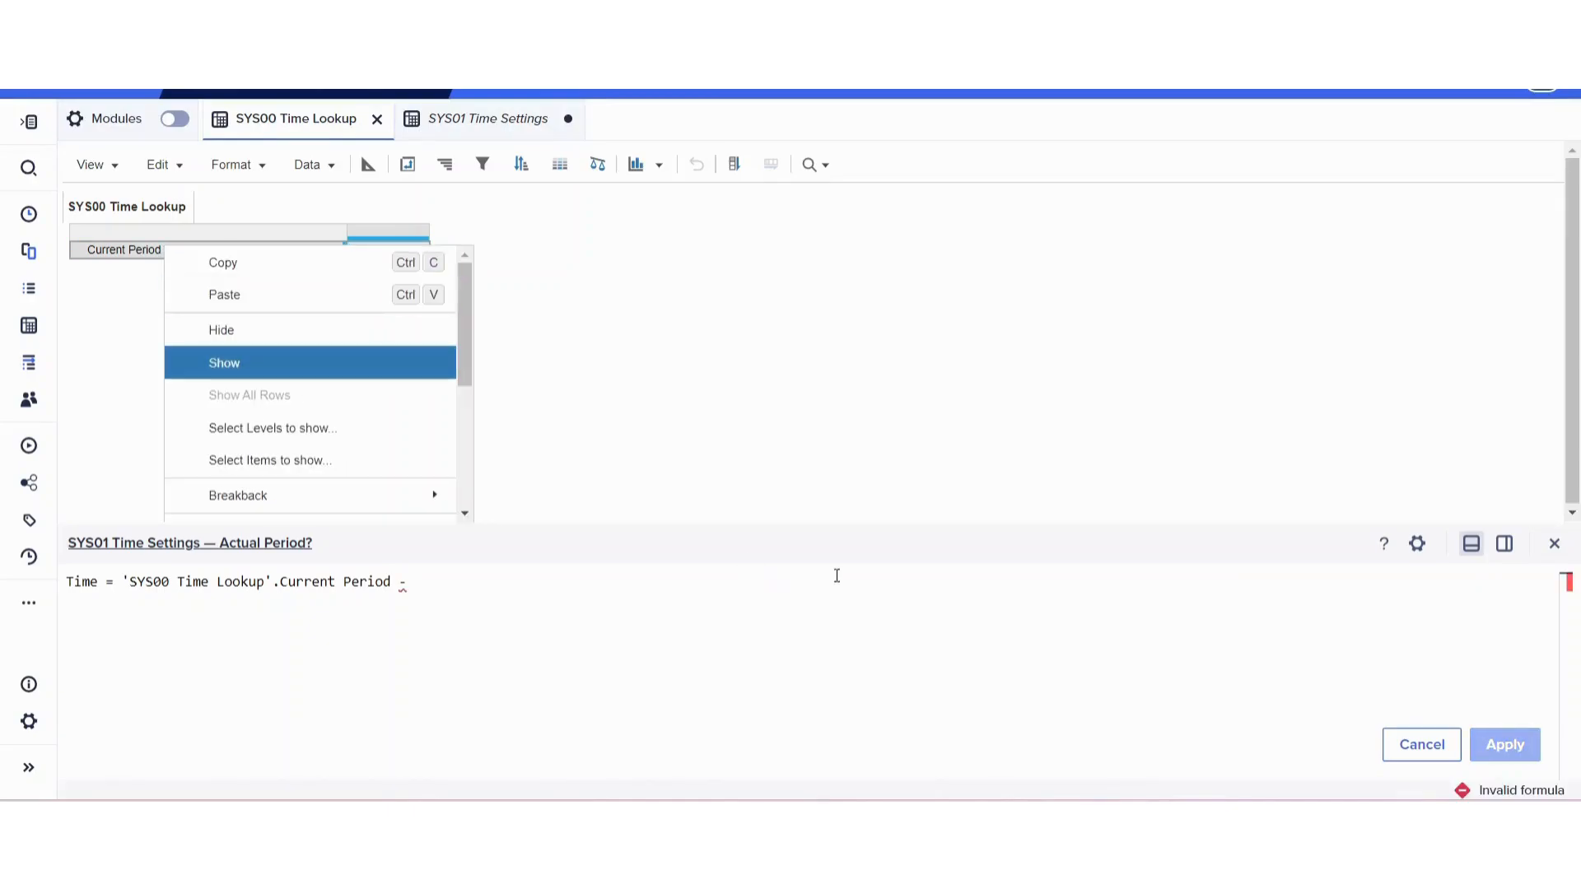
left_click(224, 362)
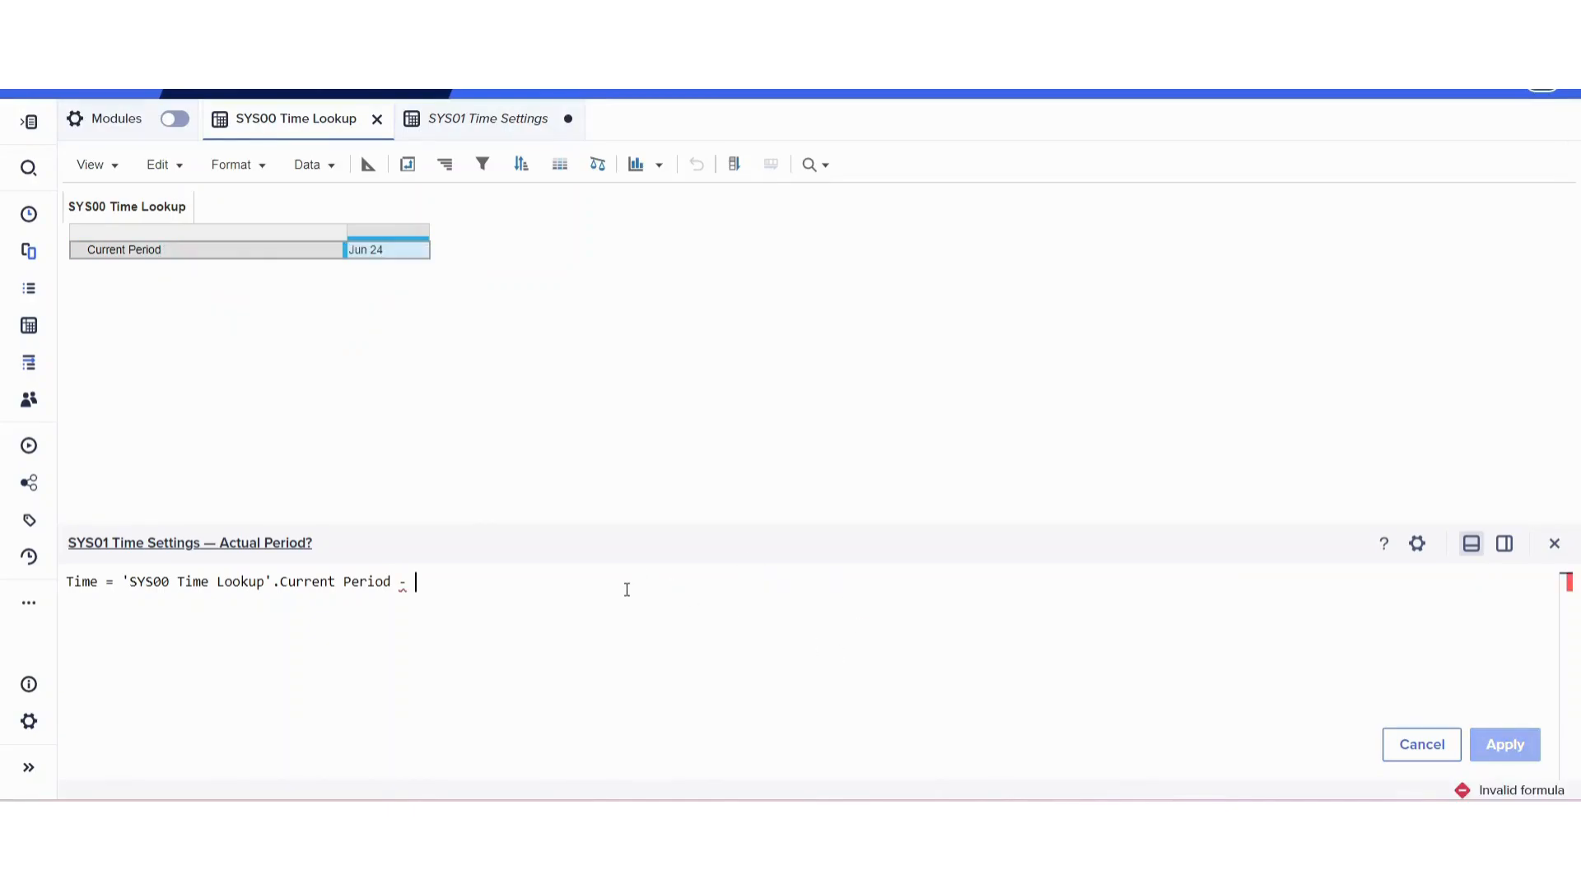
type("1")
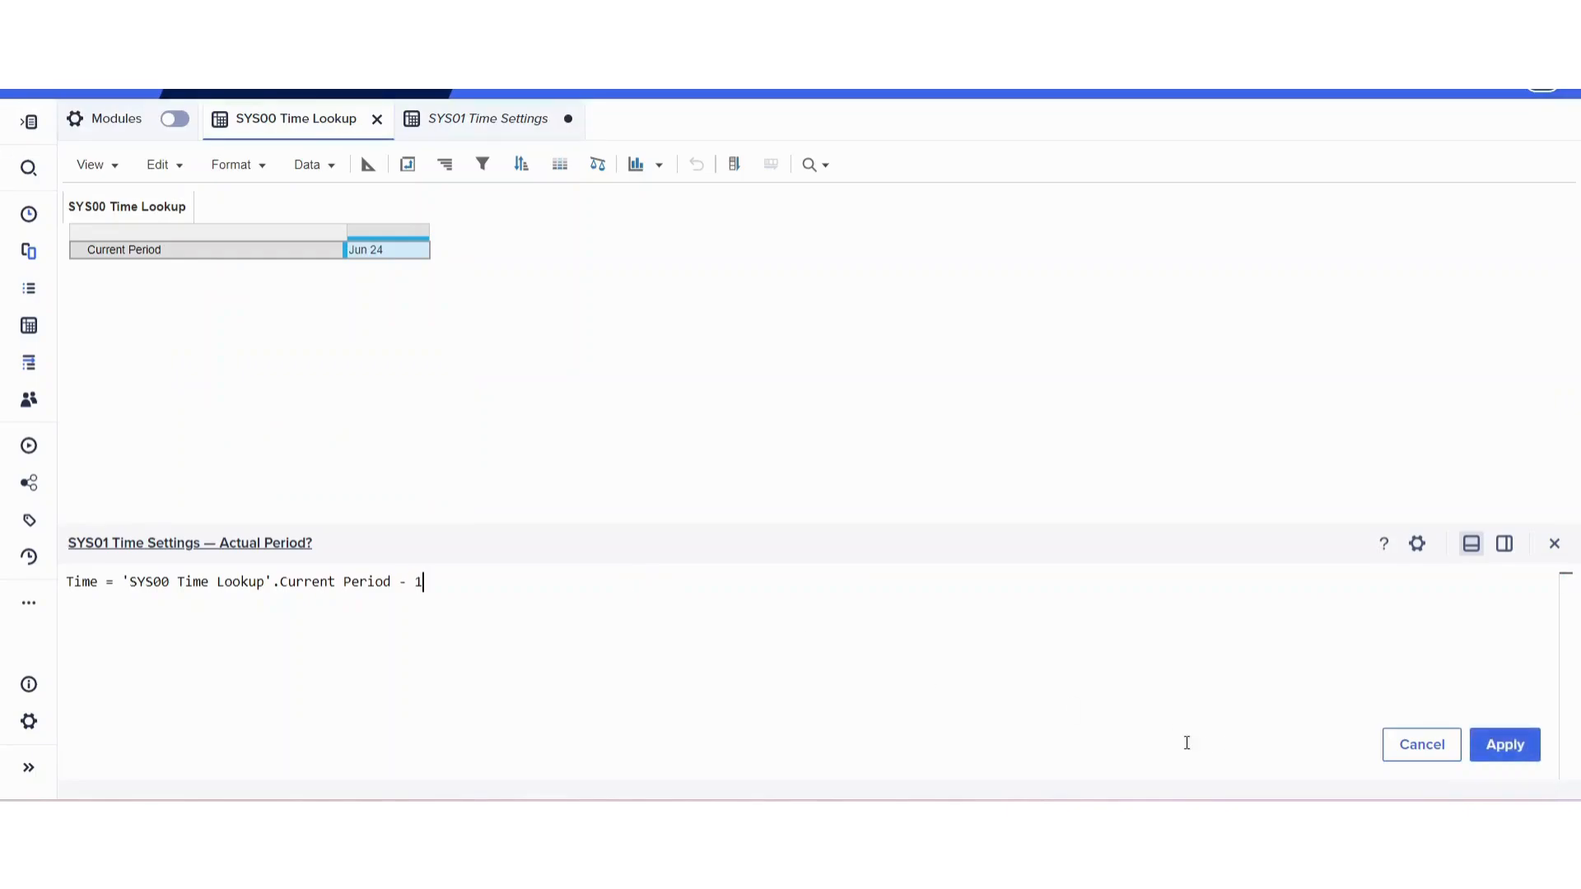
left_click(1503, 744)
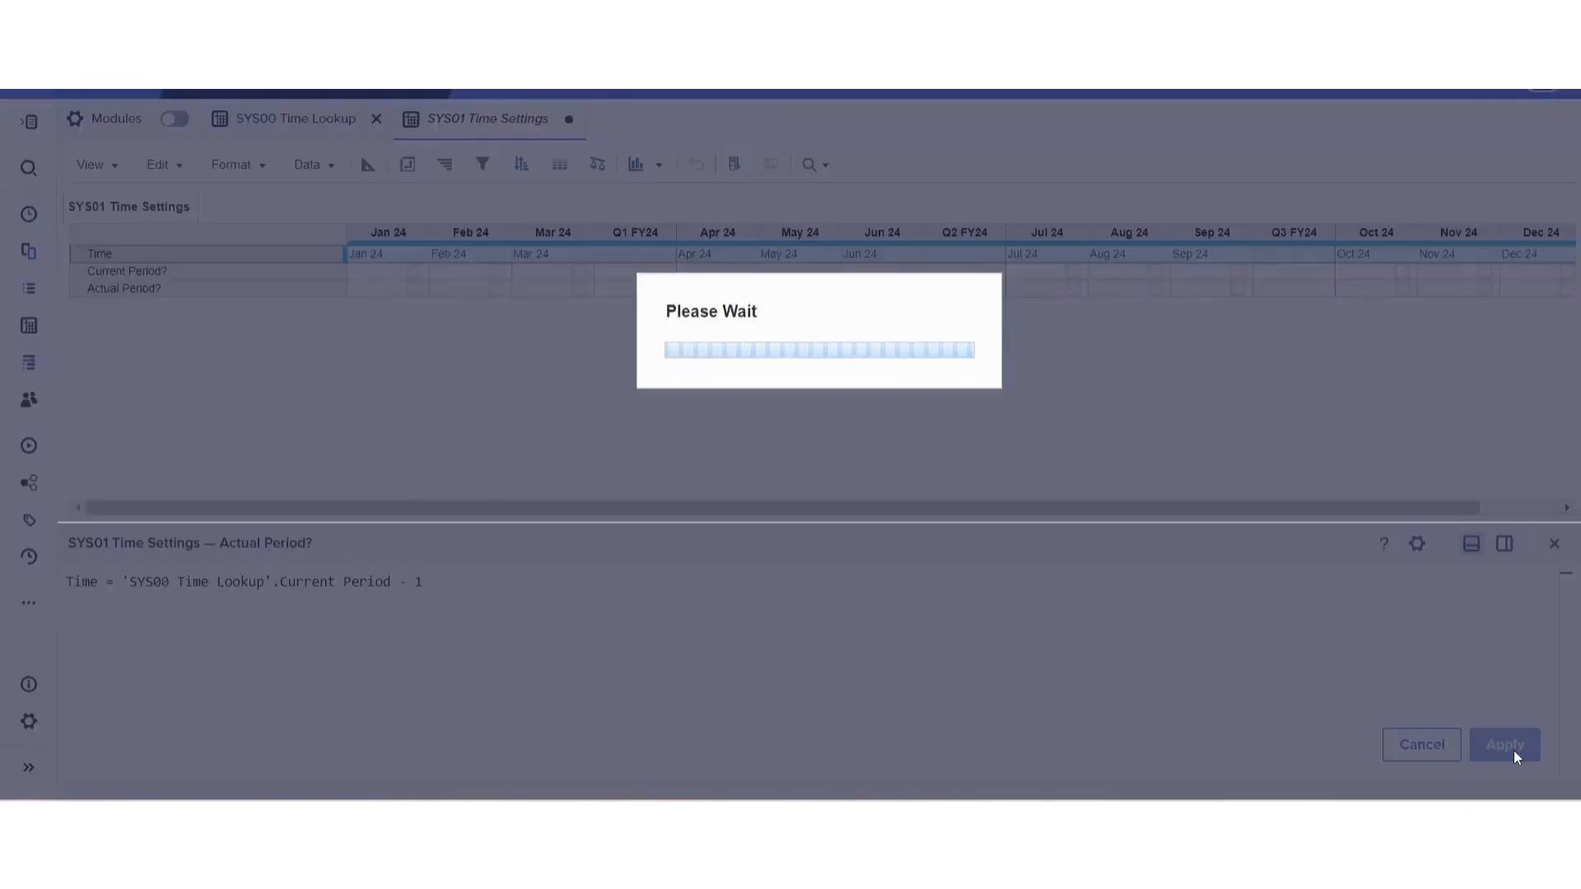
left_click(1504, 744)
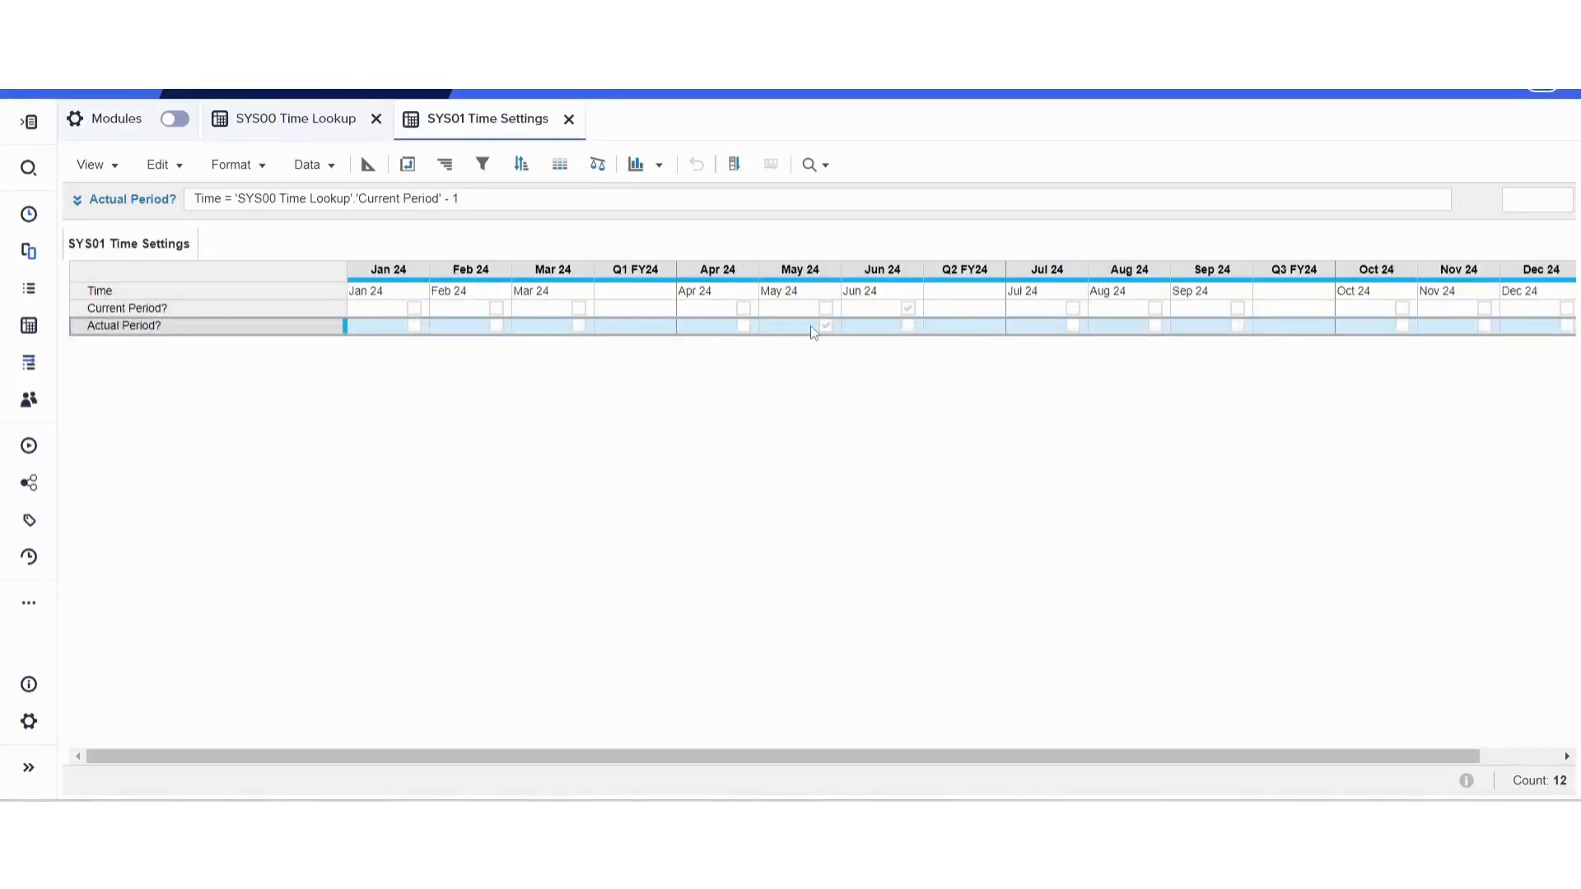
Change the offset to - 2 and confirm Apr 24 is now ticked instead of May 24
left_click(800, 325)
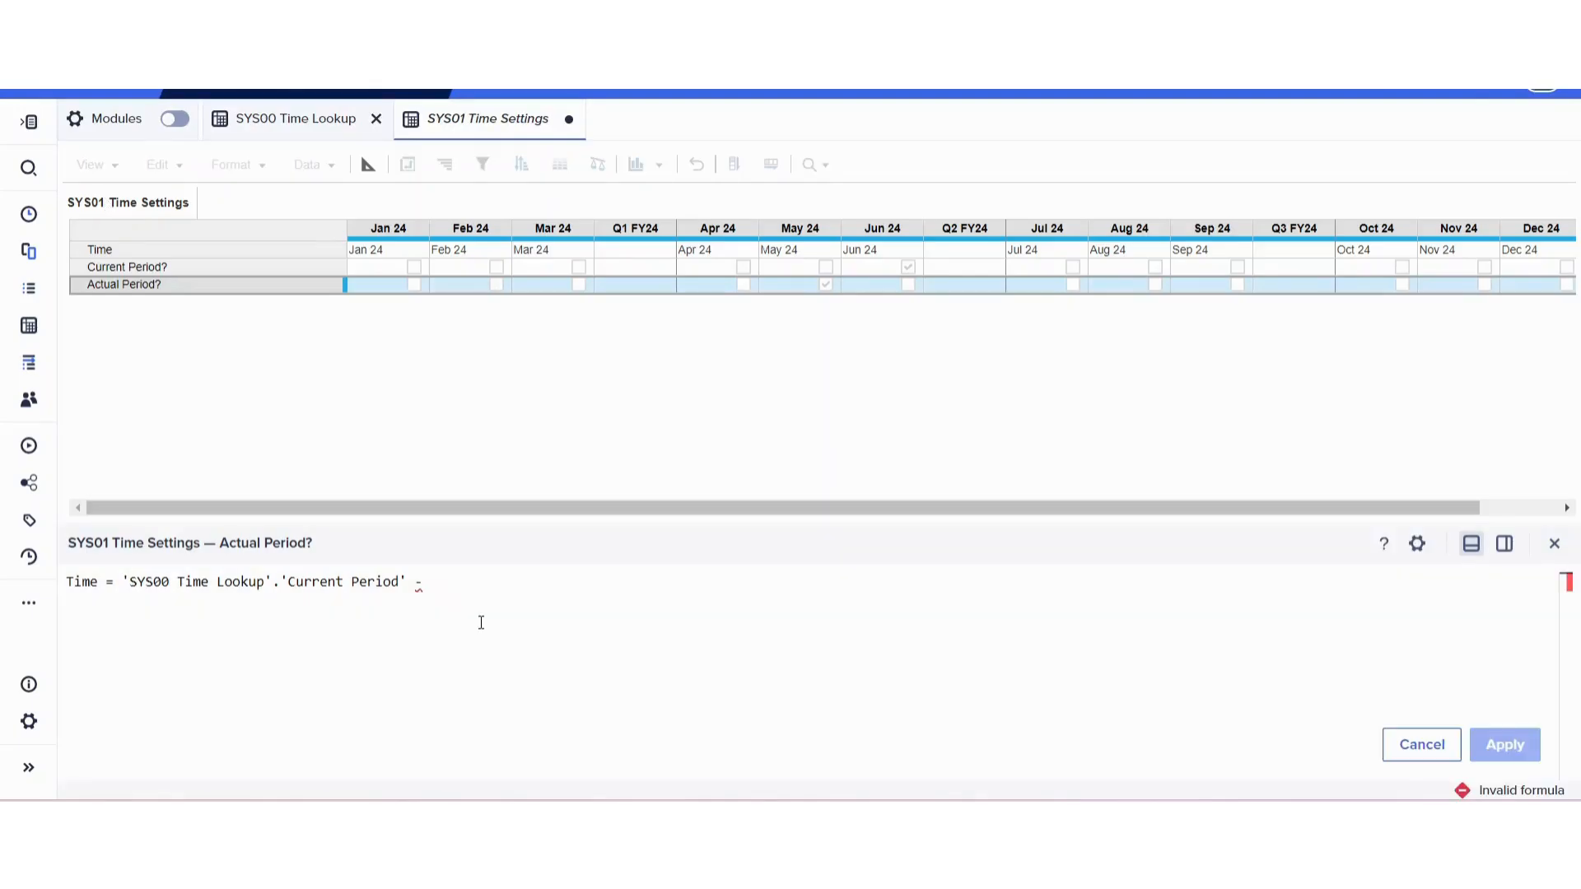
type("2")
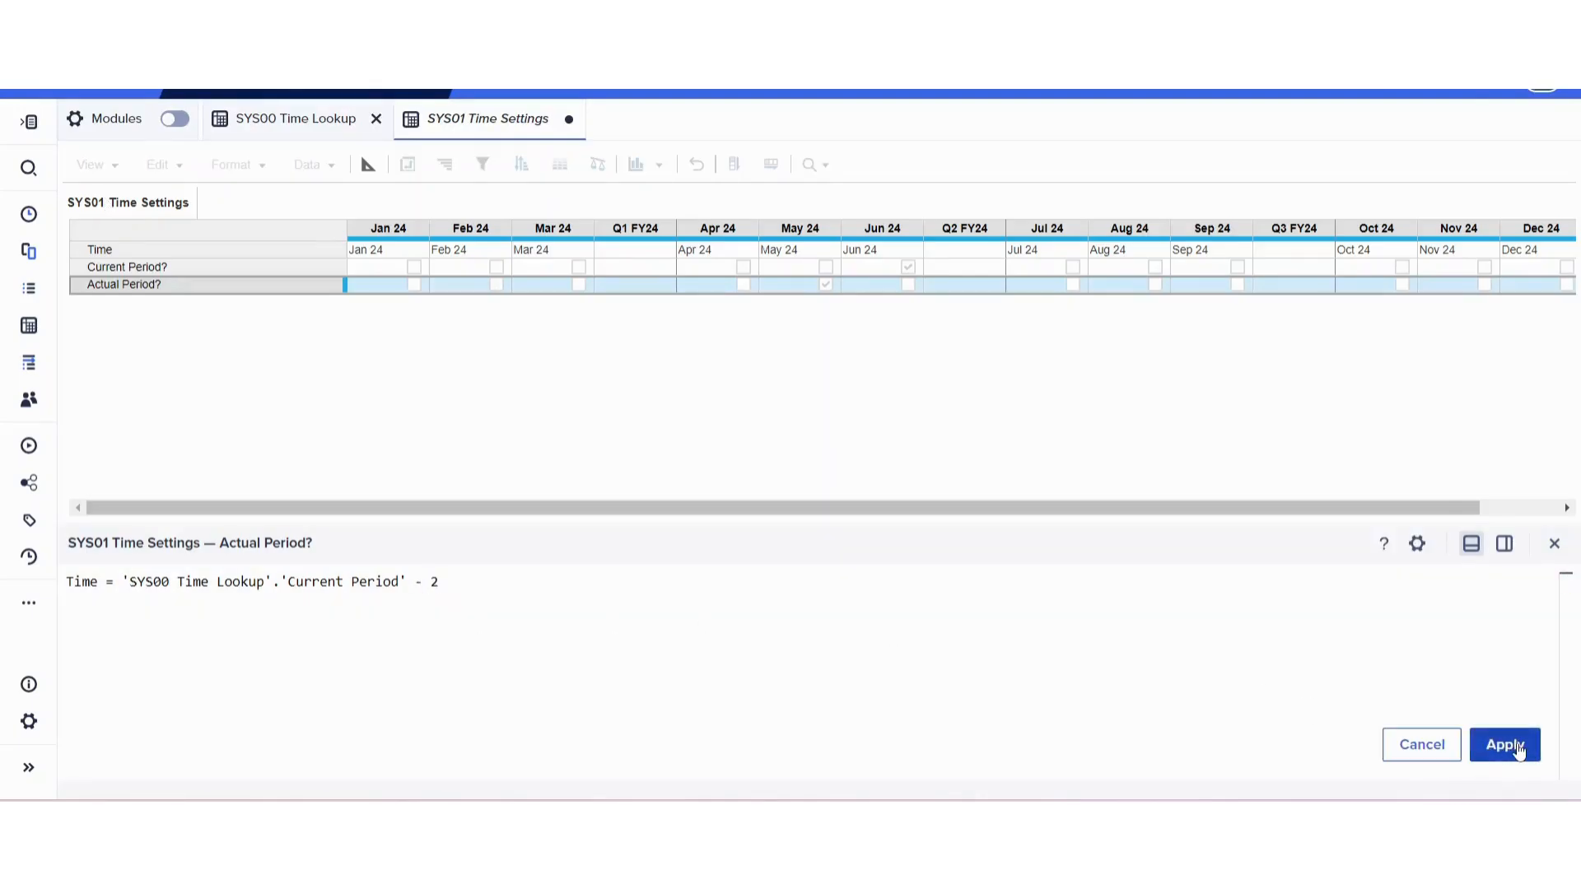
left_click(1504, 744)
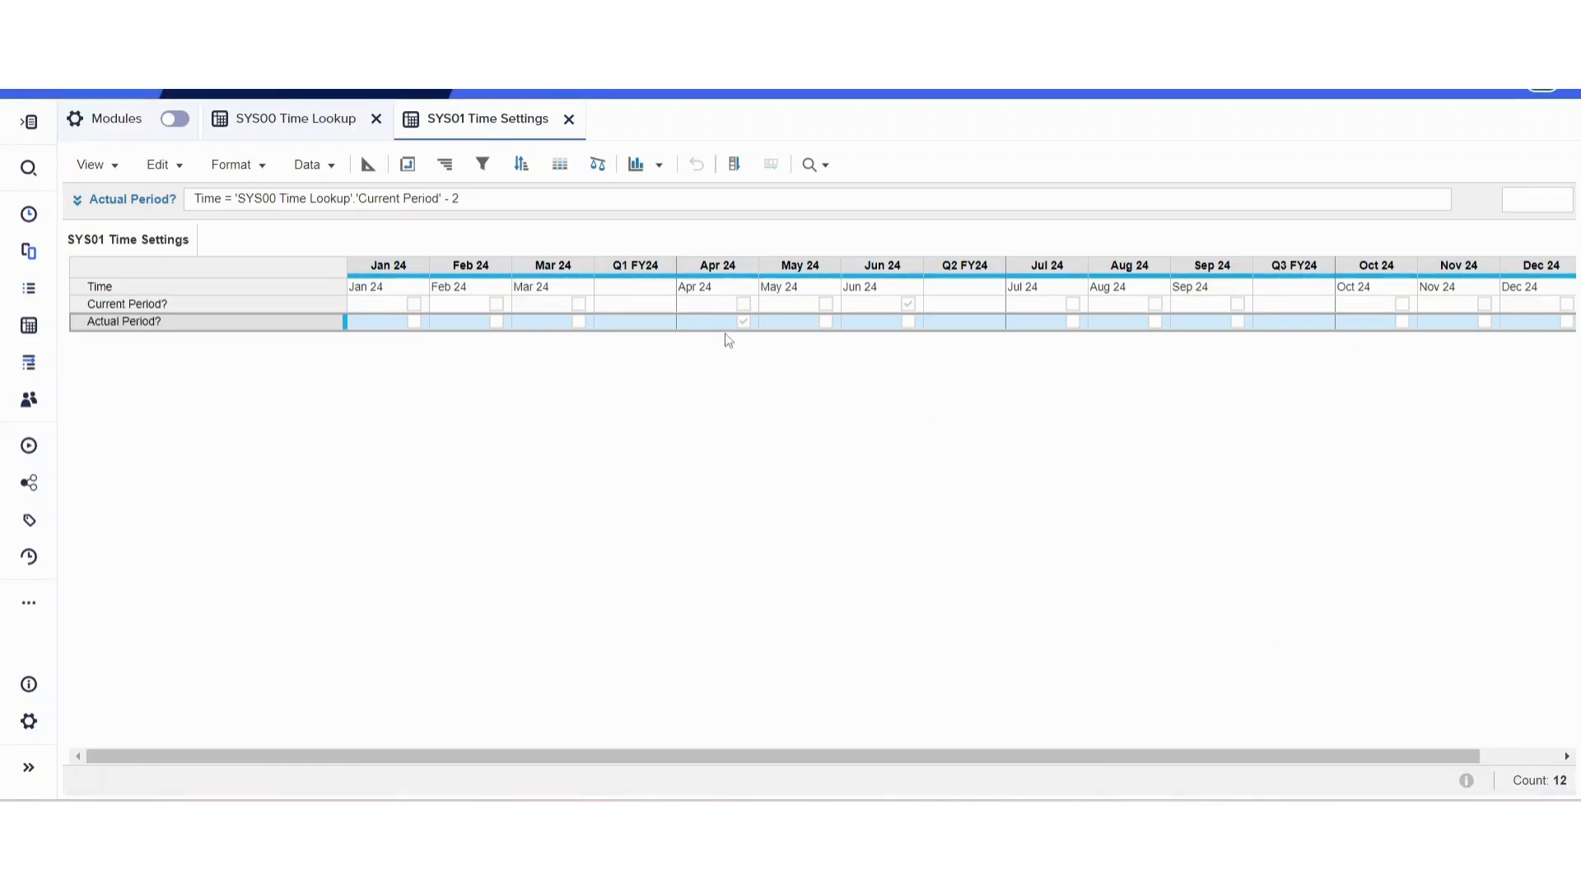
left_click(716, 321)
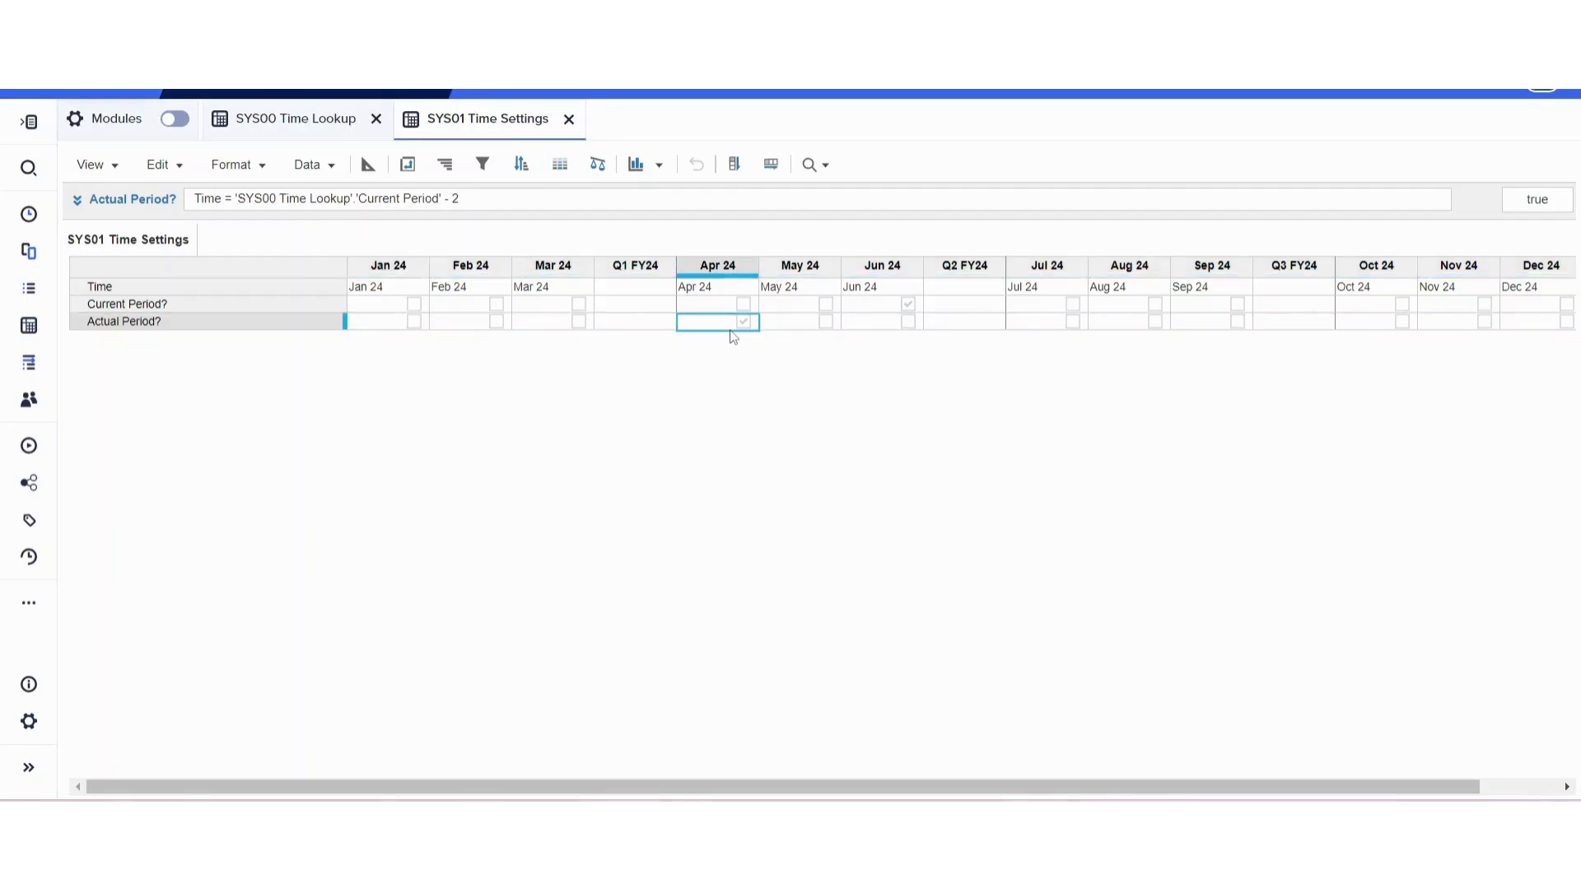